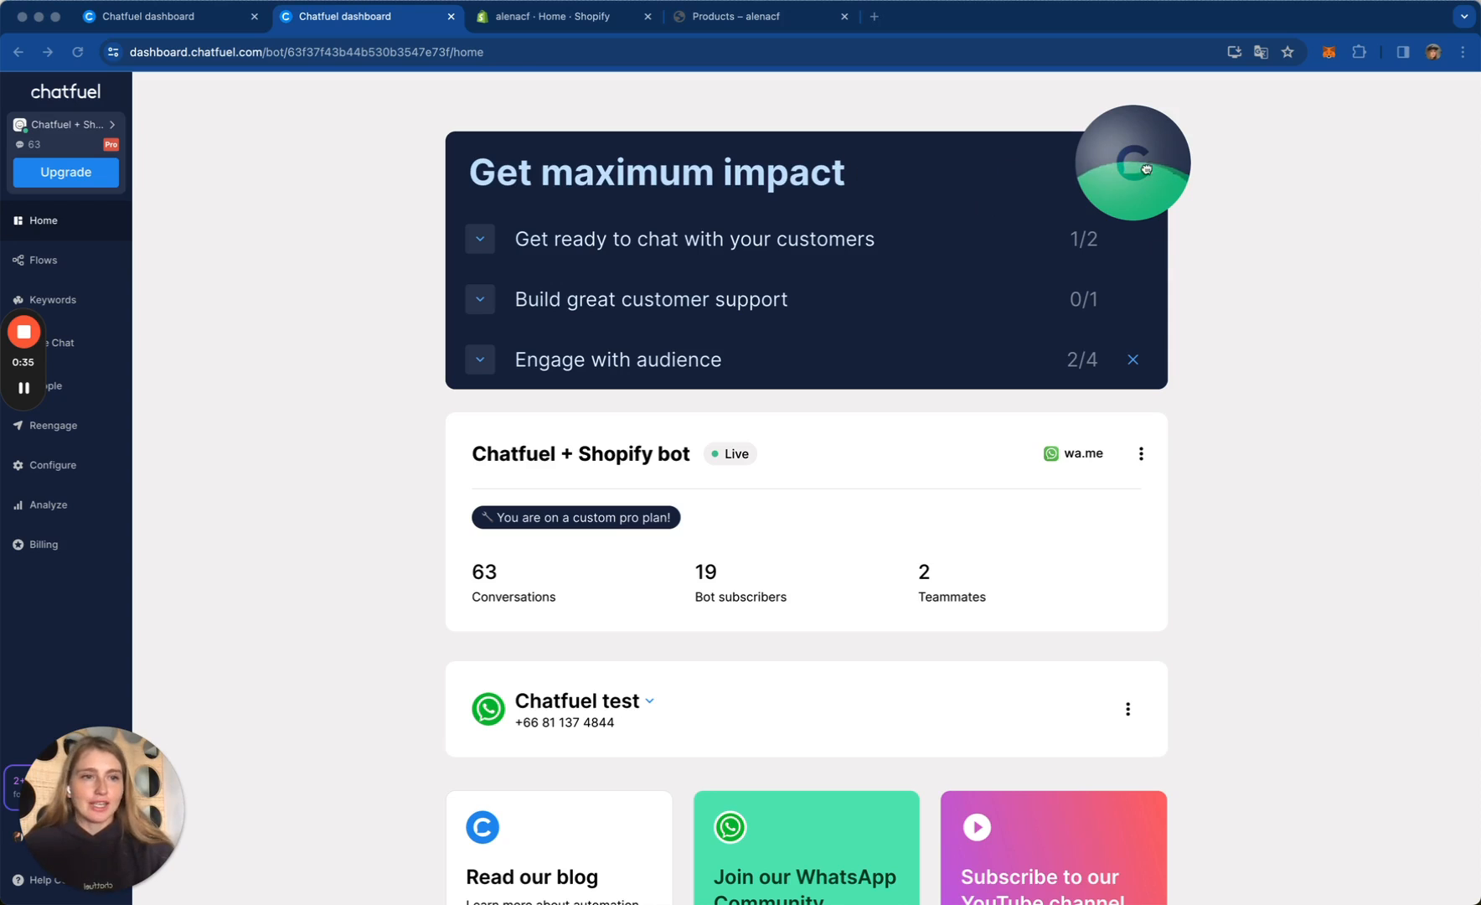
{"action": "mouse_move", "coordinate": [442, 383]}
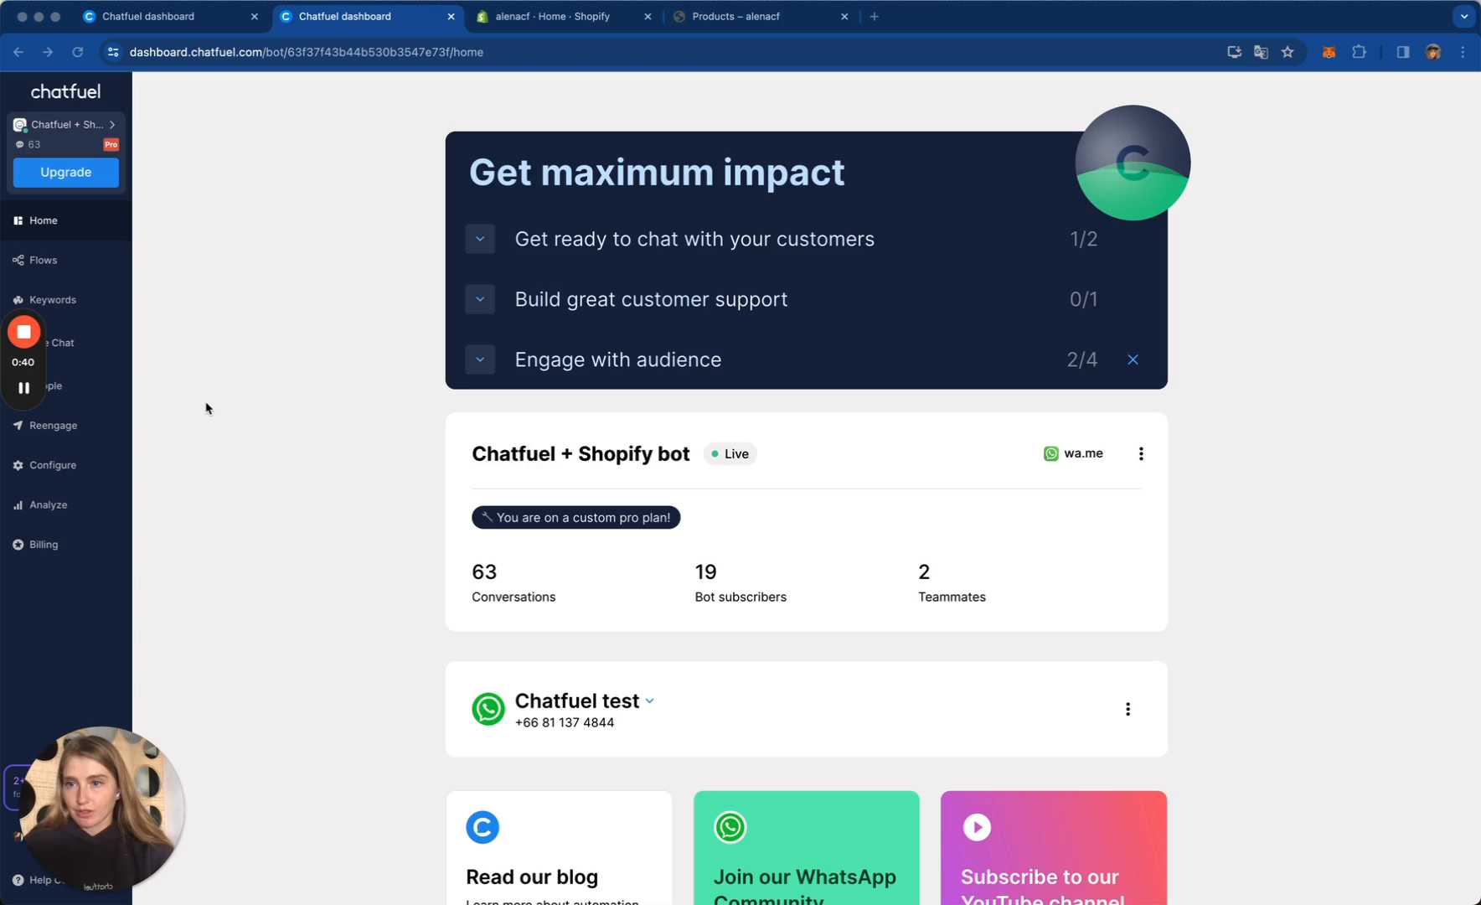
{"action": "mouse_move", "coordinate": [67, 451]}
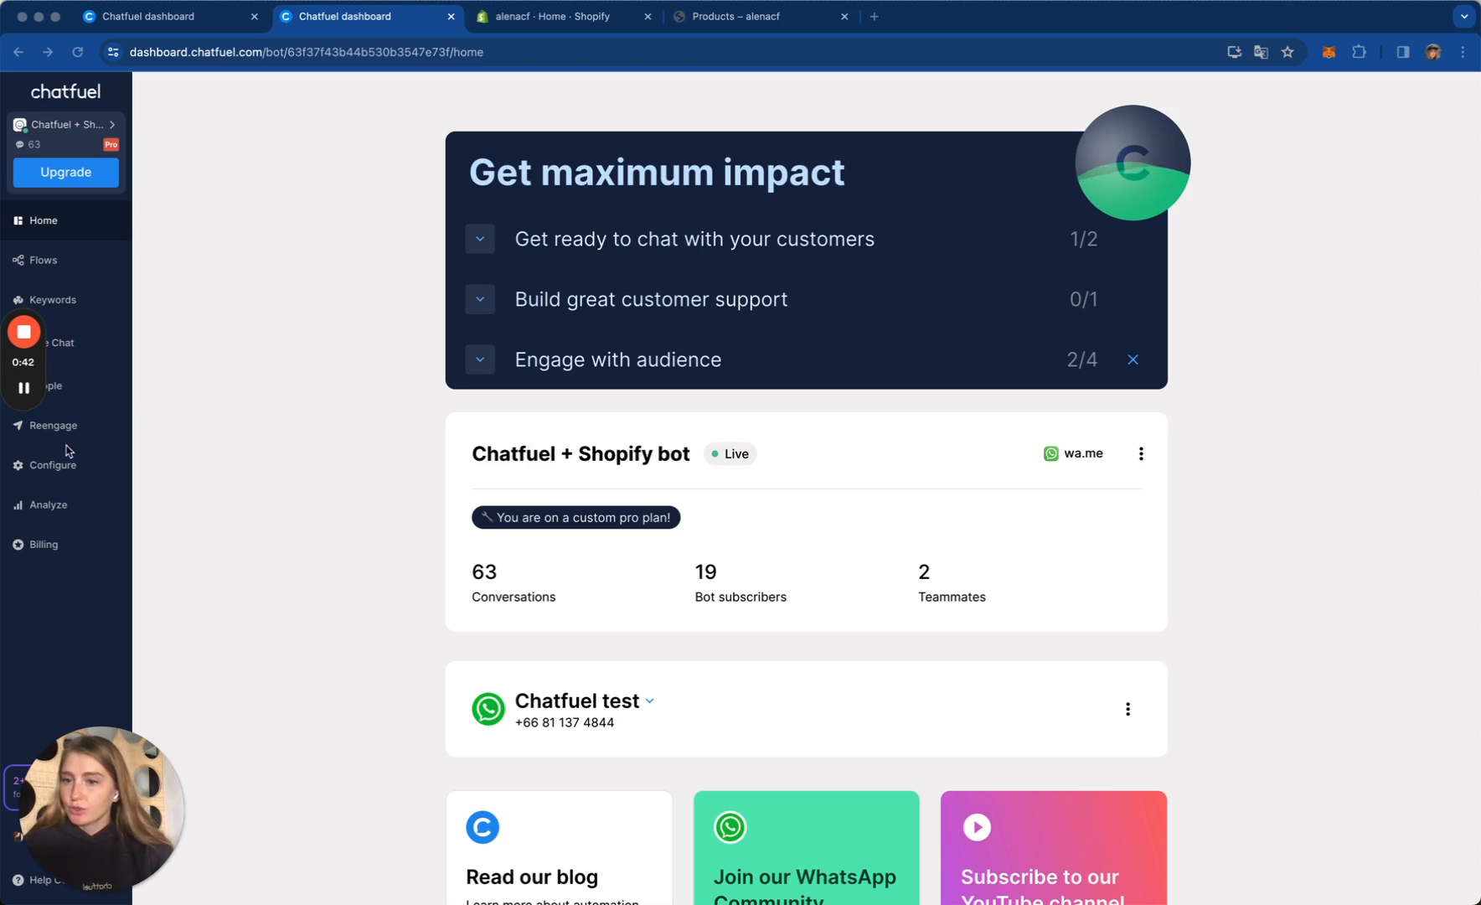
Step: Open the bot's Configure settings page, where the Shopify integration can be connected
{"action": "left_click", "coordinate": [53, 465]}
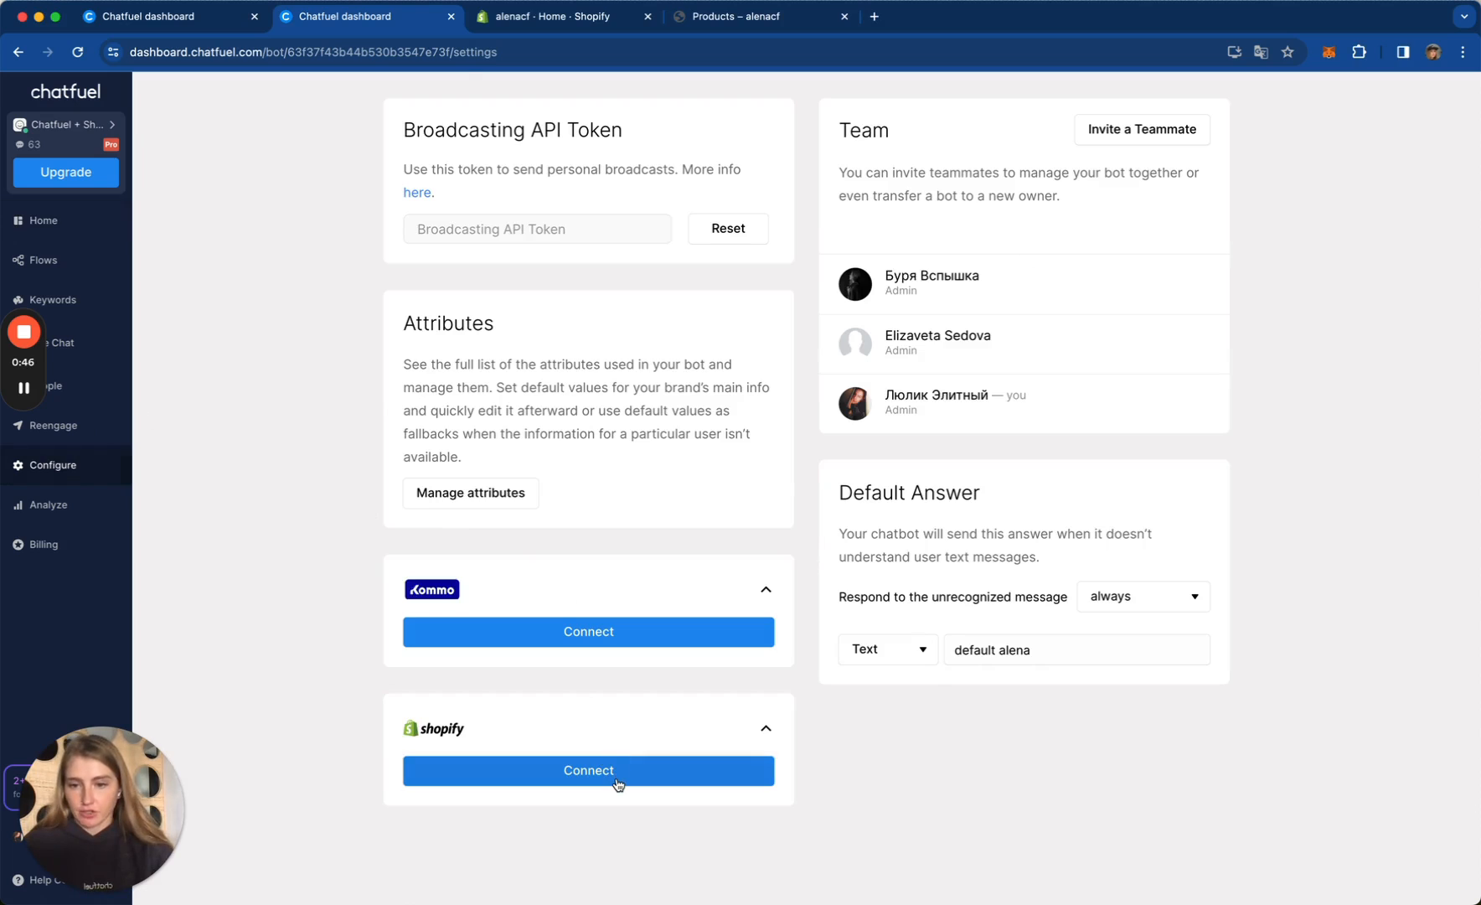
Step: Start installing the Chatfuel: Sales AI Chatbot app from its Shopify App Store listing
{"action": "left_click", "coordinate": [589, 770]}
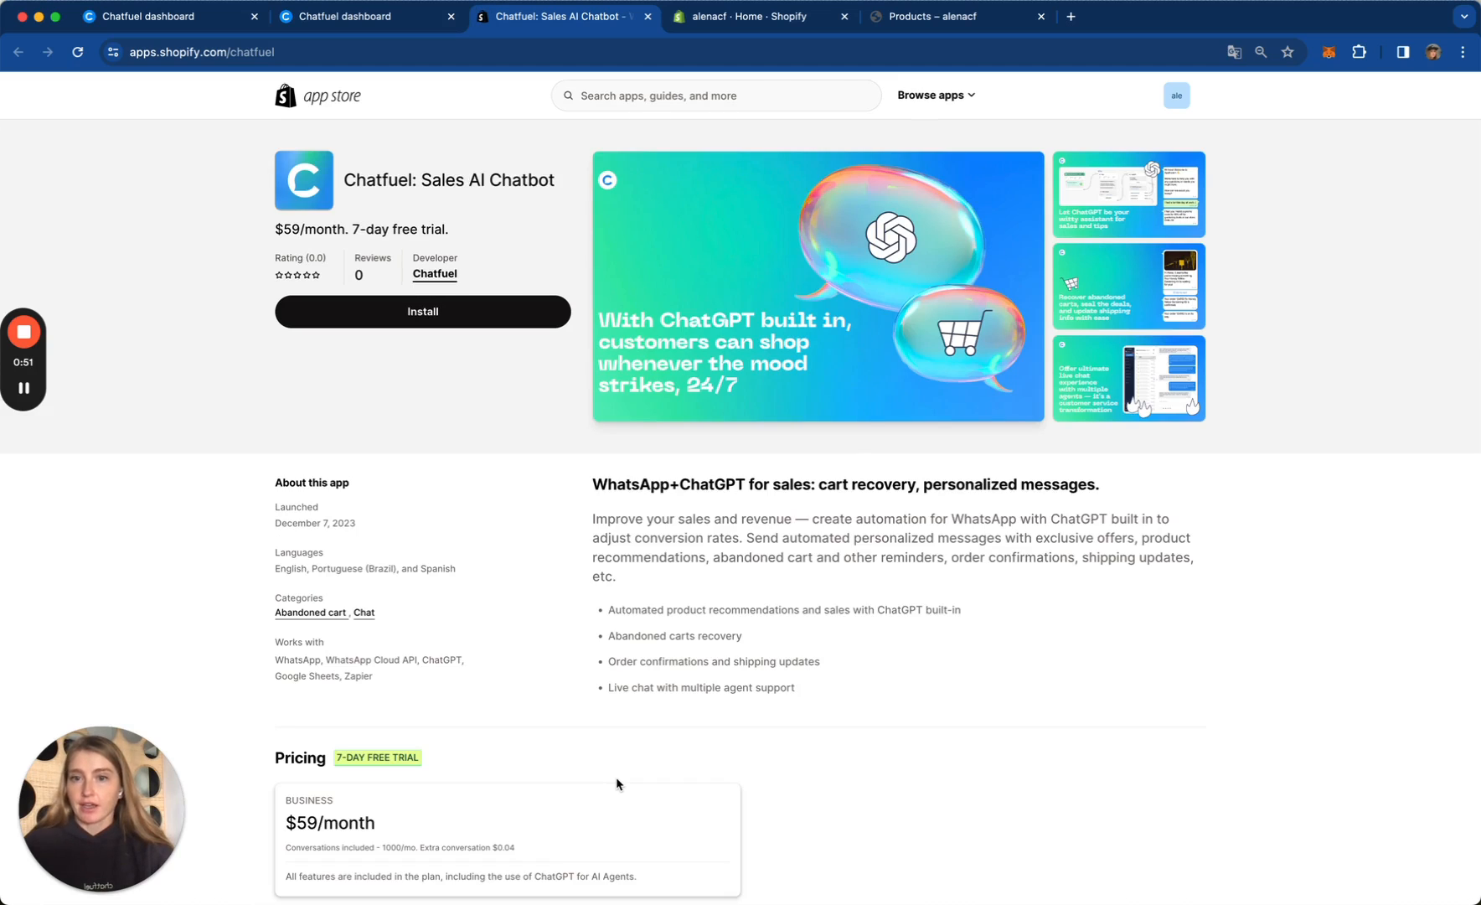
{"action": "mouse_move", "coordinate": [513, 405]}
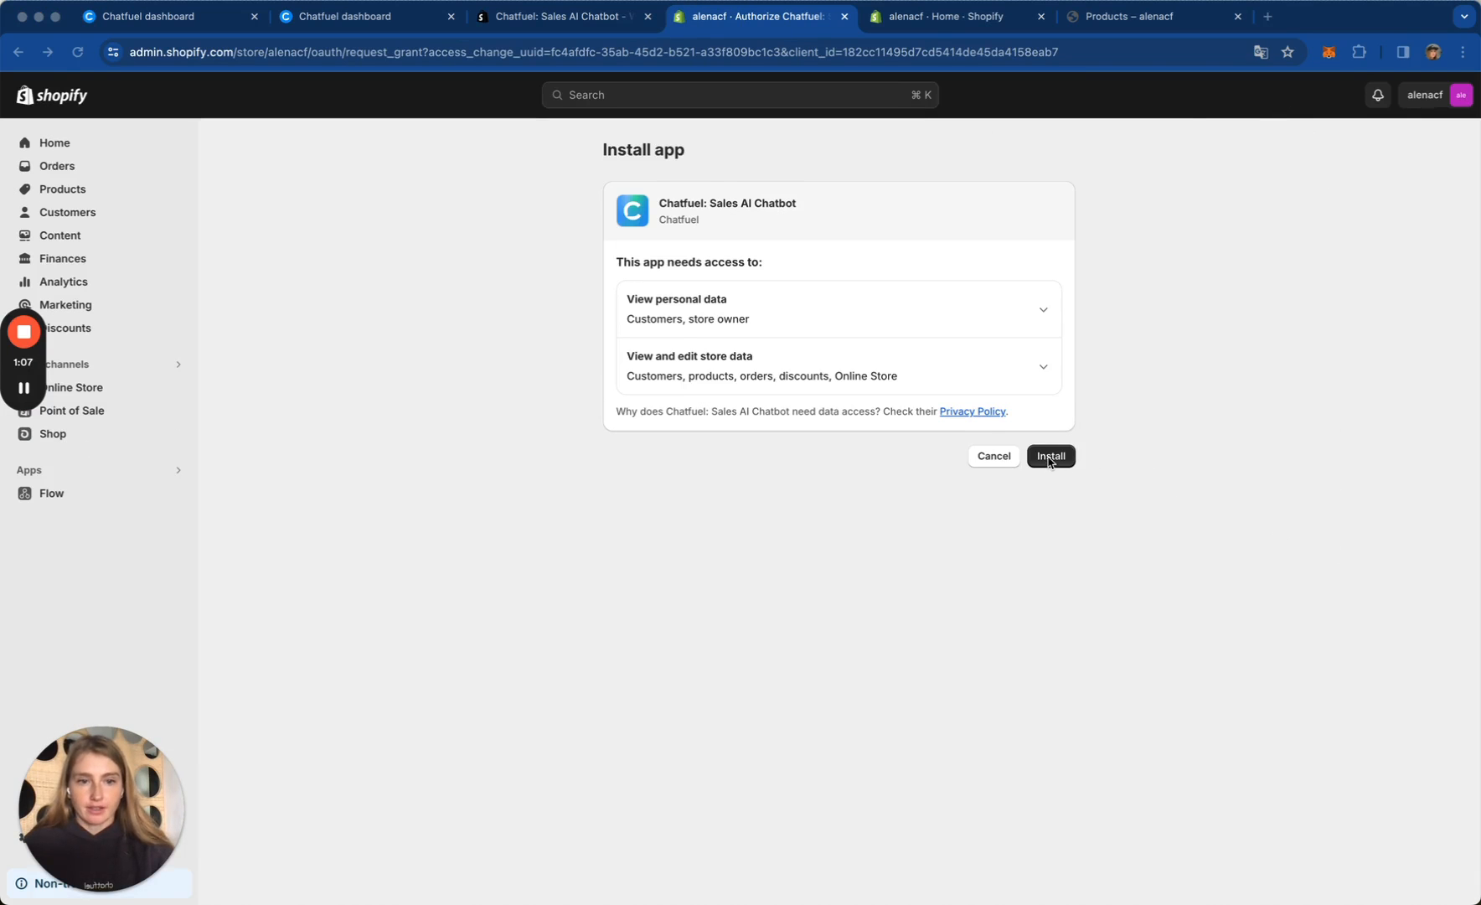
Step: Approve the Chatfuel app's requested store access on Shopify's Install app page
{"action": "left_click", "coordinate": [1050, 456]}
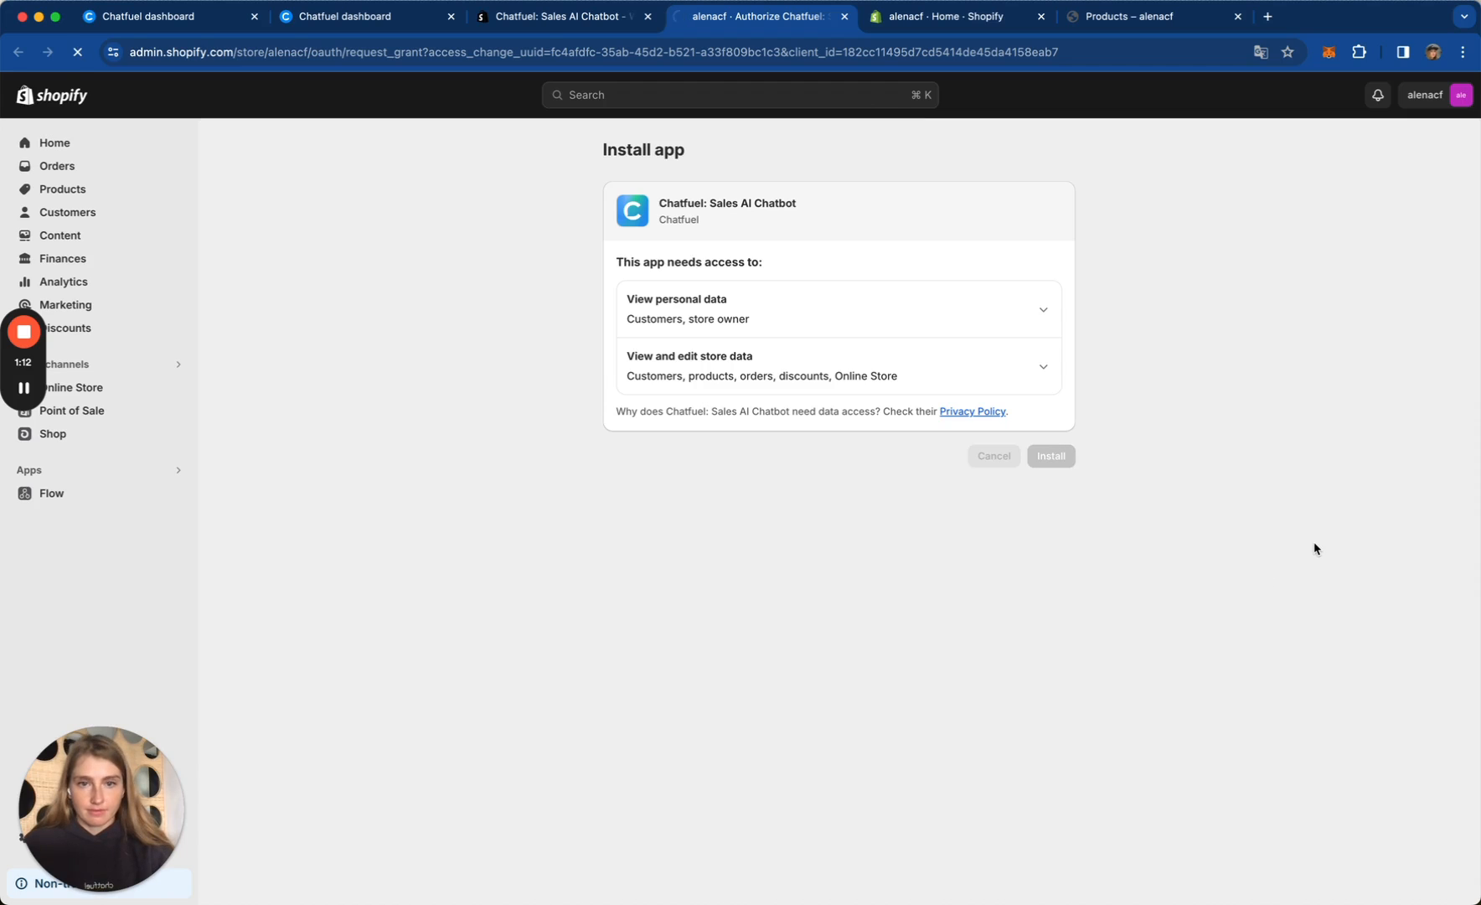
{"action": "left_click", "coordinate": [1051, 456]}
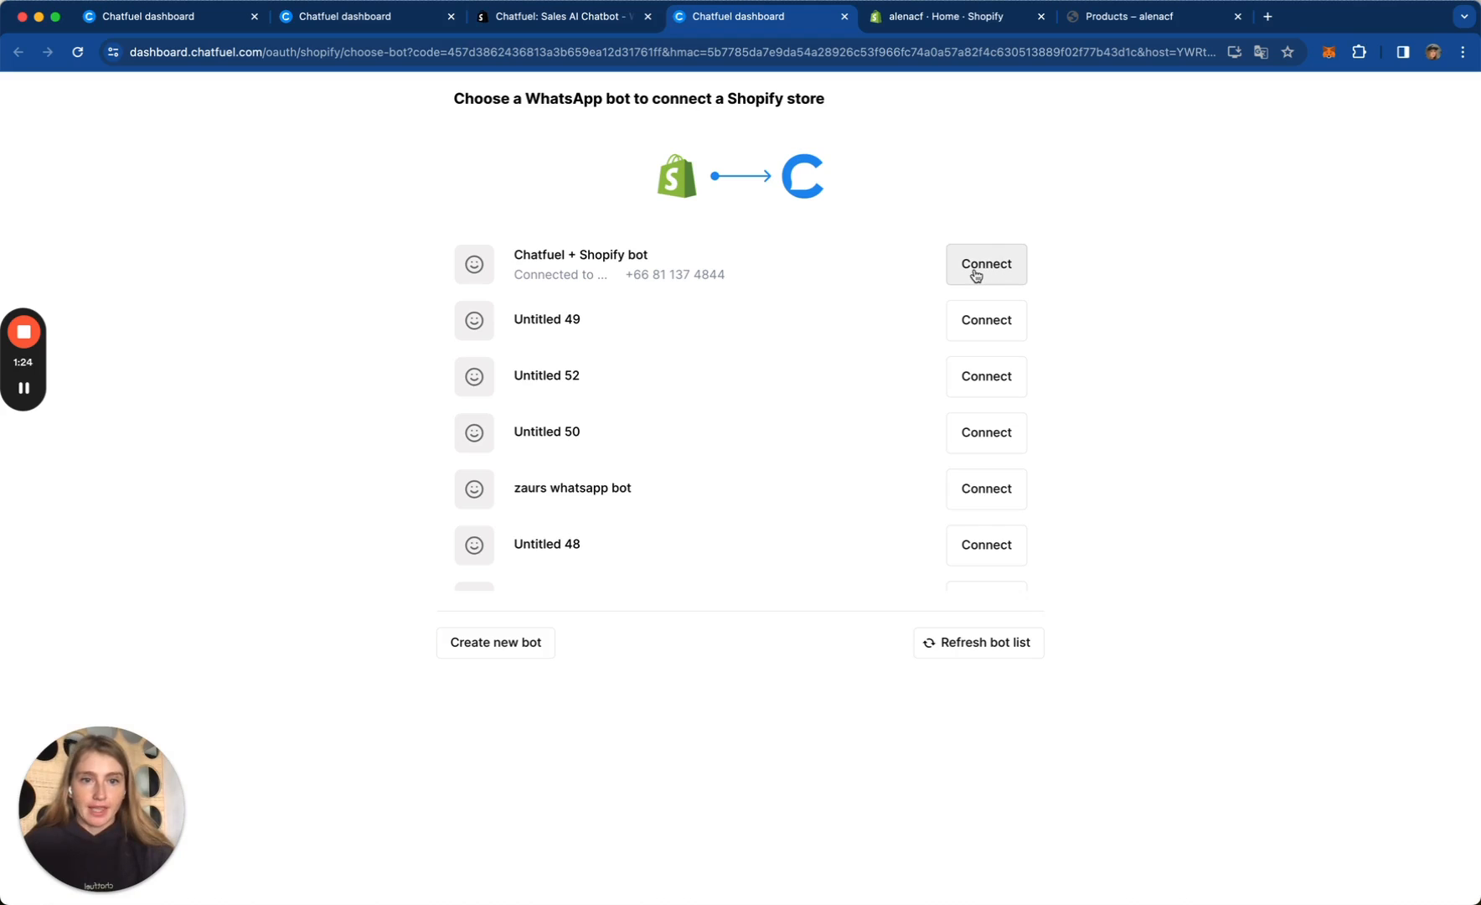
Step: Connect the Chatfuel + Shopify bot, bringing up the $59 Business plan subscription approval
{"action": "left_click", "coordinate": [986, 264]}
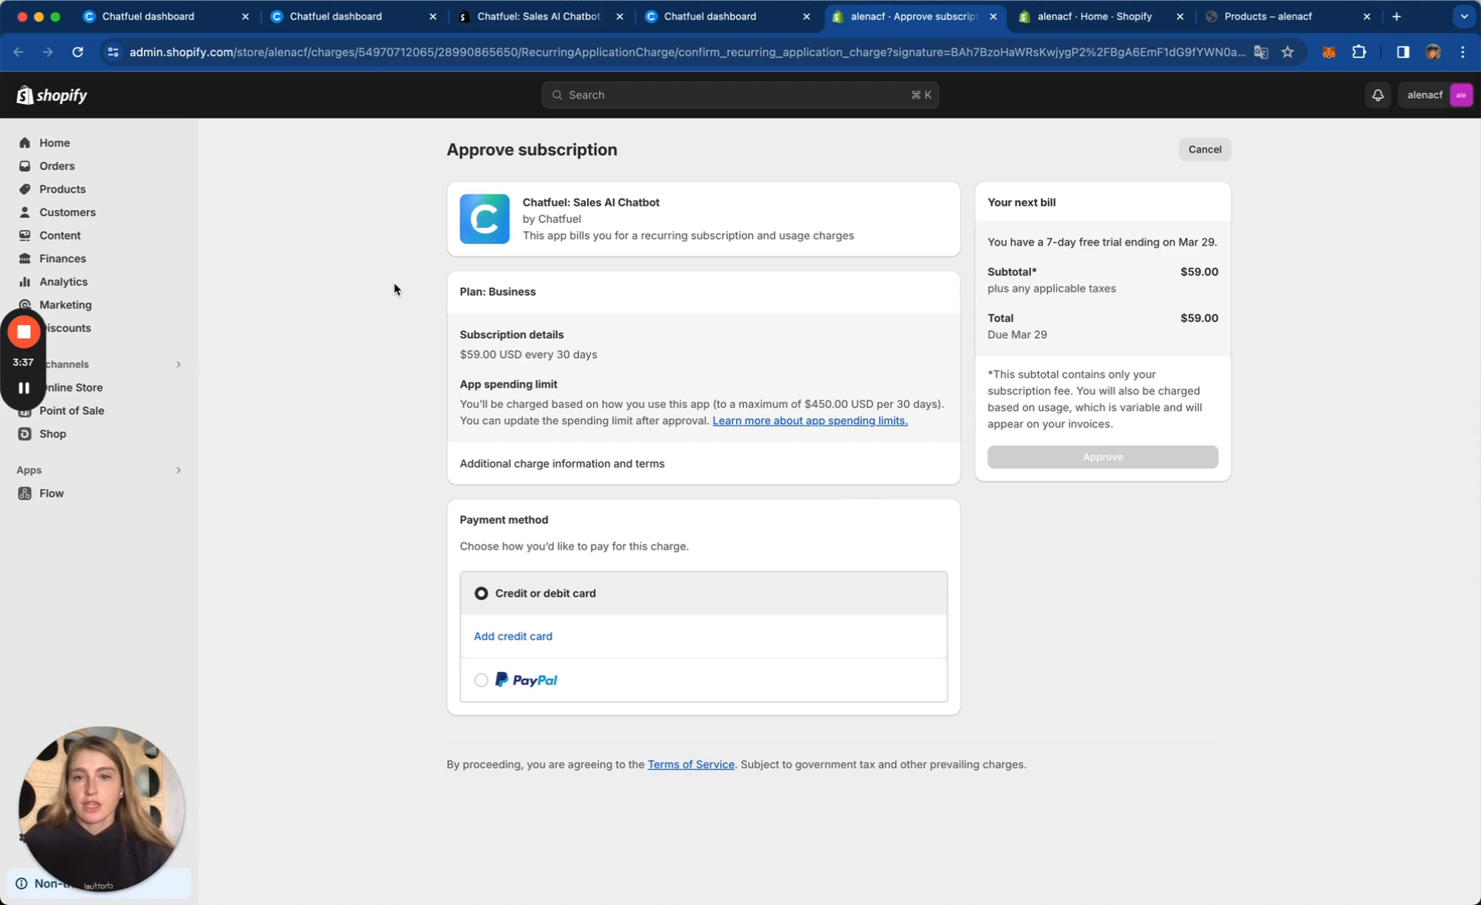
Step: Return to the Shopify admin tab and open the store Settings
{"action": "left_click", "coordinate": [159, 16]}
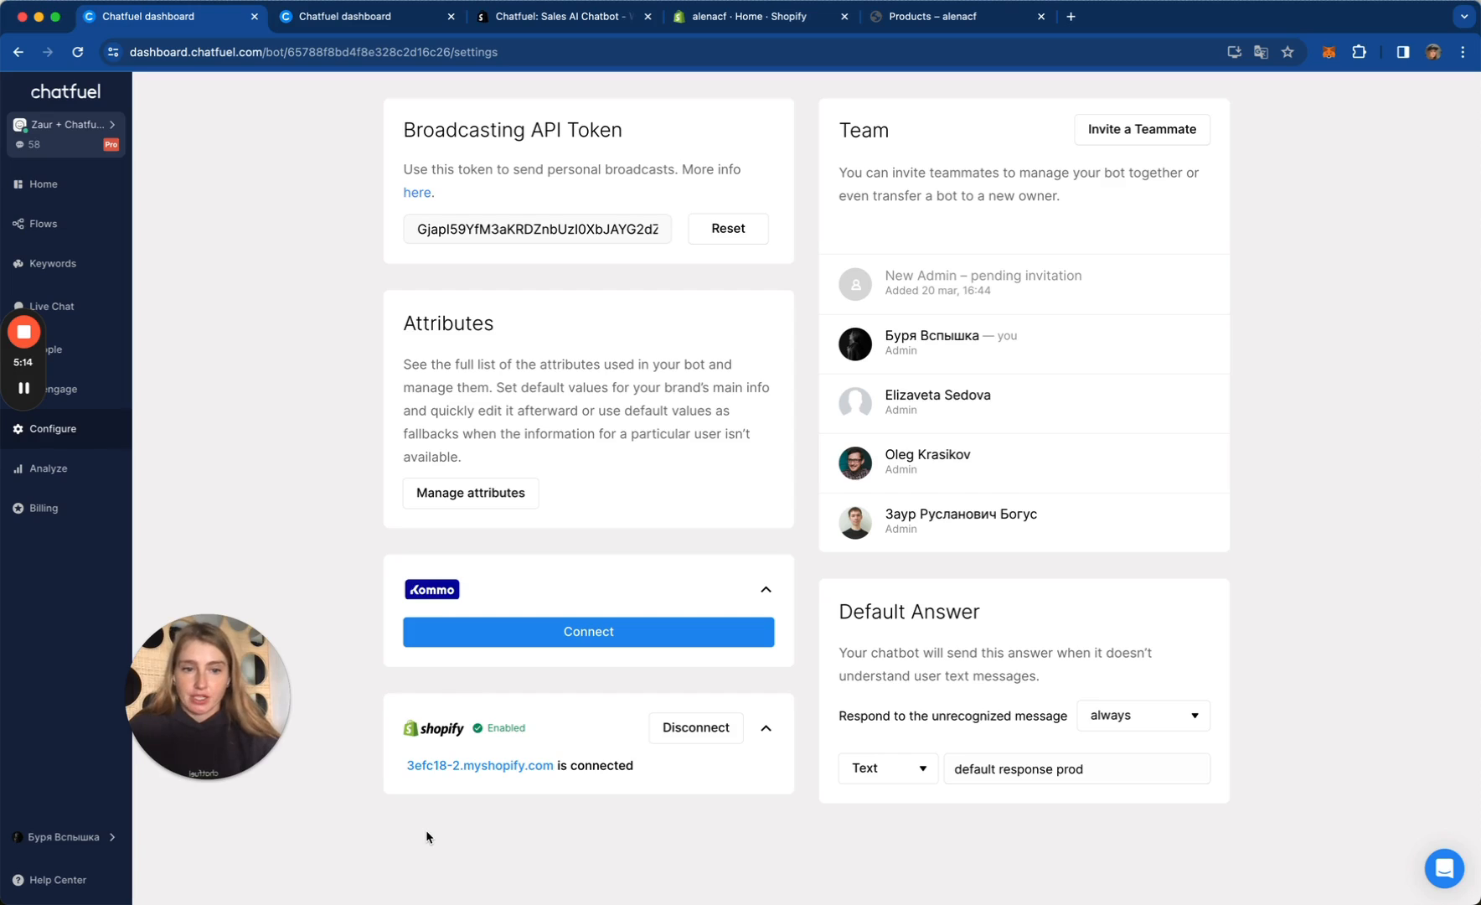
{"action": "mouse_move", "coordinate": [689, 212]}
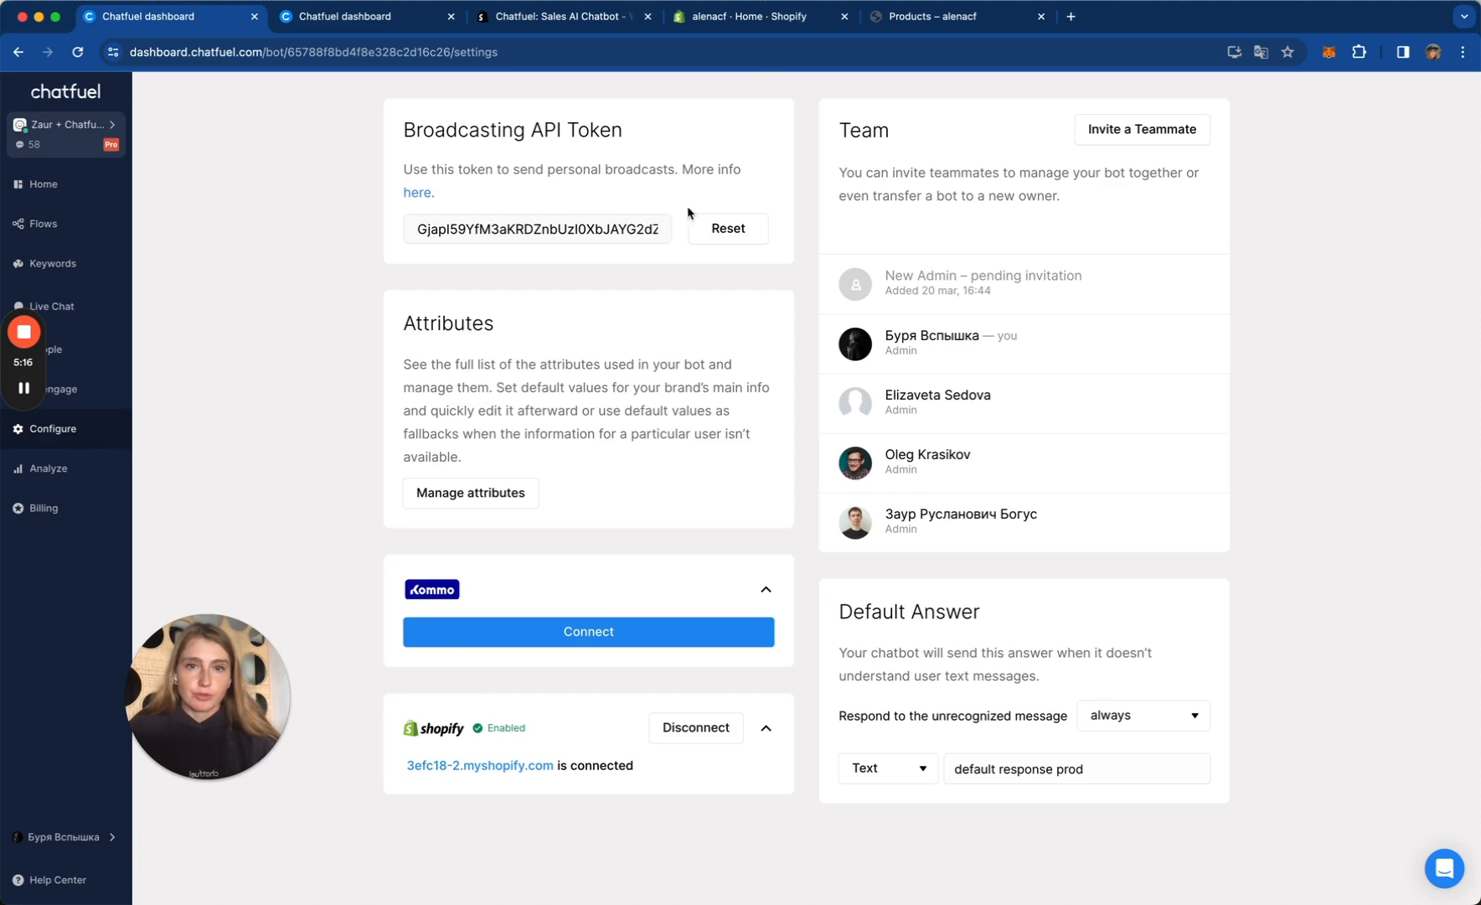
{"action": "left_click", "coordinate": [752, 16]}
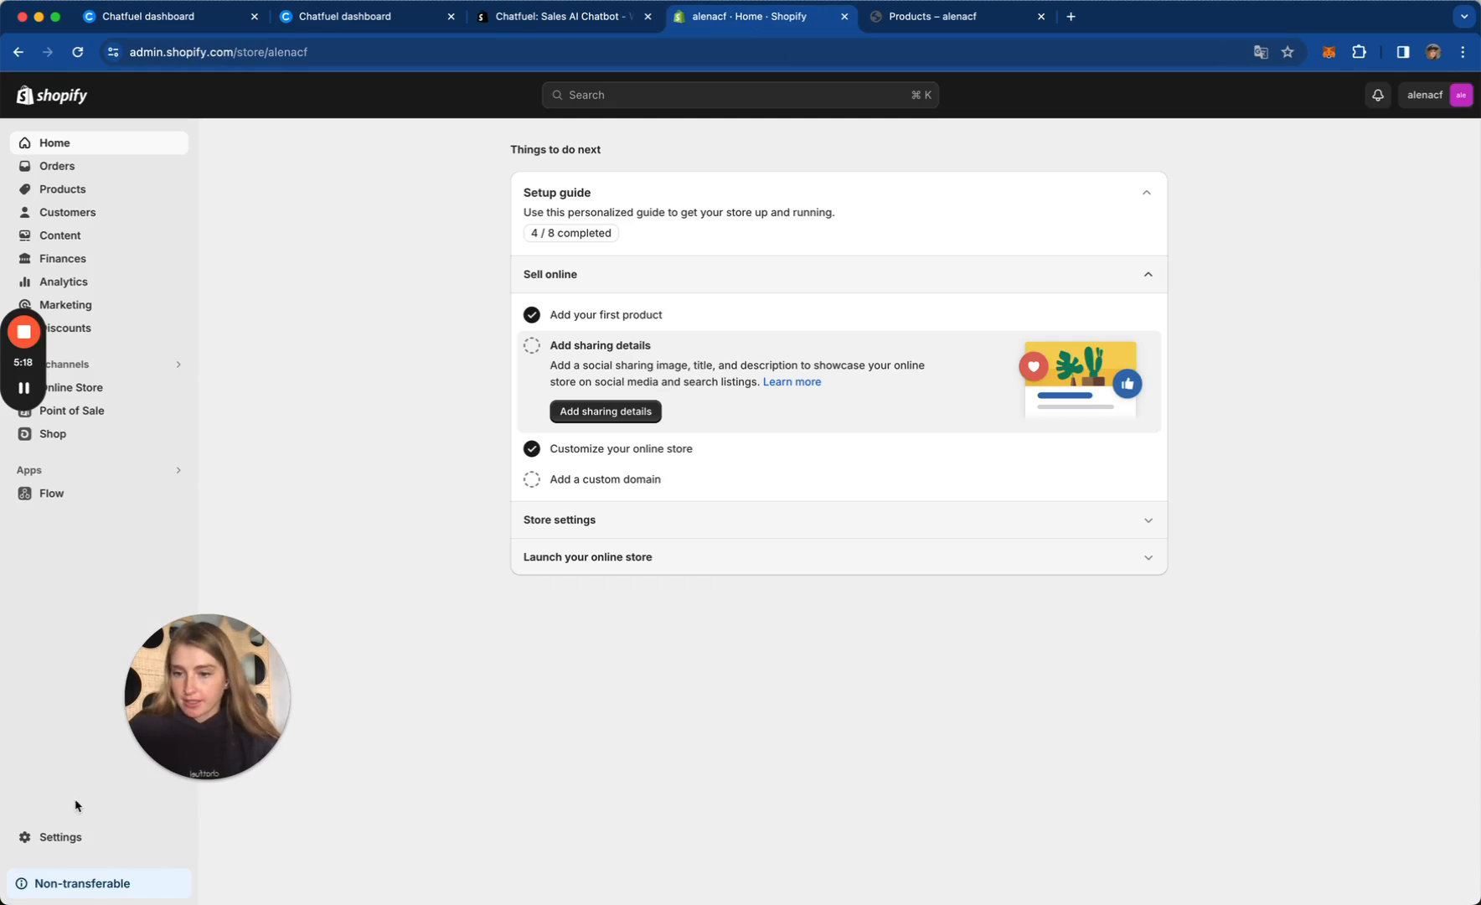
{"action": "left_click", "coordinate": [59, 837]}
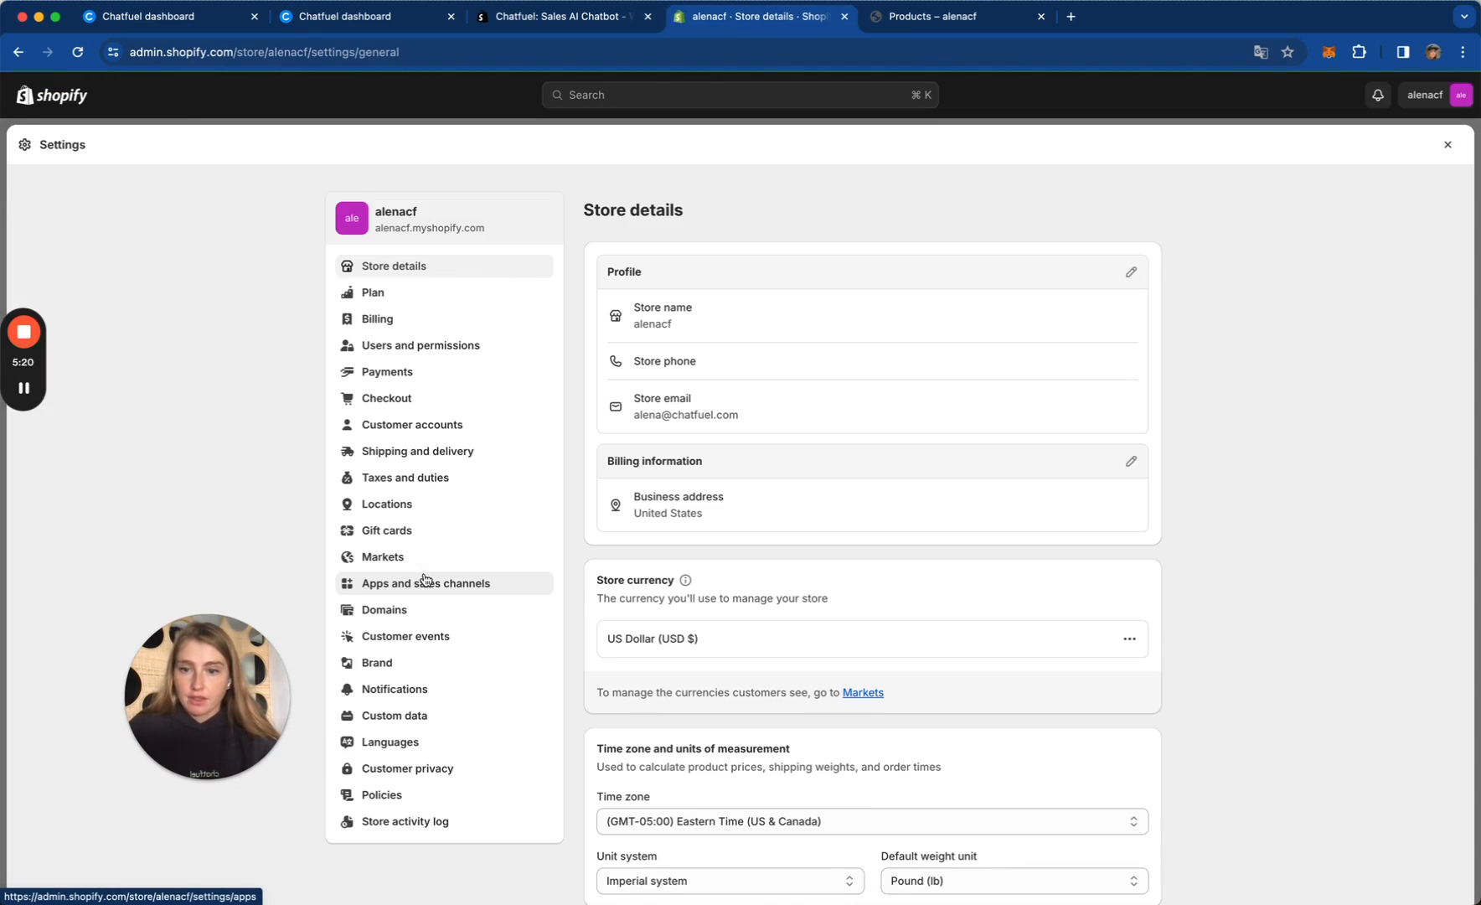
Step: Open Checkout settings and scroll down to the customer information and marketing options
{"action": "left_click", "coordinate": [388, 398]}
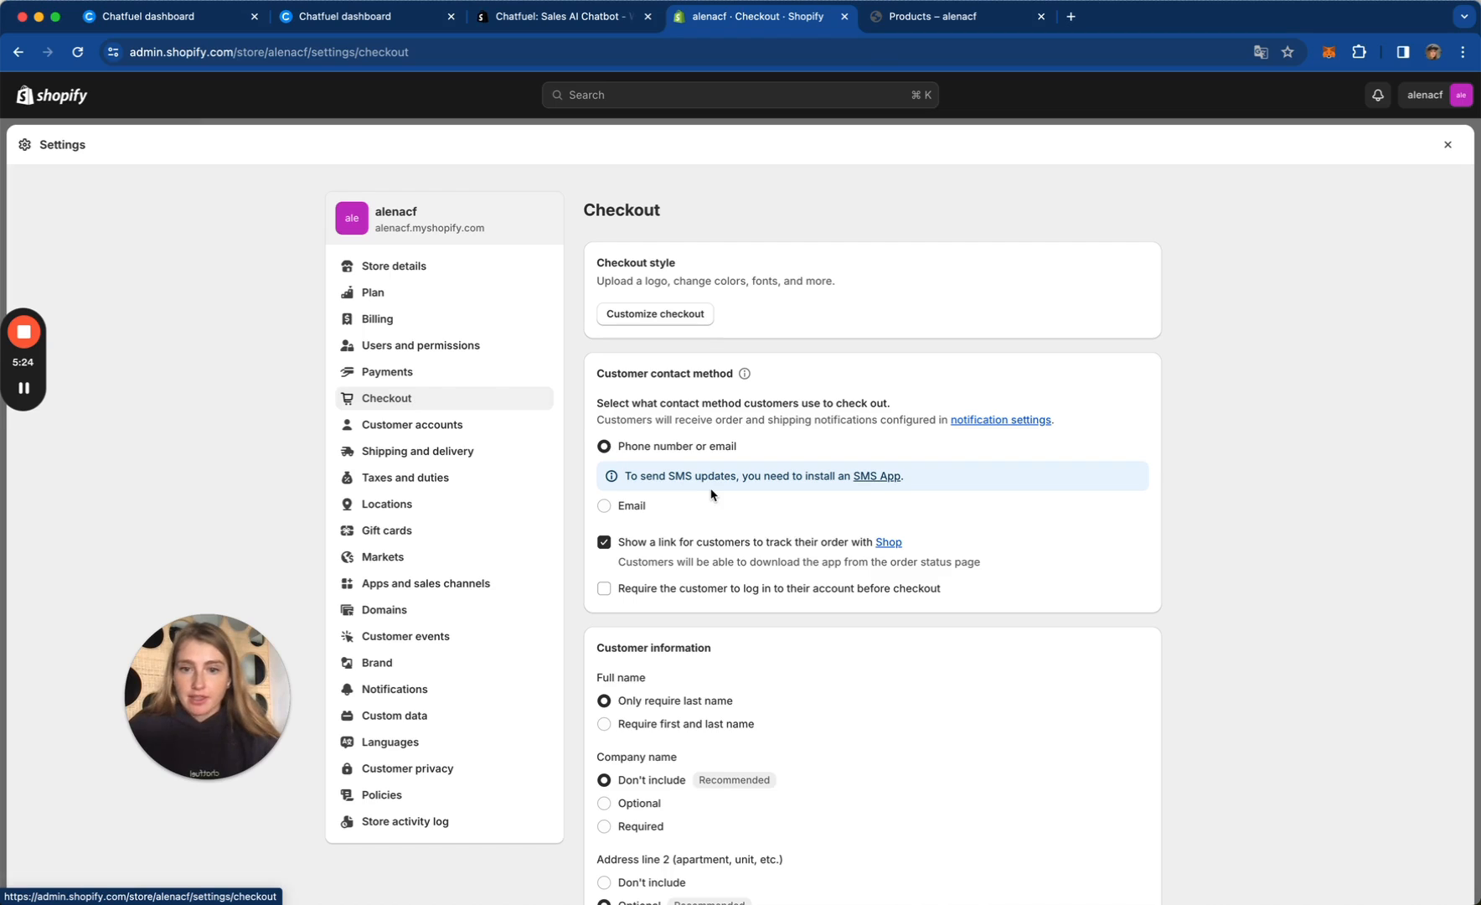
{"action": "scroll", "scroll_direction": "down", "scroll_amount": 3}
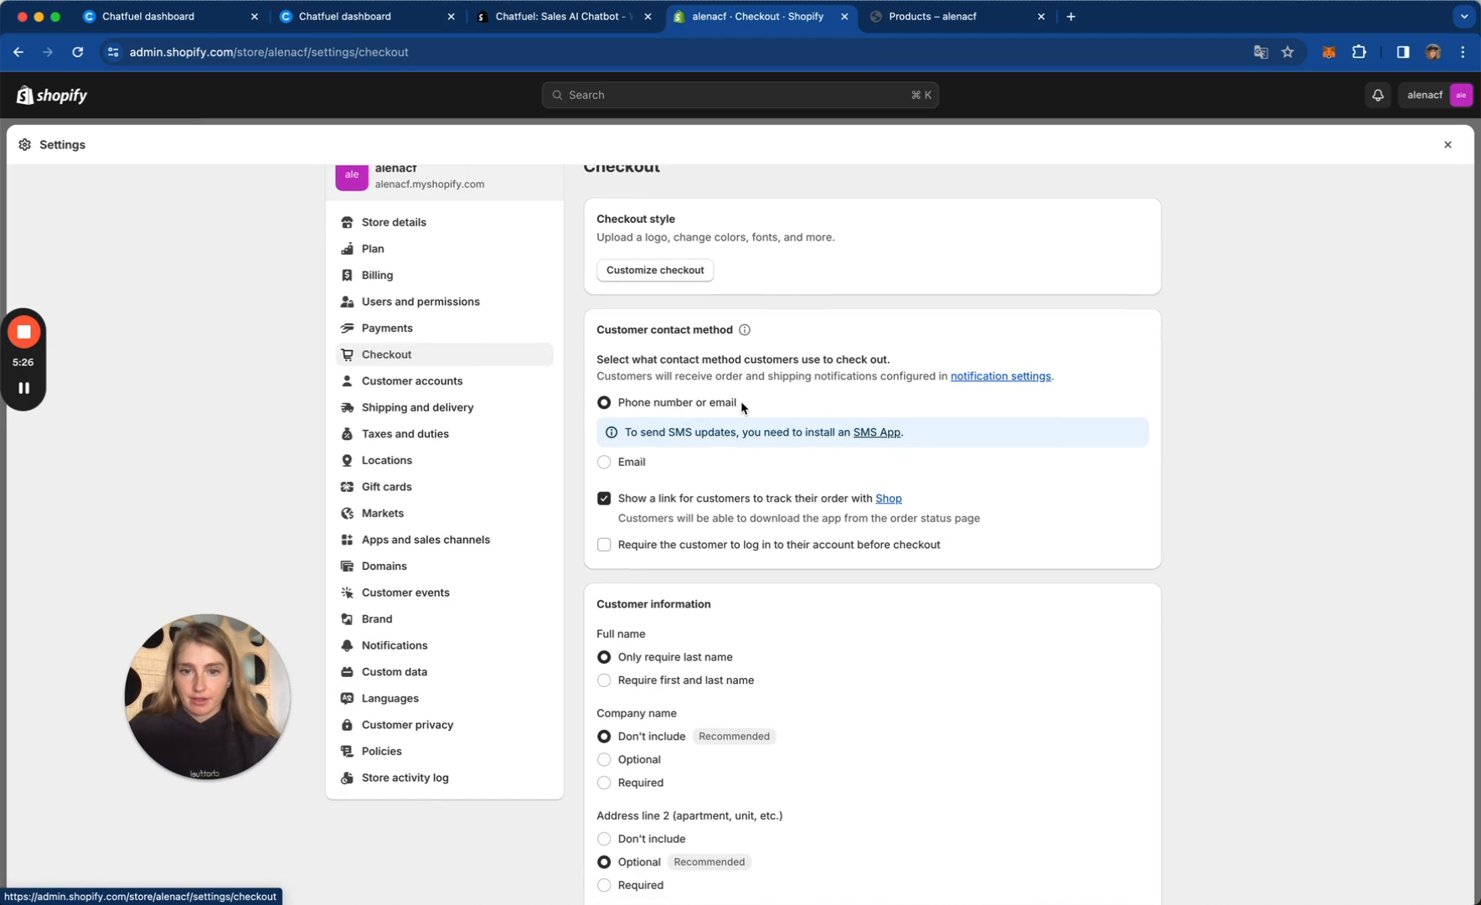
{"action": "scroll", "scroll_direction": "down", "scroll_amount": 3}
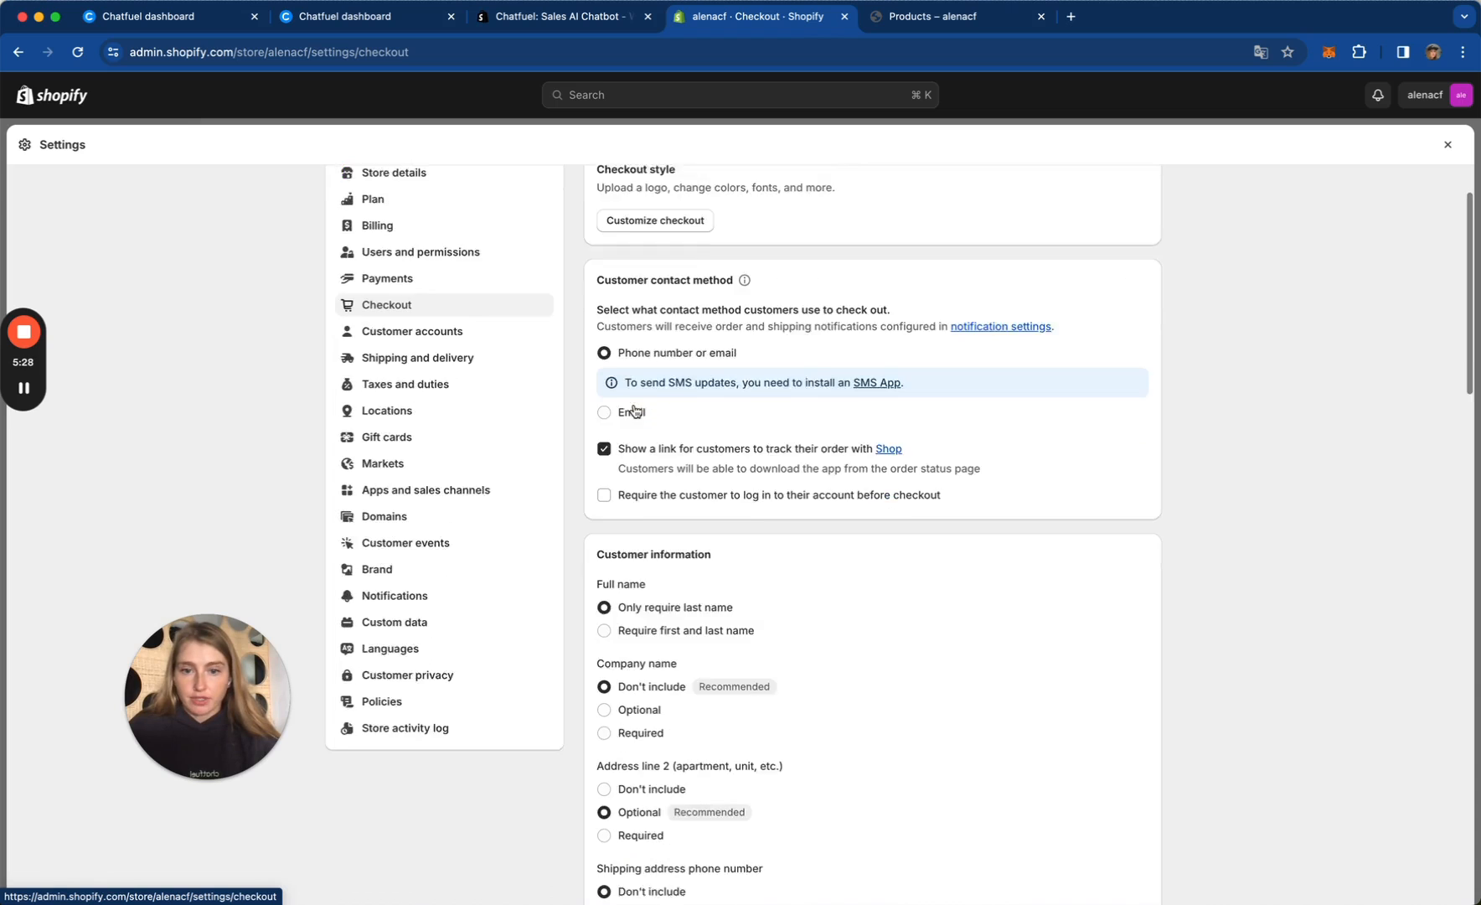
{"action": "scroll", "scroll_direction": "down", "scroll_amount": 3}
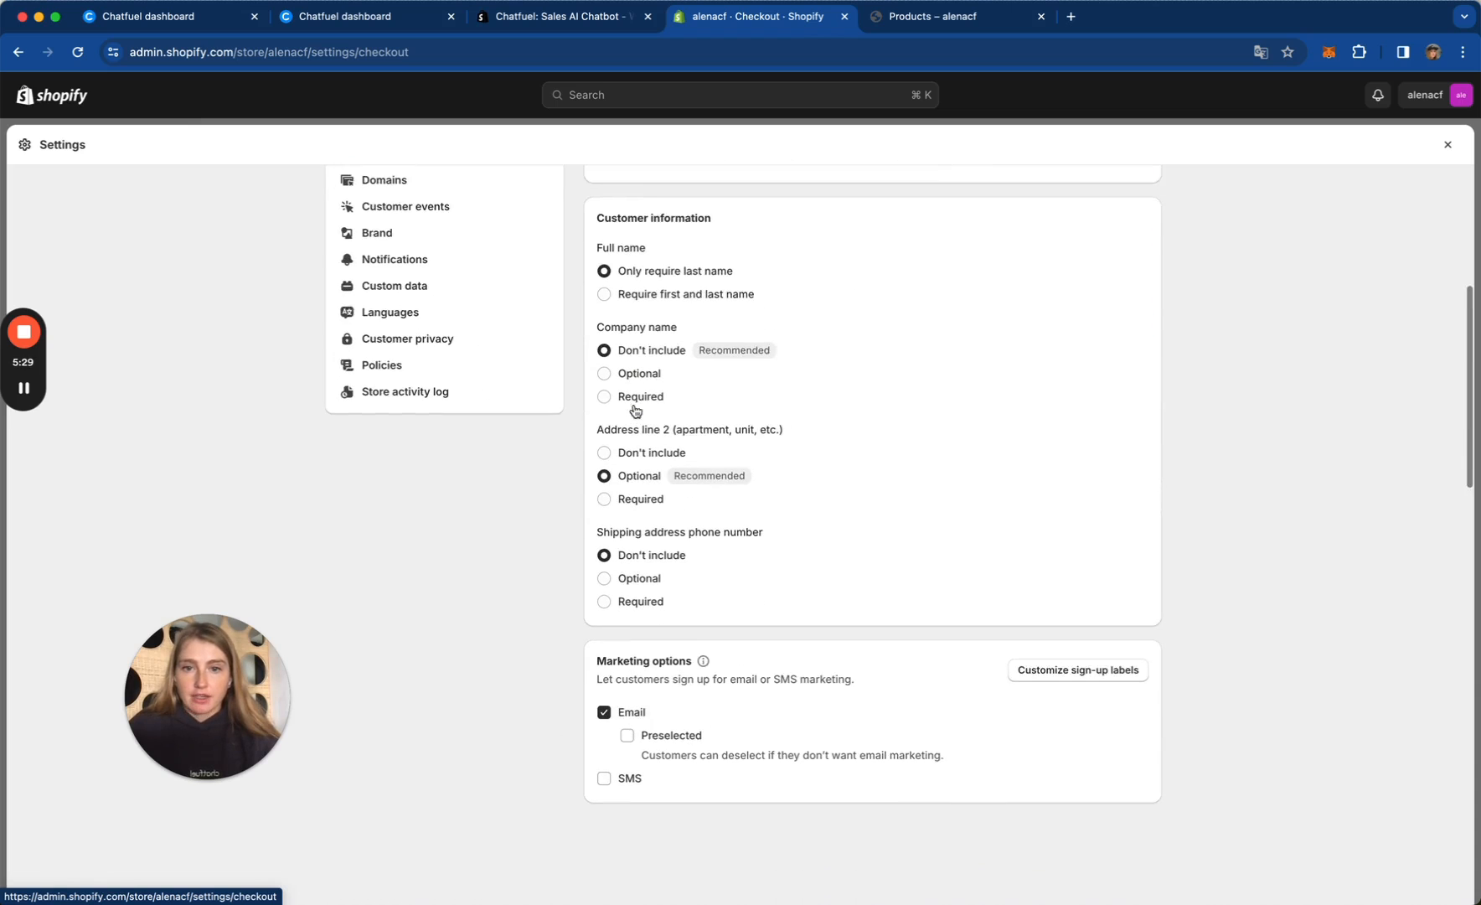
{"action": "scroll", "scroll_direction": "down", "scroll_amount": 3}
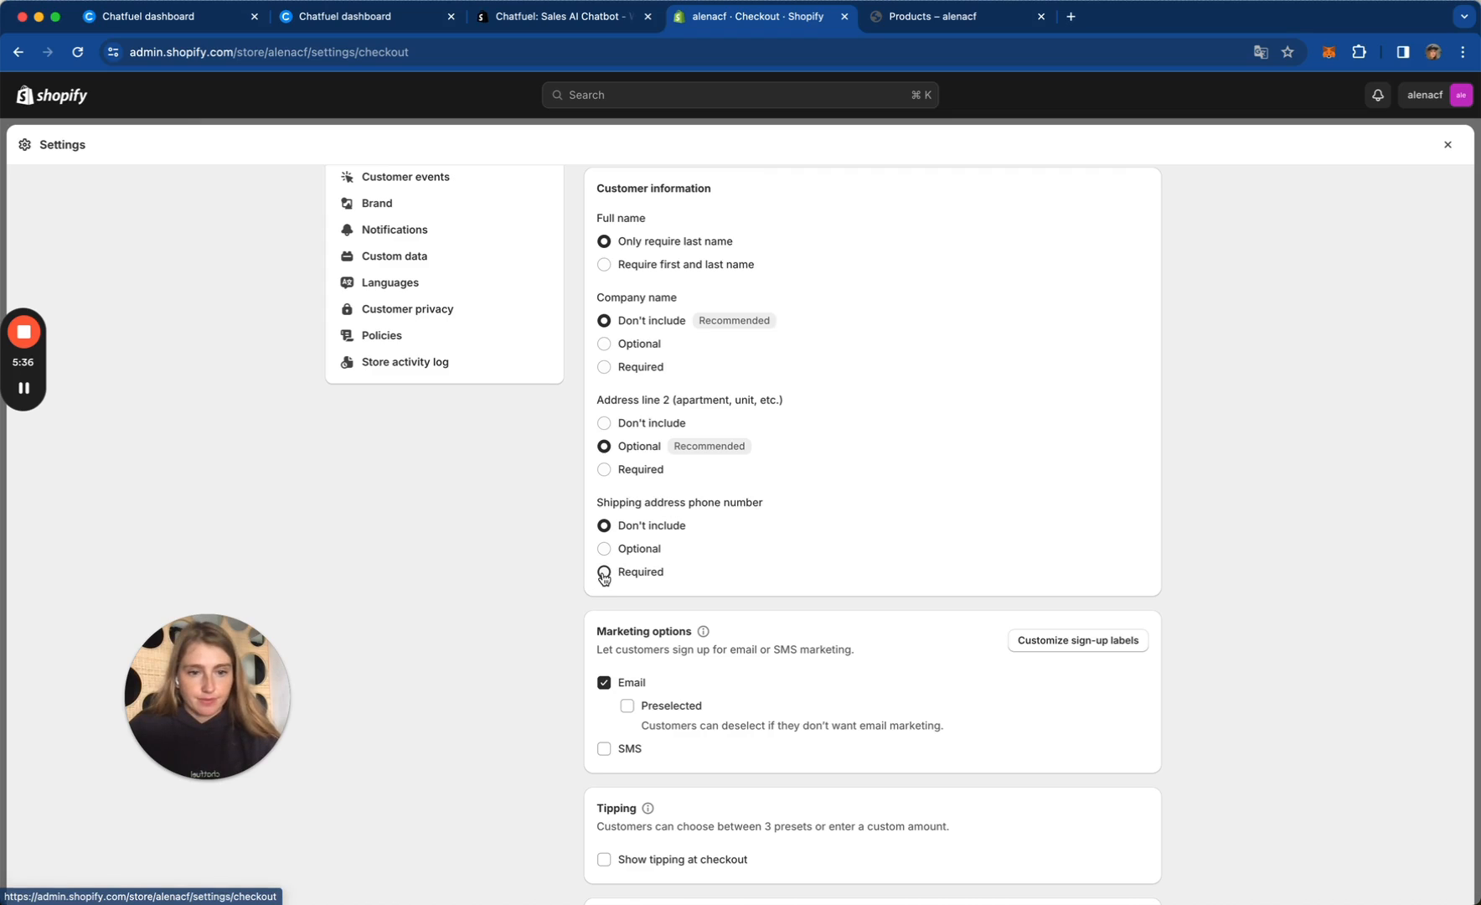
Step: Require the shipping phone number, enable SMS marketing sign-up, and save checkout settings
{"action": "left_click", "coordinate": [603, 572]}
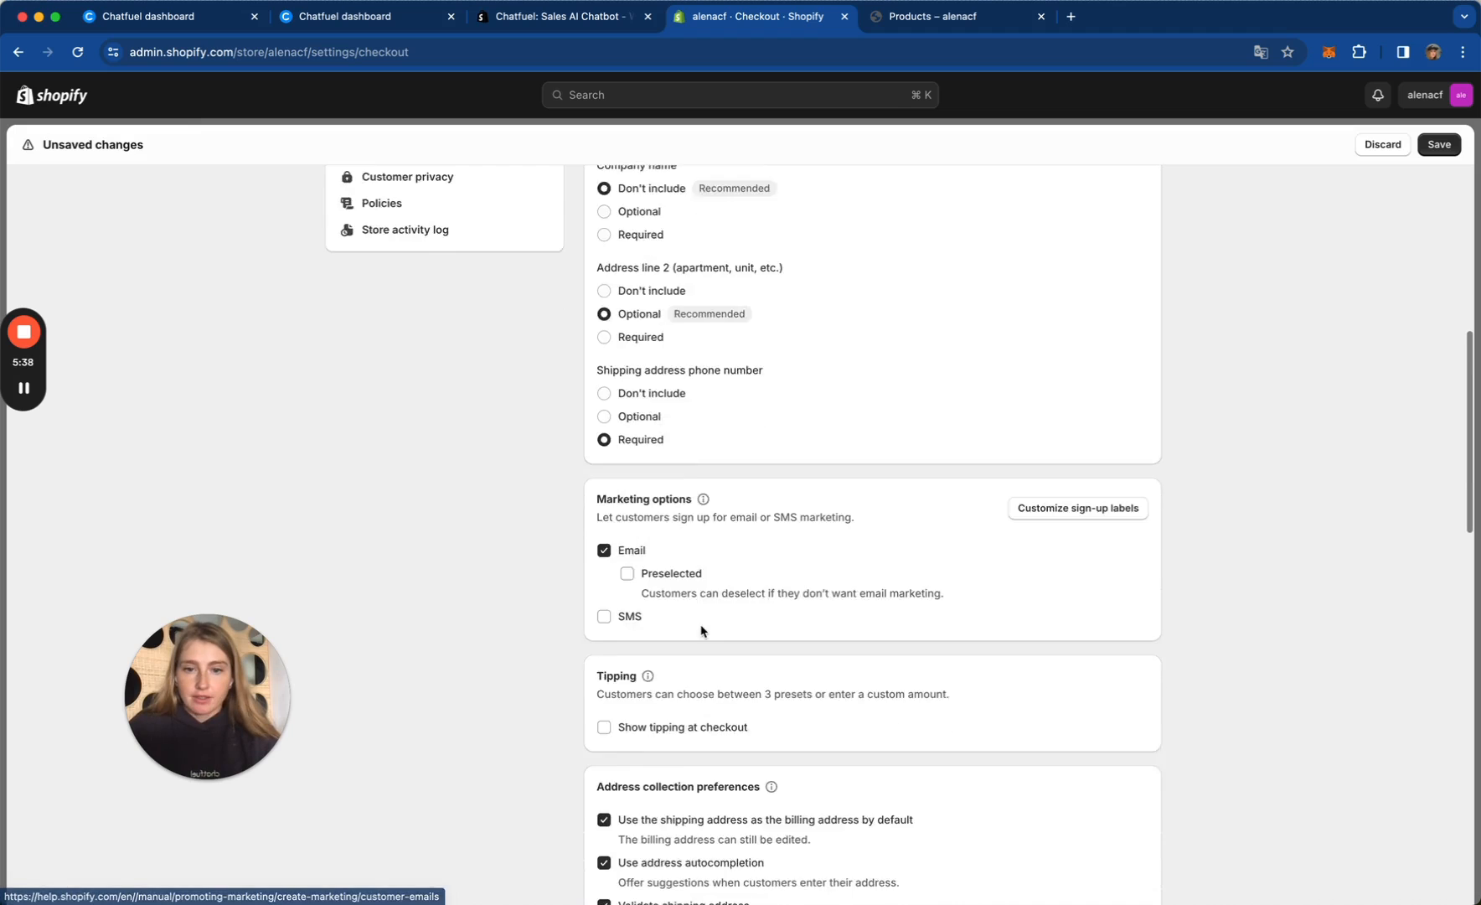
{"action": "scroll", "scroll_direction": "down", "scroll_amount": 3}
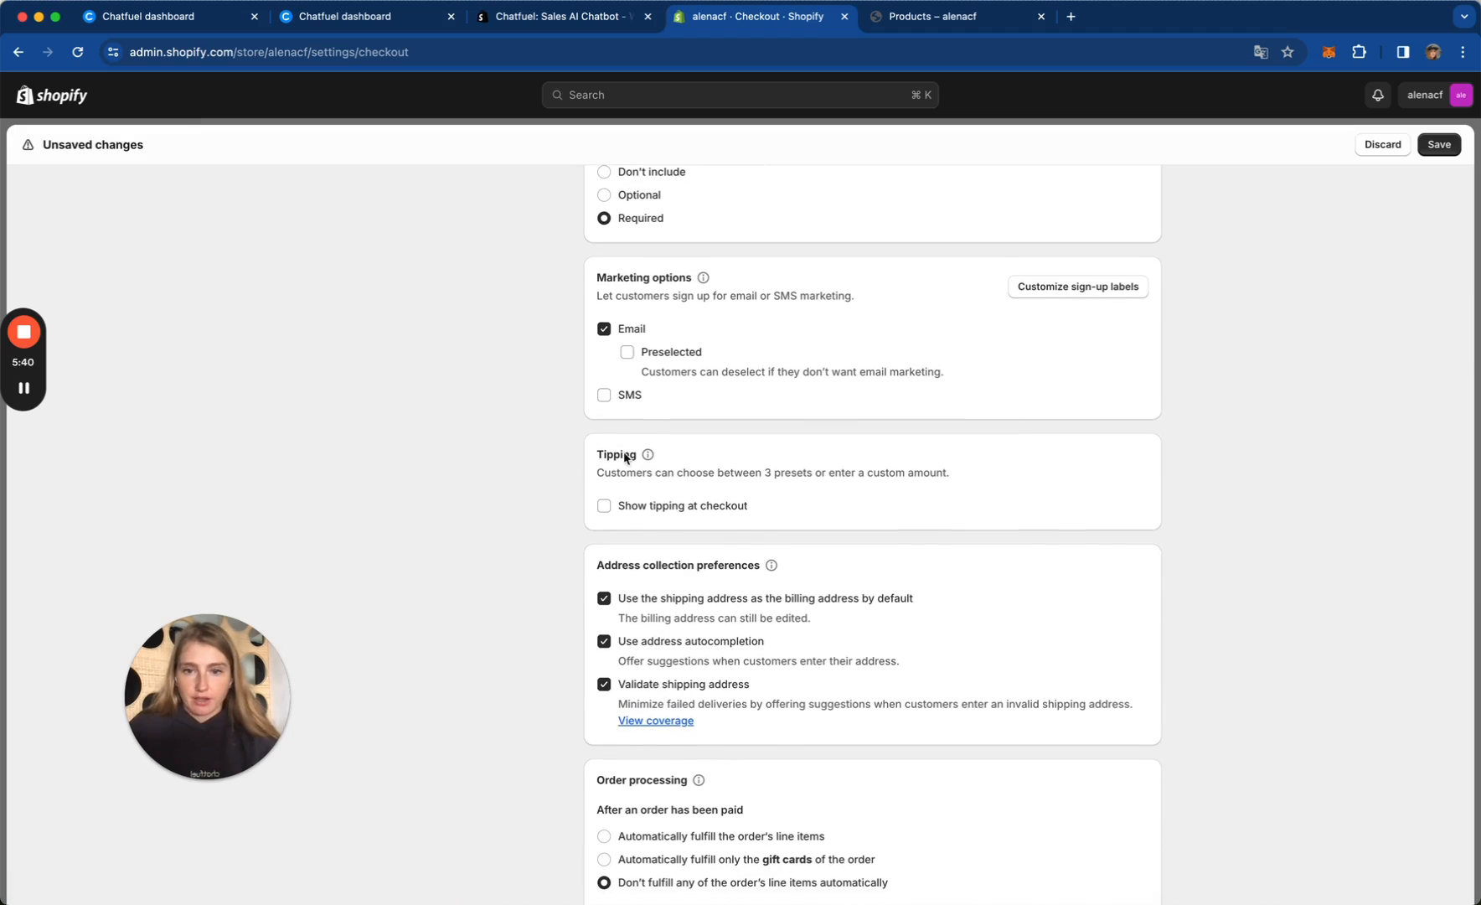
{"action": "left_click", "coordinate": [604, 395]}
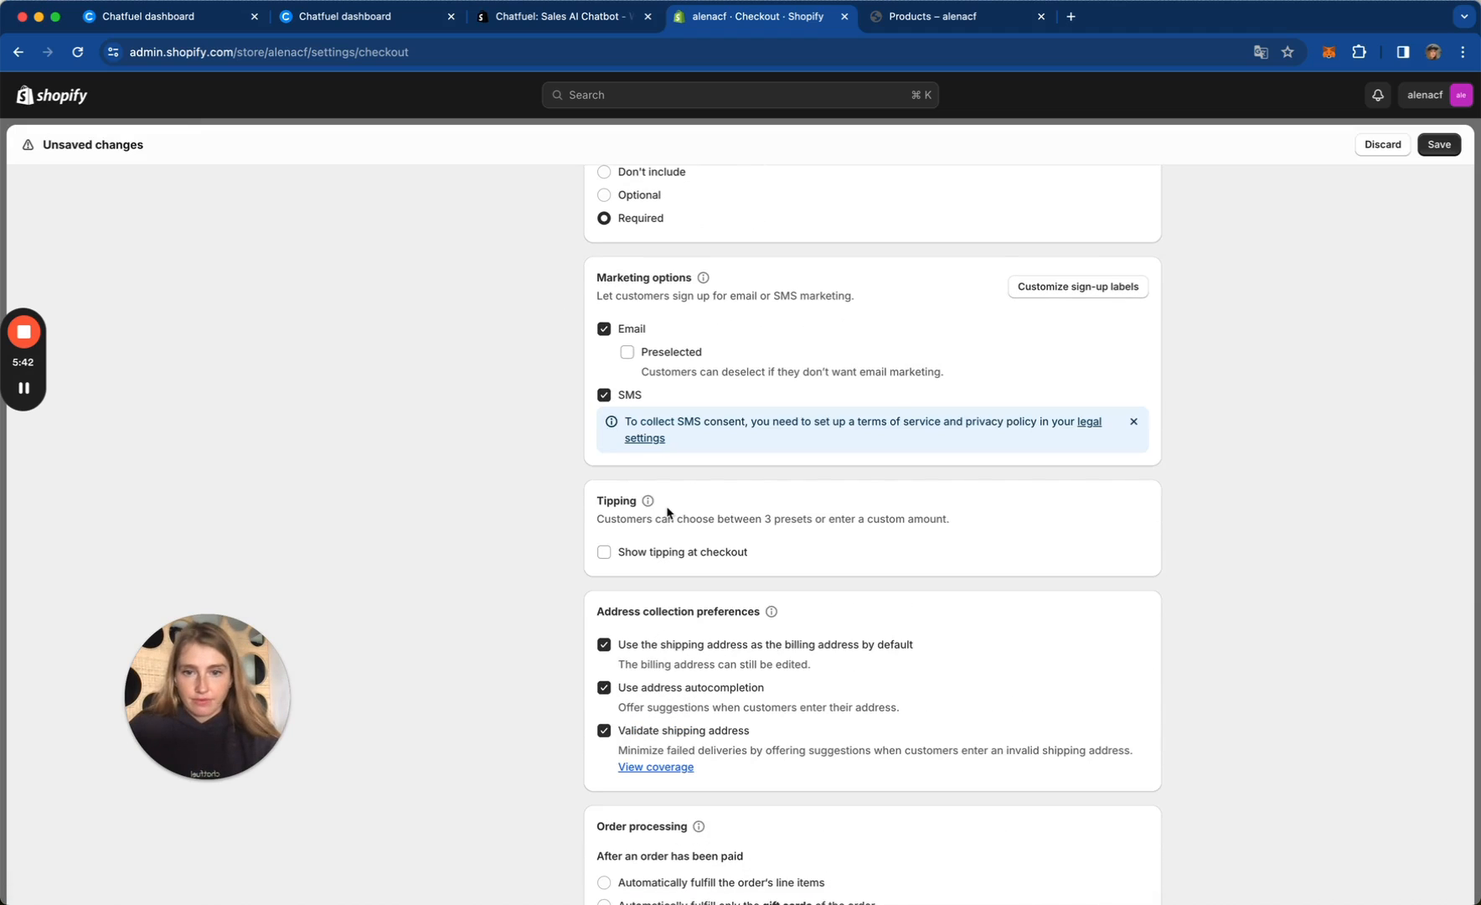
{"action": "scroll", "scroll_direction": "down", "scroll_amount": 3}
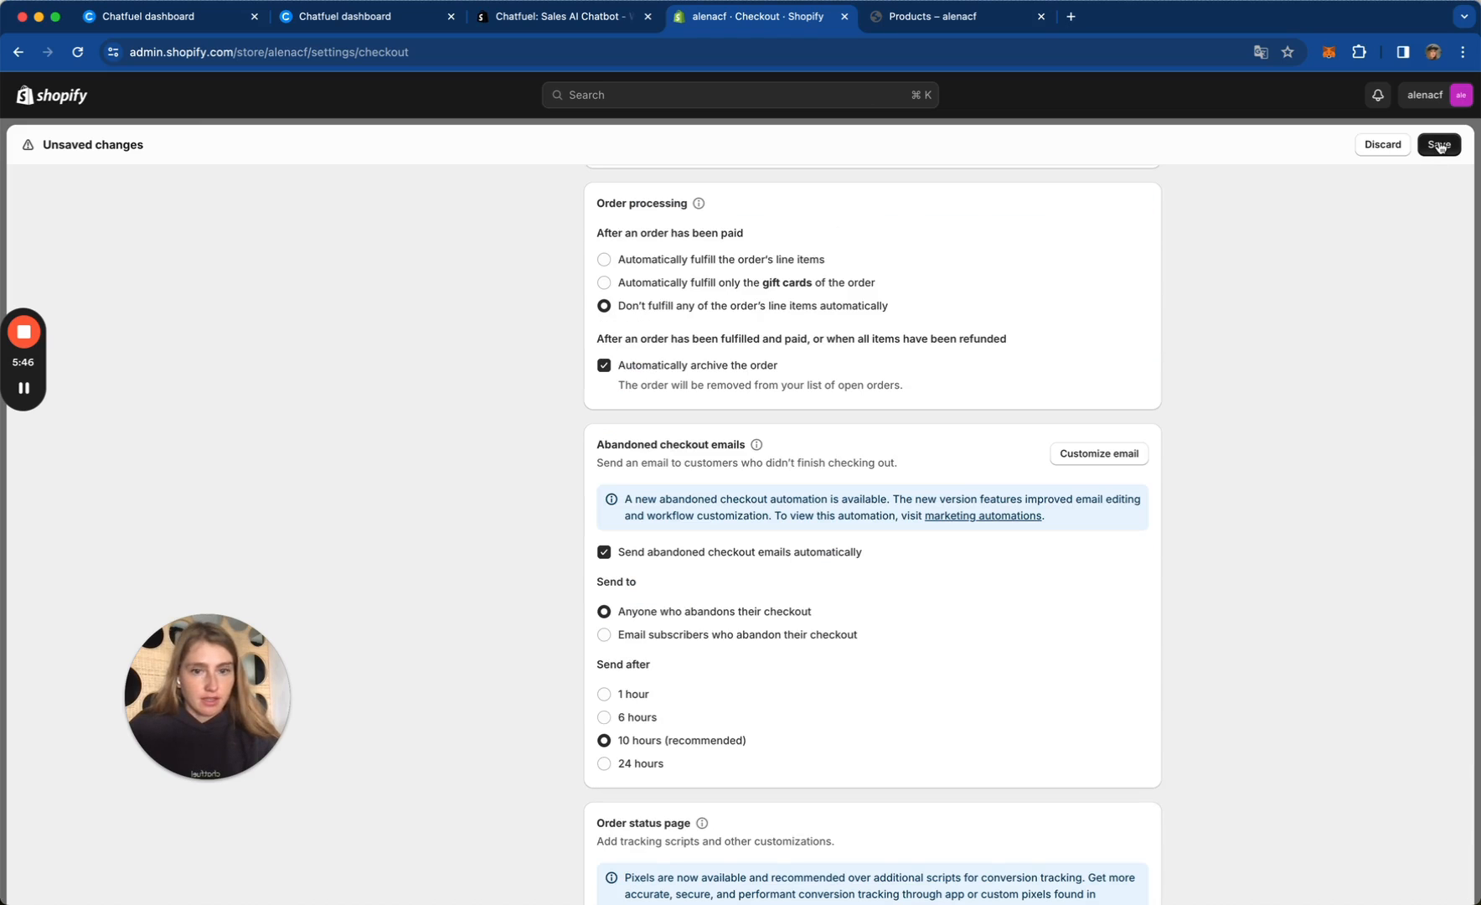
{"action": "mouse_move", "coordinate": [809, 461]}
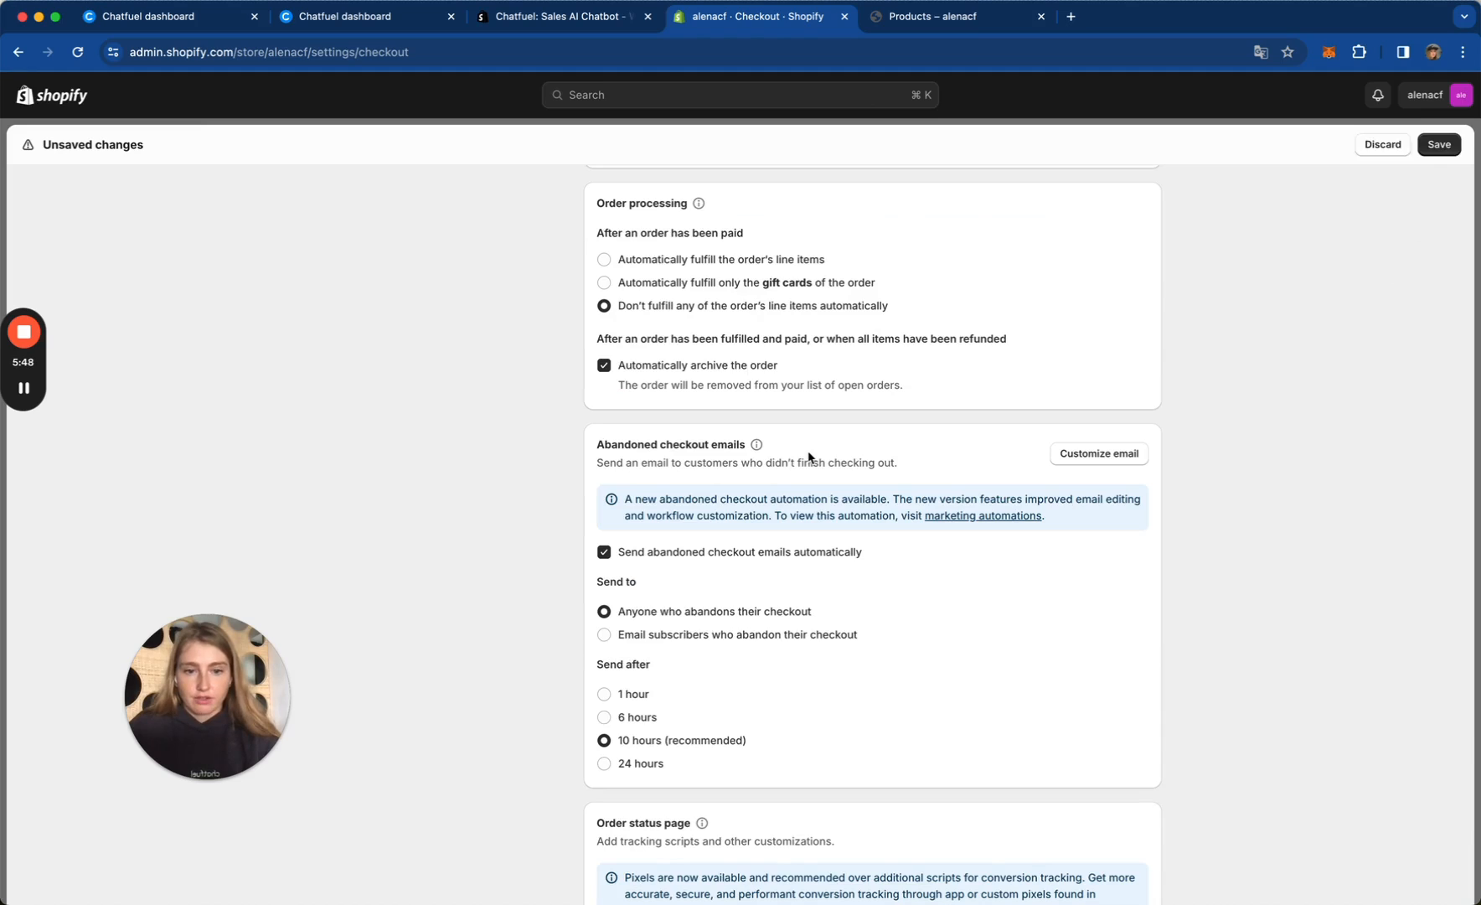
{"action": "left_click", "coordinate": [1445, 145]}
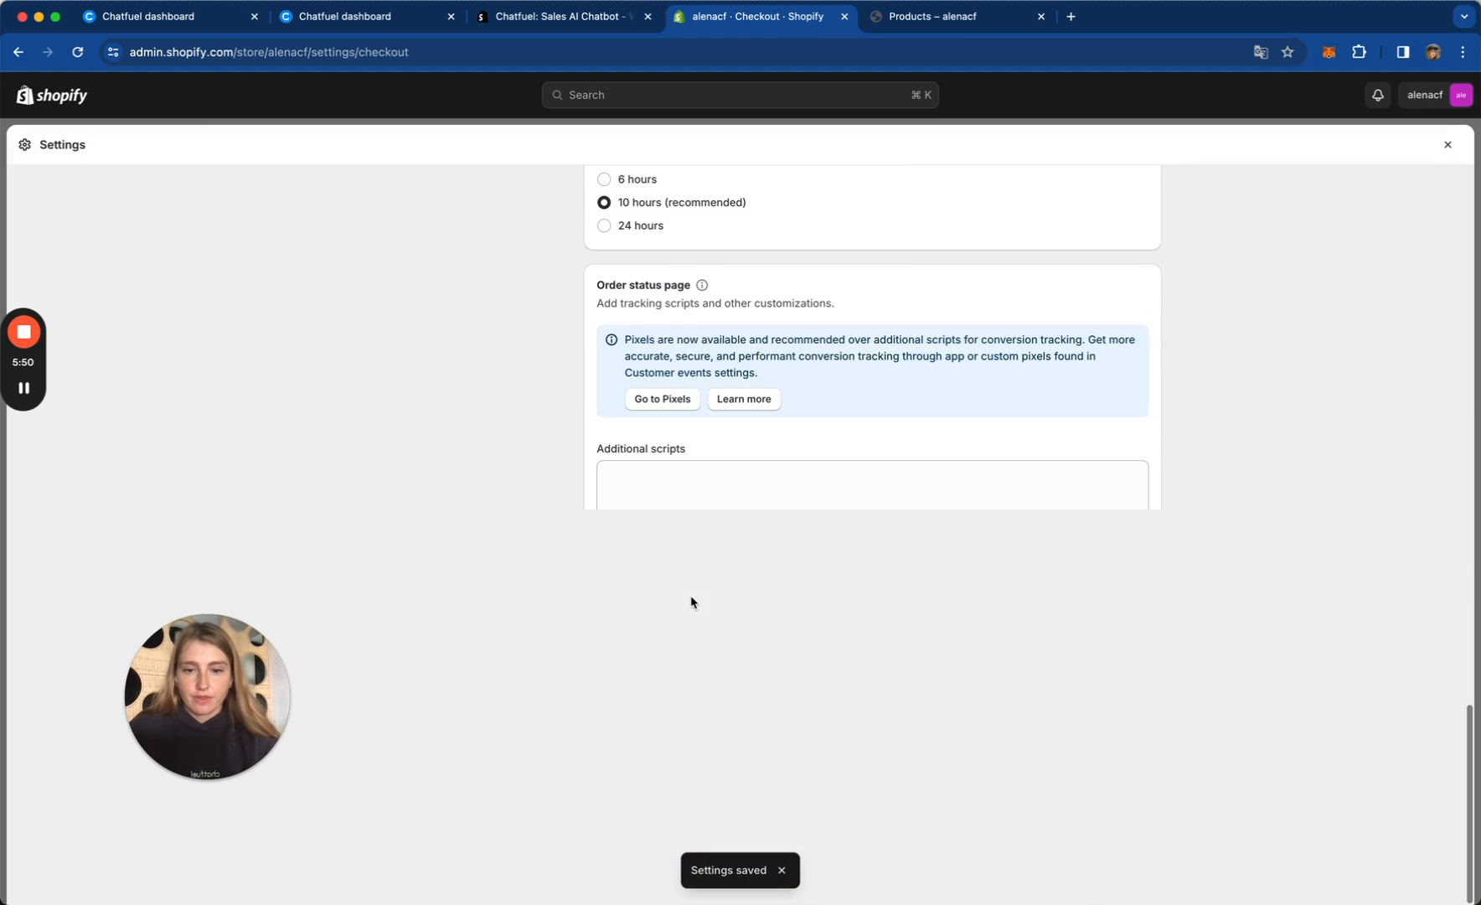
{"action": "scroll", "scroll_direction": "down", "scroll_amount": 3}
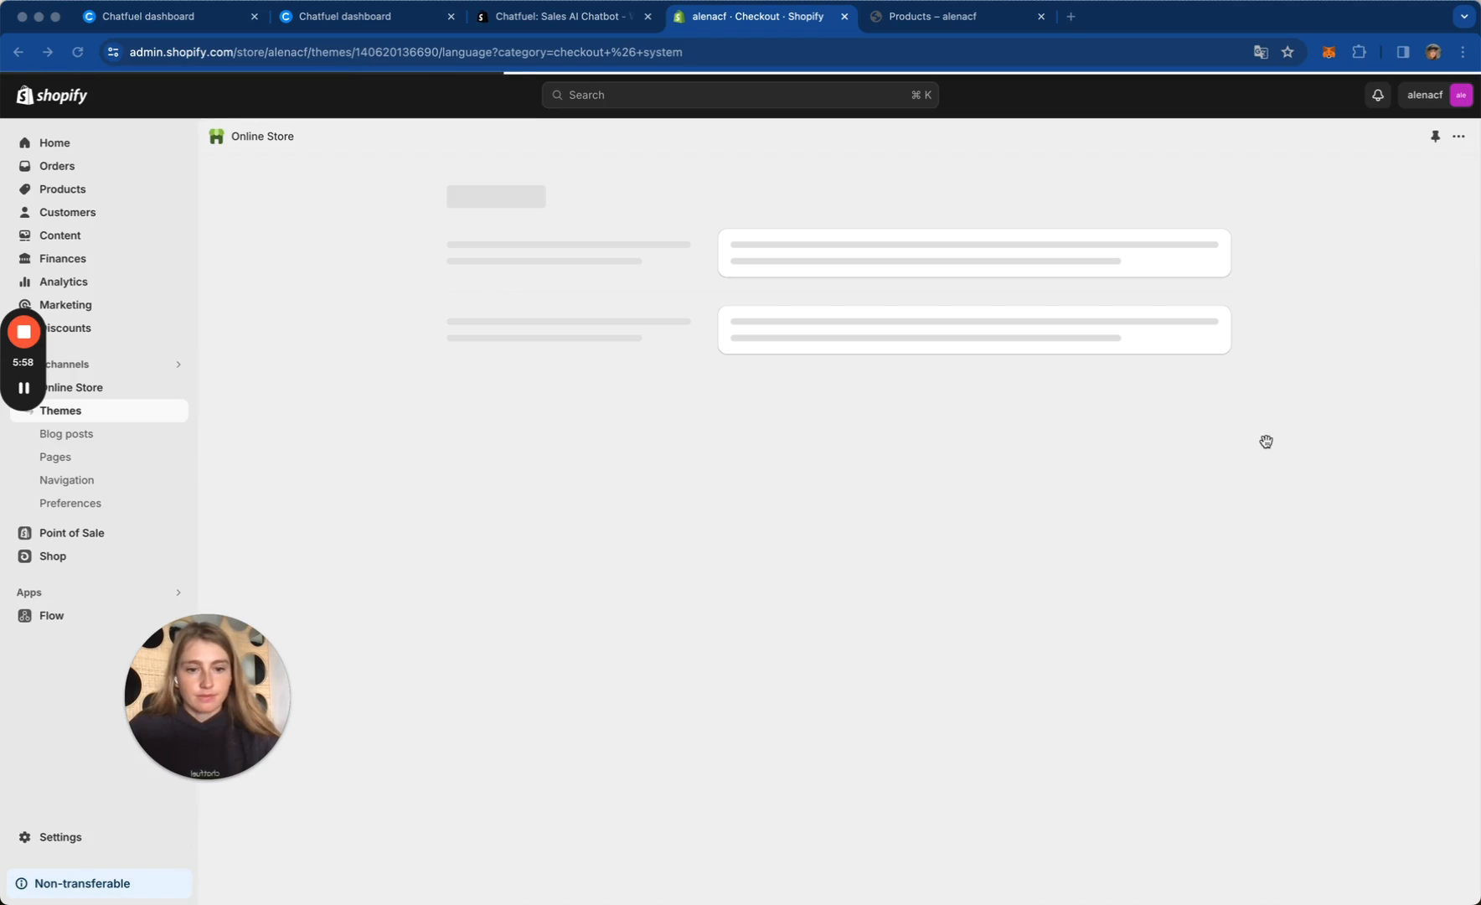
{"action": "mouse_move", "coordinate": [1271, 648]}
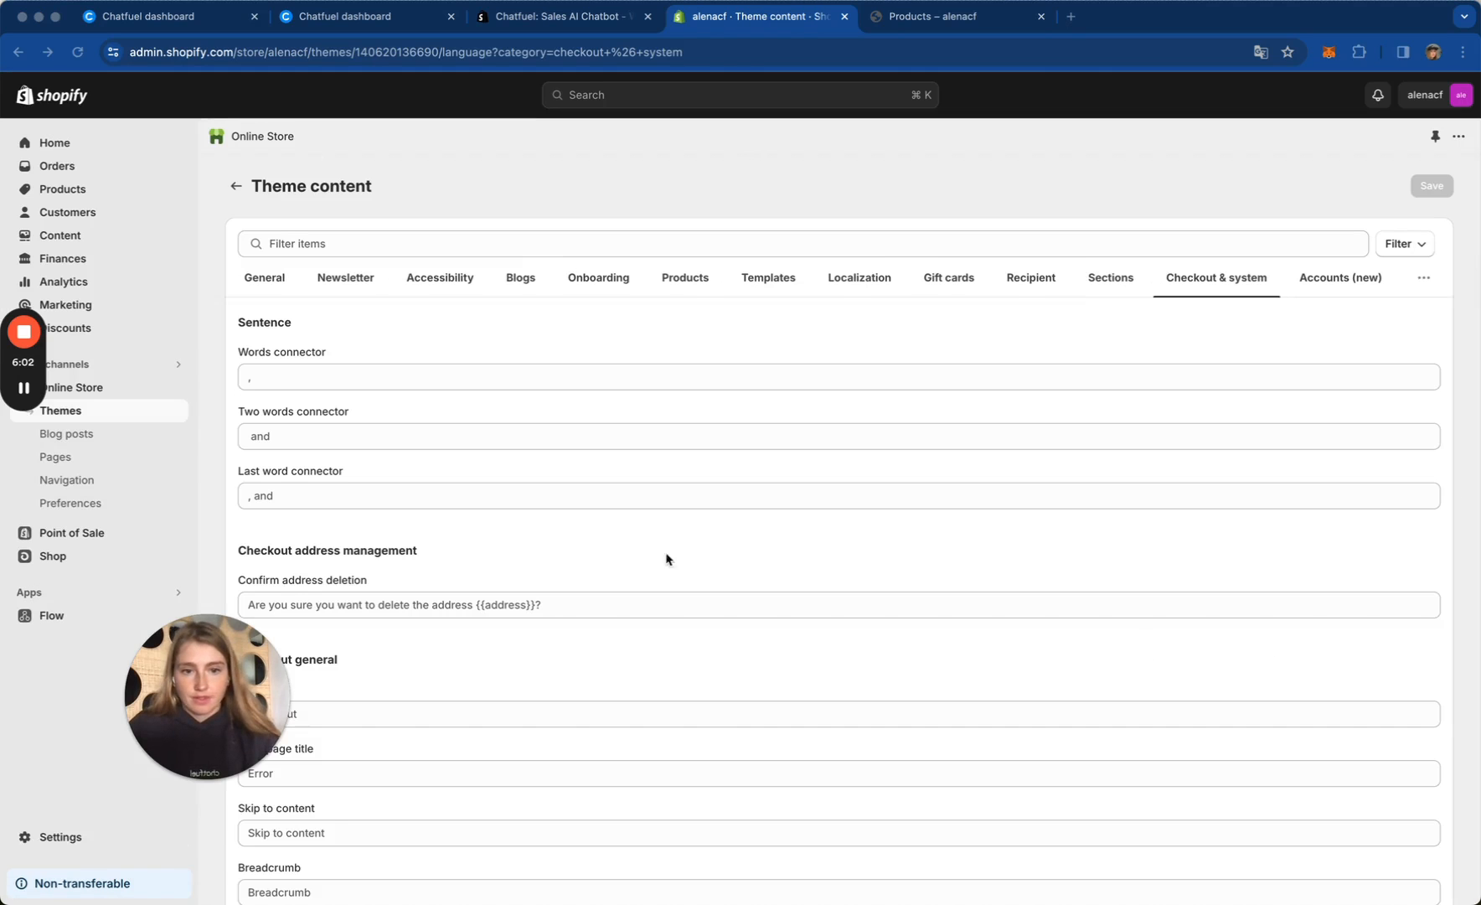
Step: Filter theme content by 'cont', relabel Phone as 'Phone numbers for order updates in WhatsApp', and save
{"action": "left_click", "coordinate": [264, 278]}
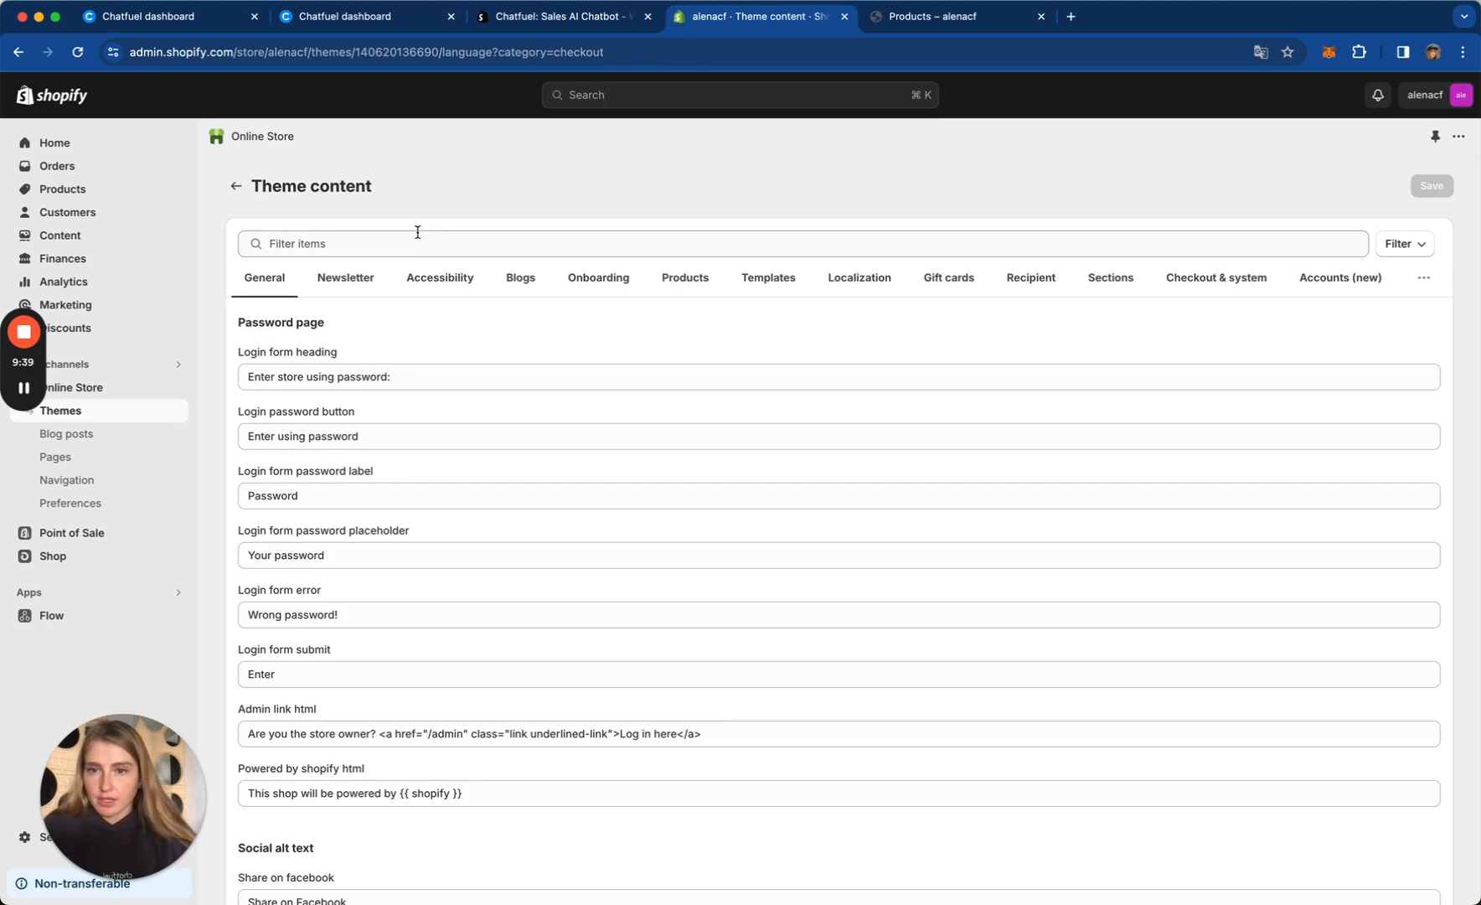
{"action": "type", "text": "contact"}
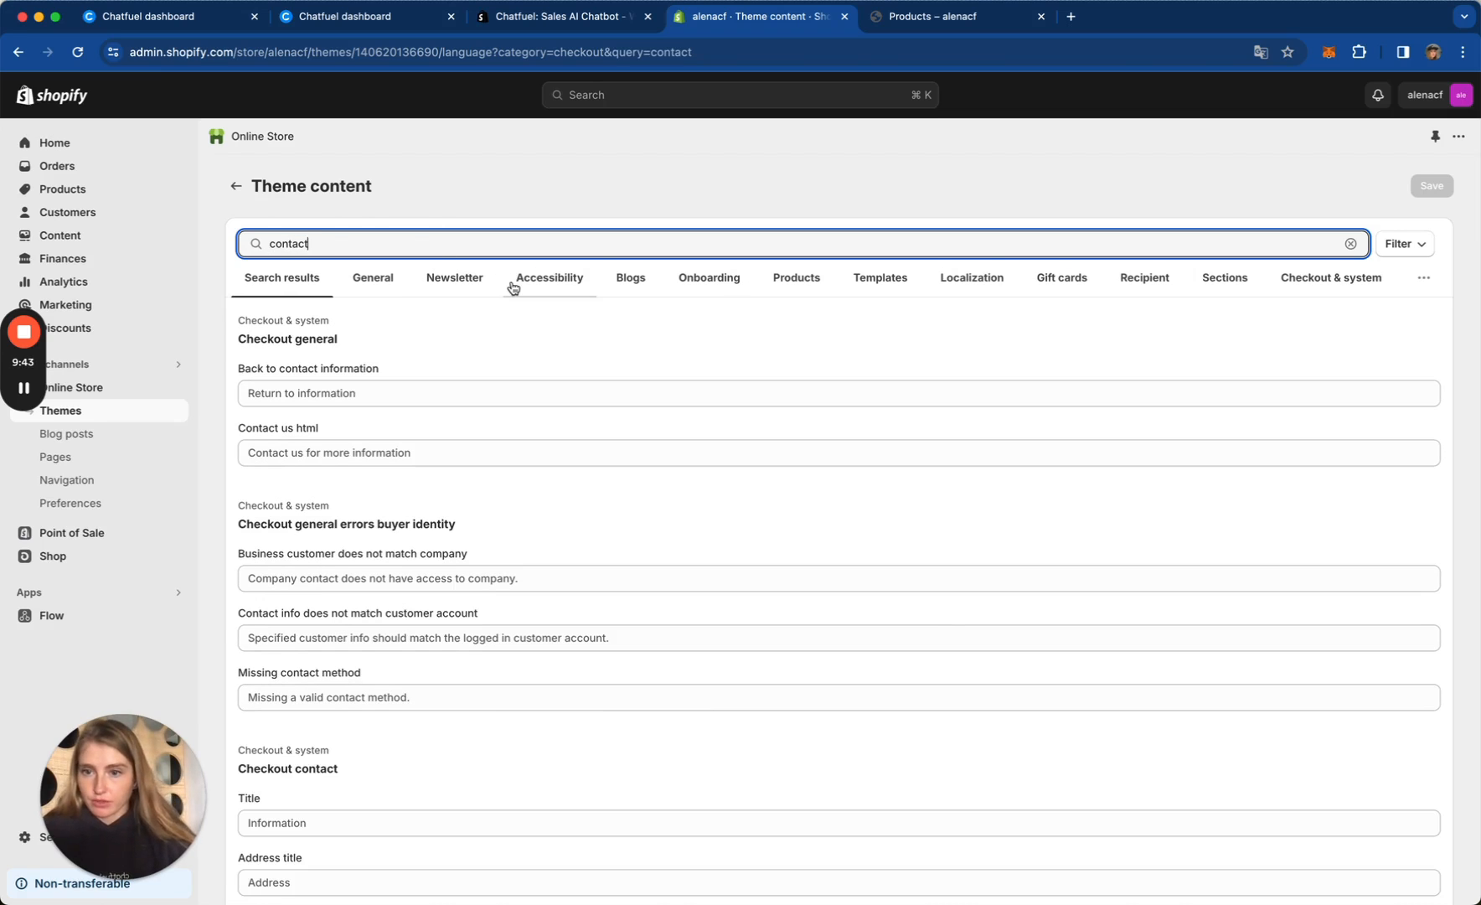
{"action": "mouse_move", "coordinate": [398, 810]}
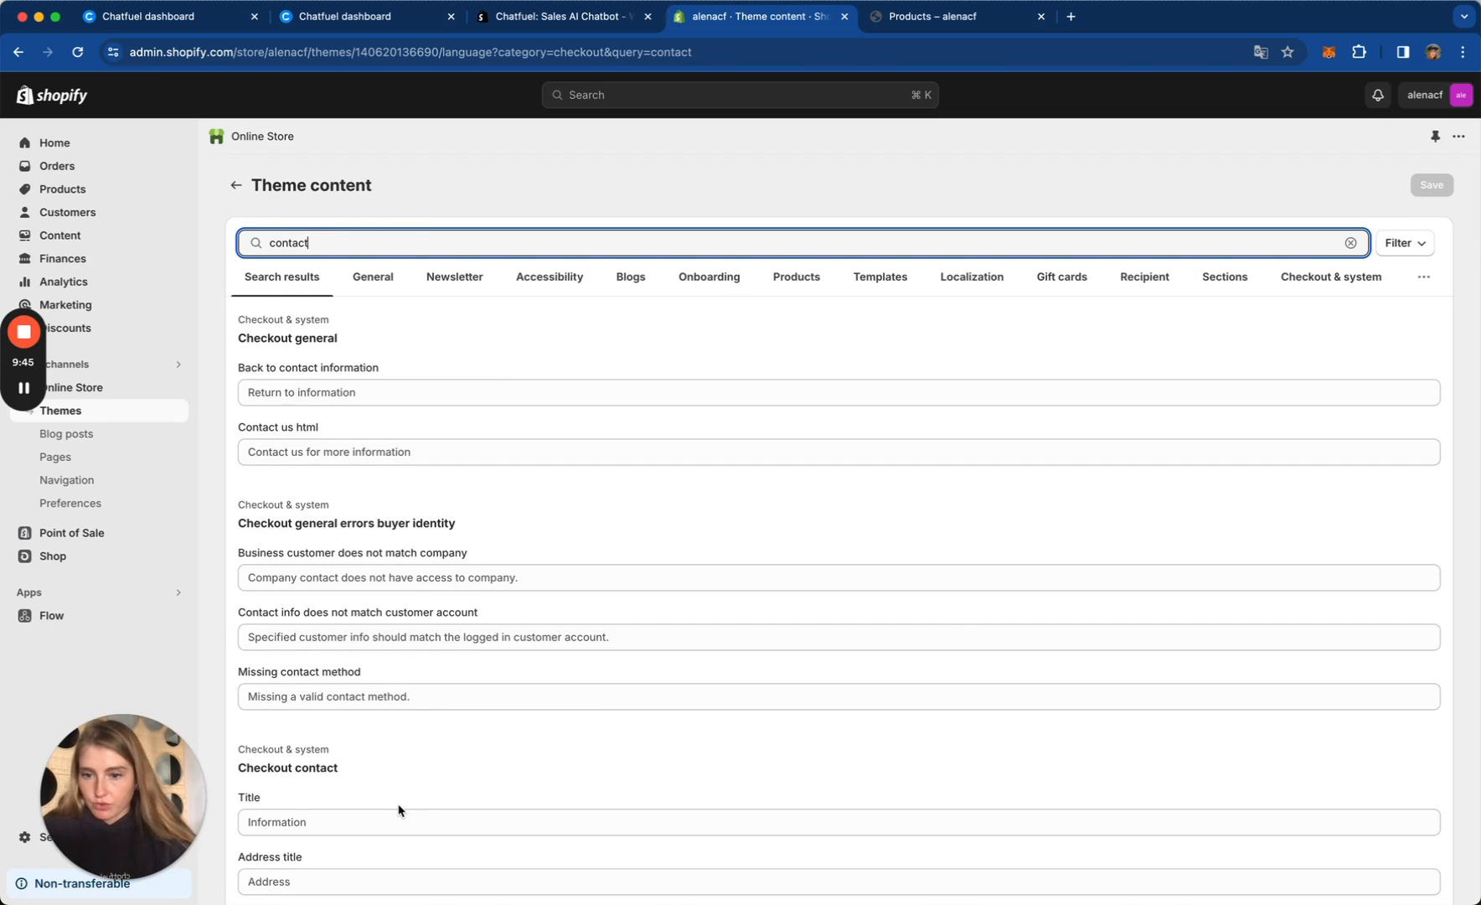
{"action": "scroll", "scroll_direction": "down", "scroll_amount": 3}
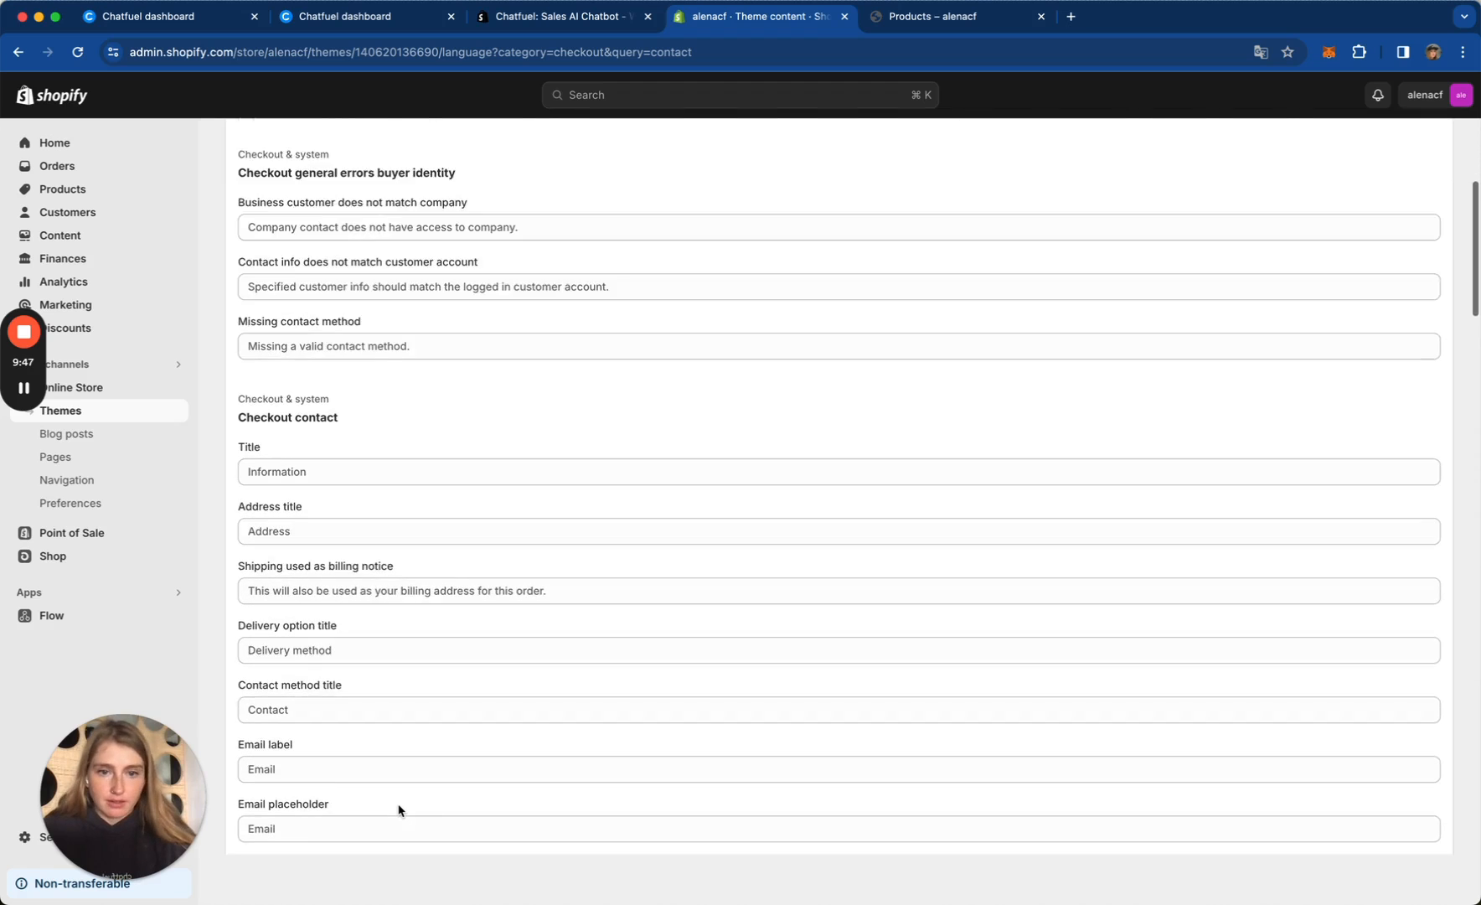
{"action": "scroll", "scroll_direction": "down", "scroll_amount": 3}
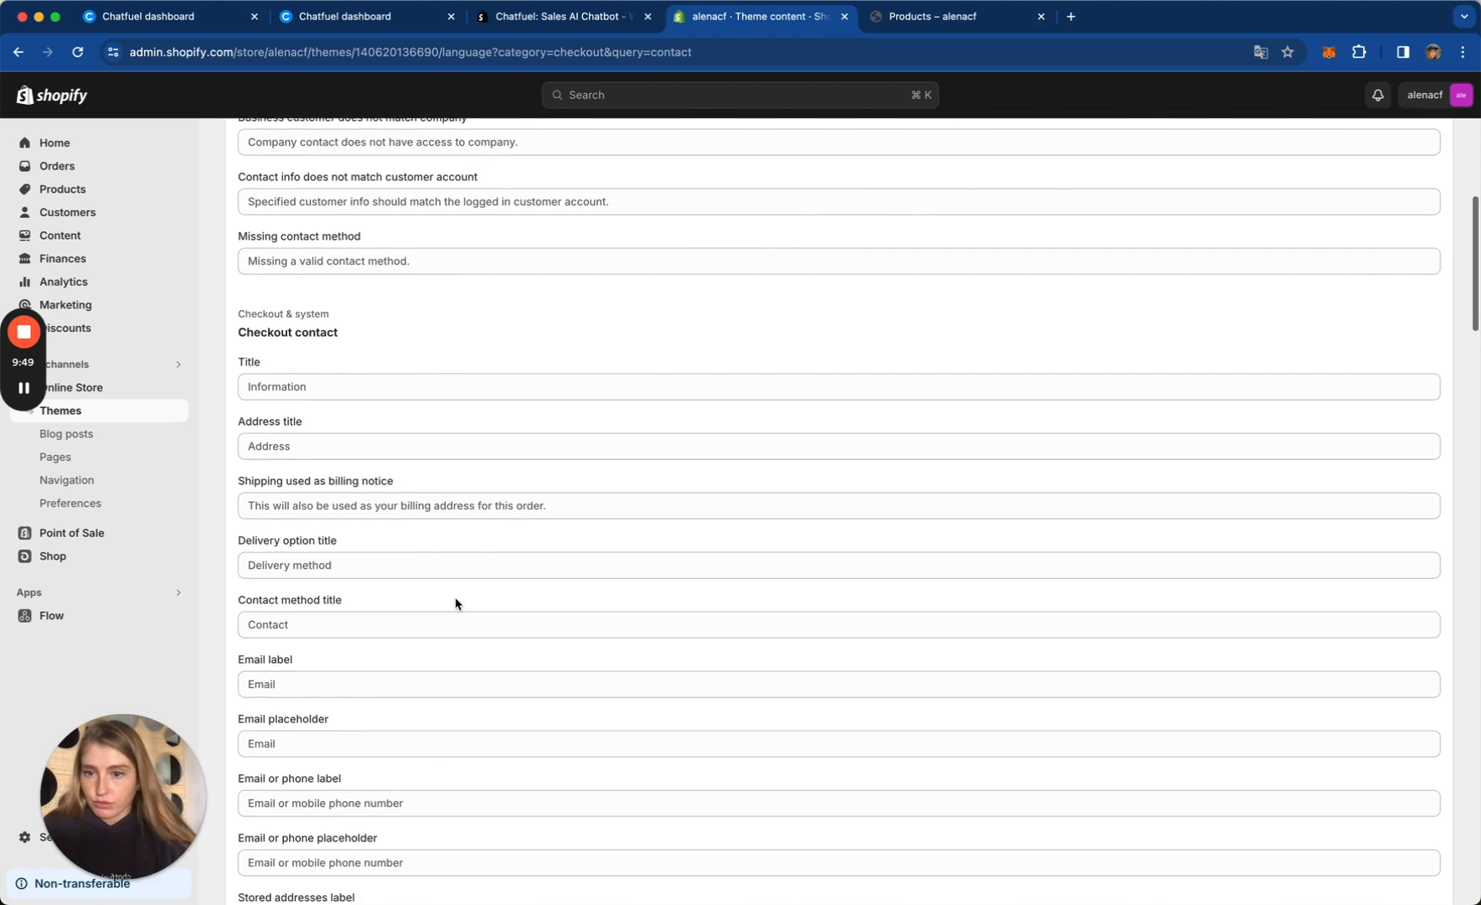
{"action": "scroll", "scroll_direction": "down", "scroll_amount": 3}
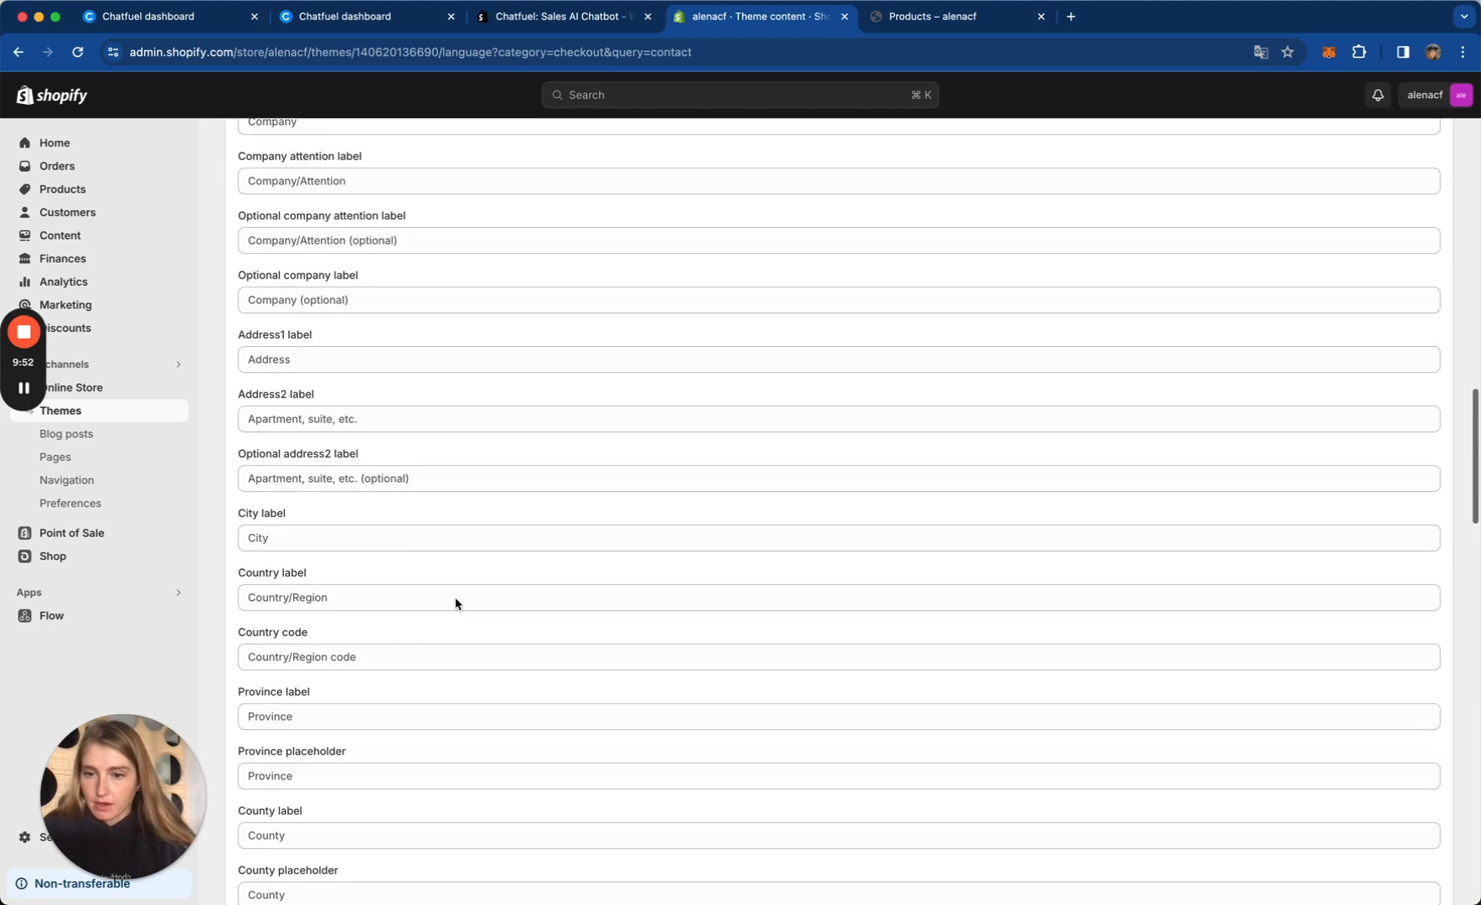
{"action": "scroll", "scroll_direction": "down", "scroll_amount": 3}
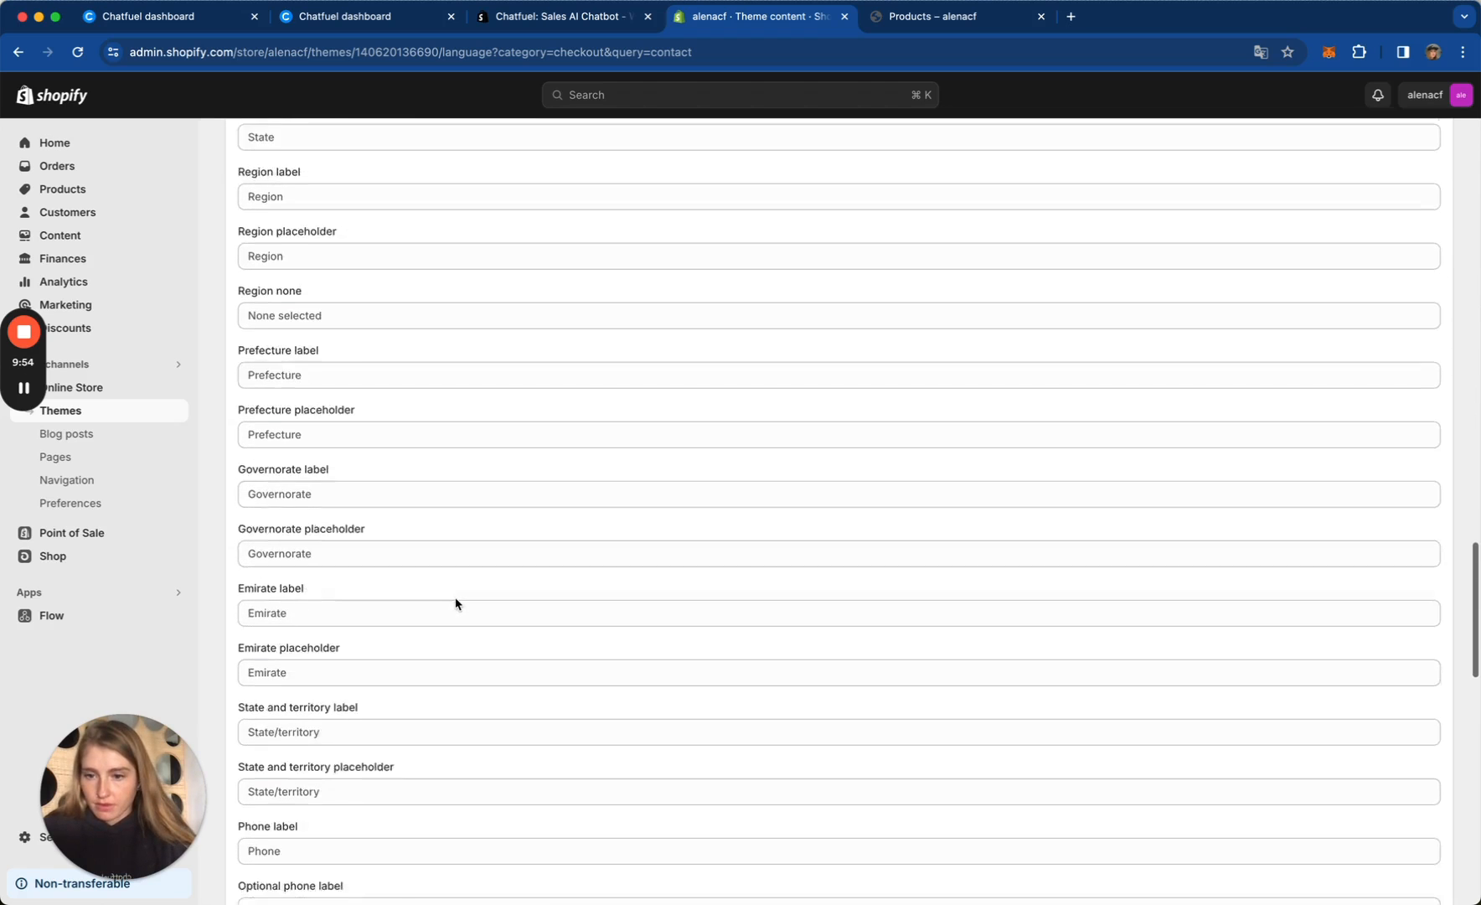
{"action": "scroll", "scroll_direction": "down", "scroll_amount": 3}
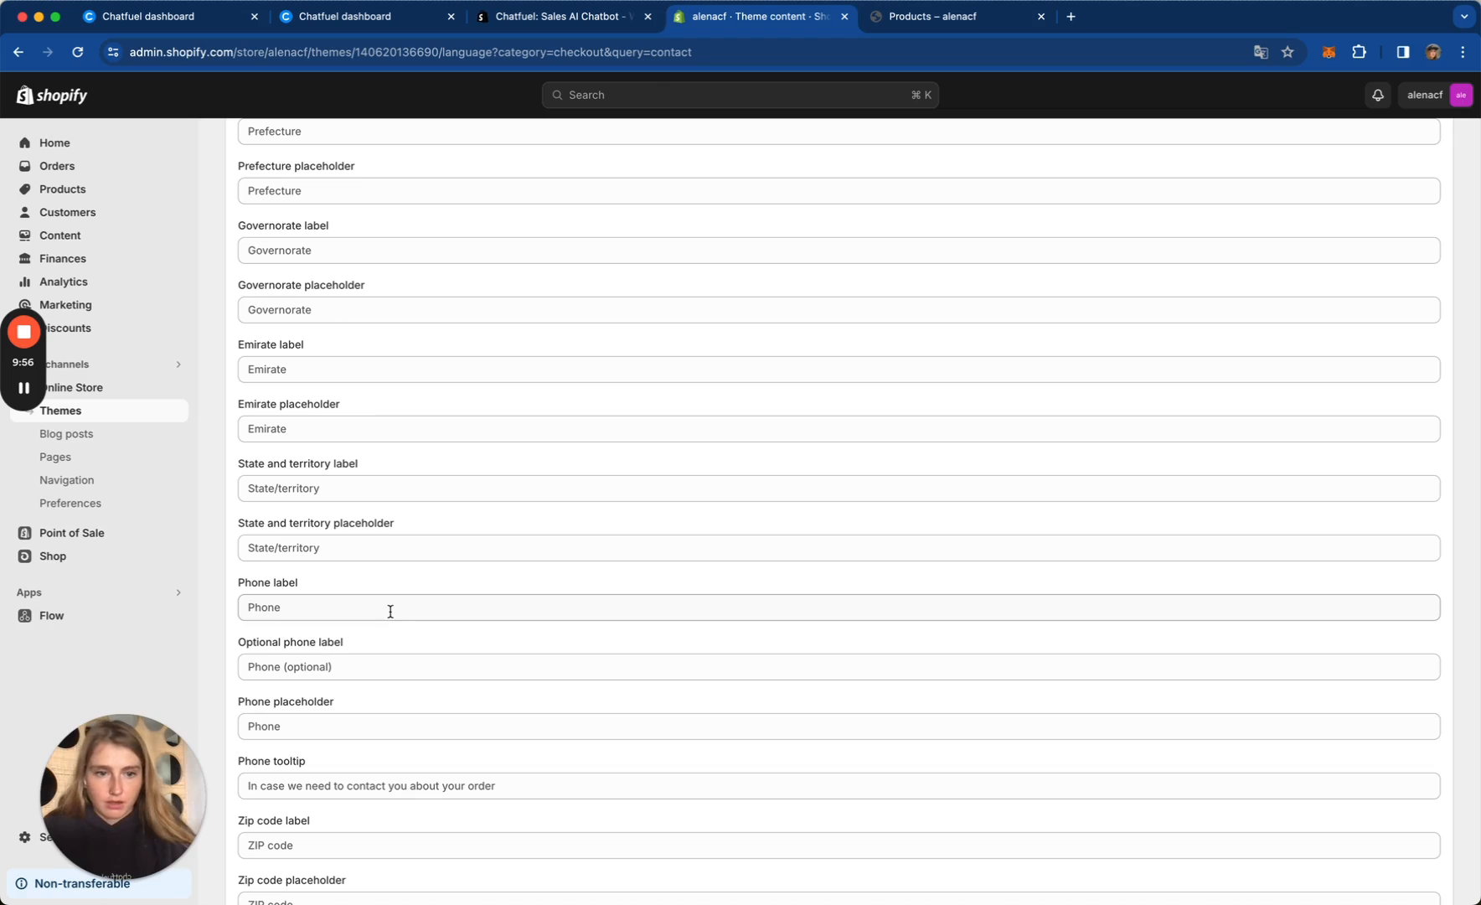
{"action": "type", "text": "Phone numbers for order updates in WhatsApp"}
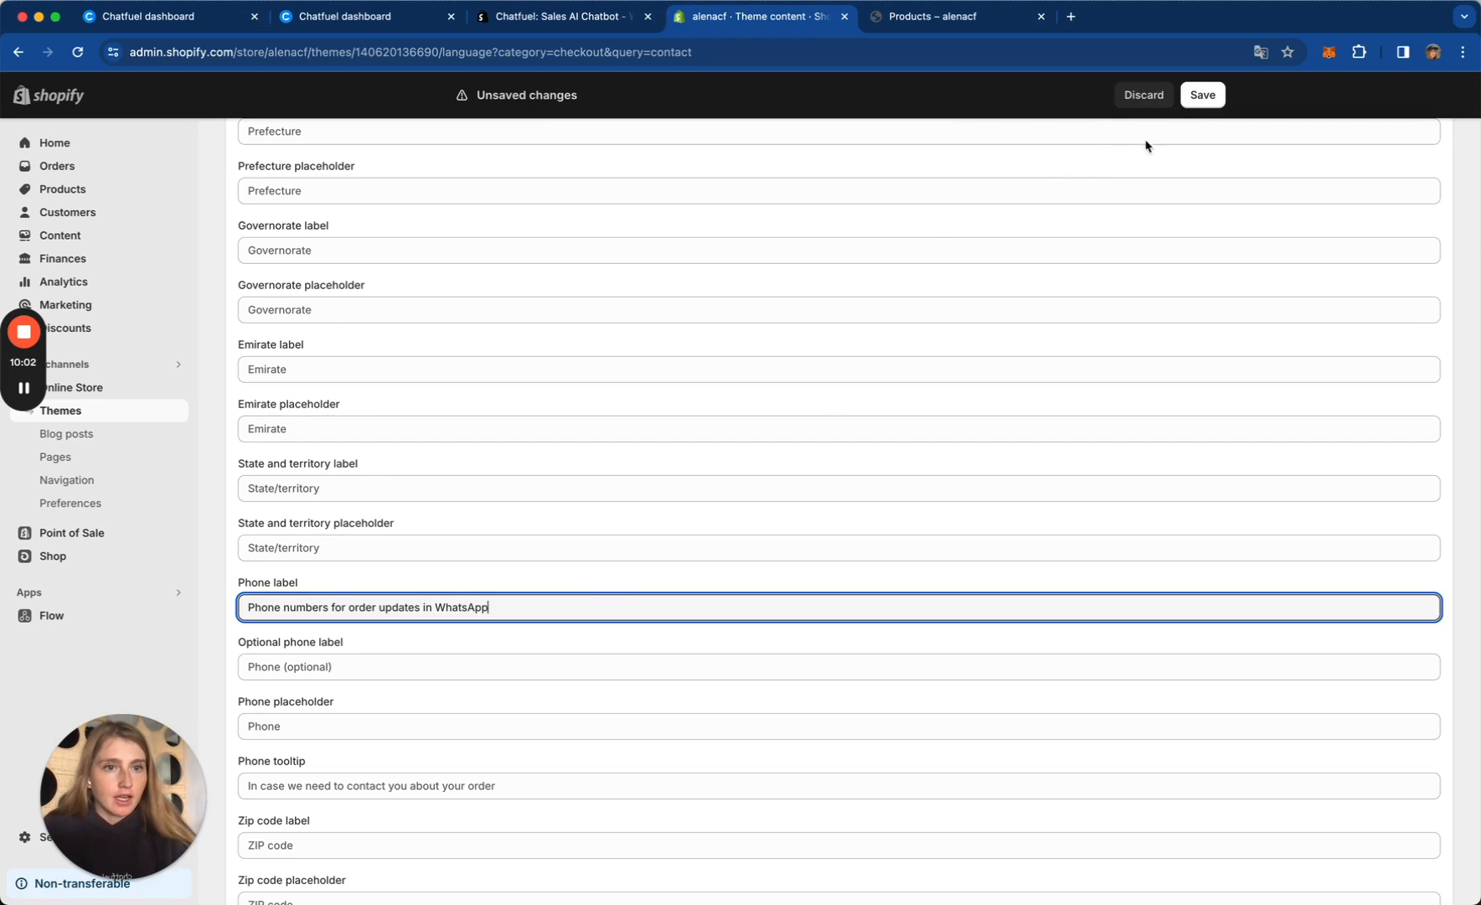
{"action": "left_click", "coordinate": [1202, 94]}
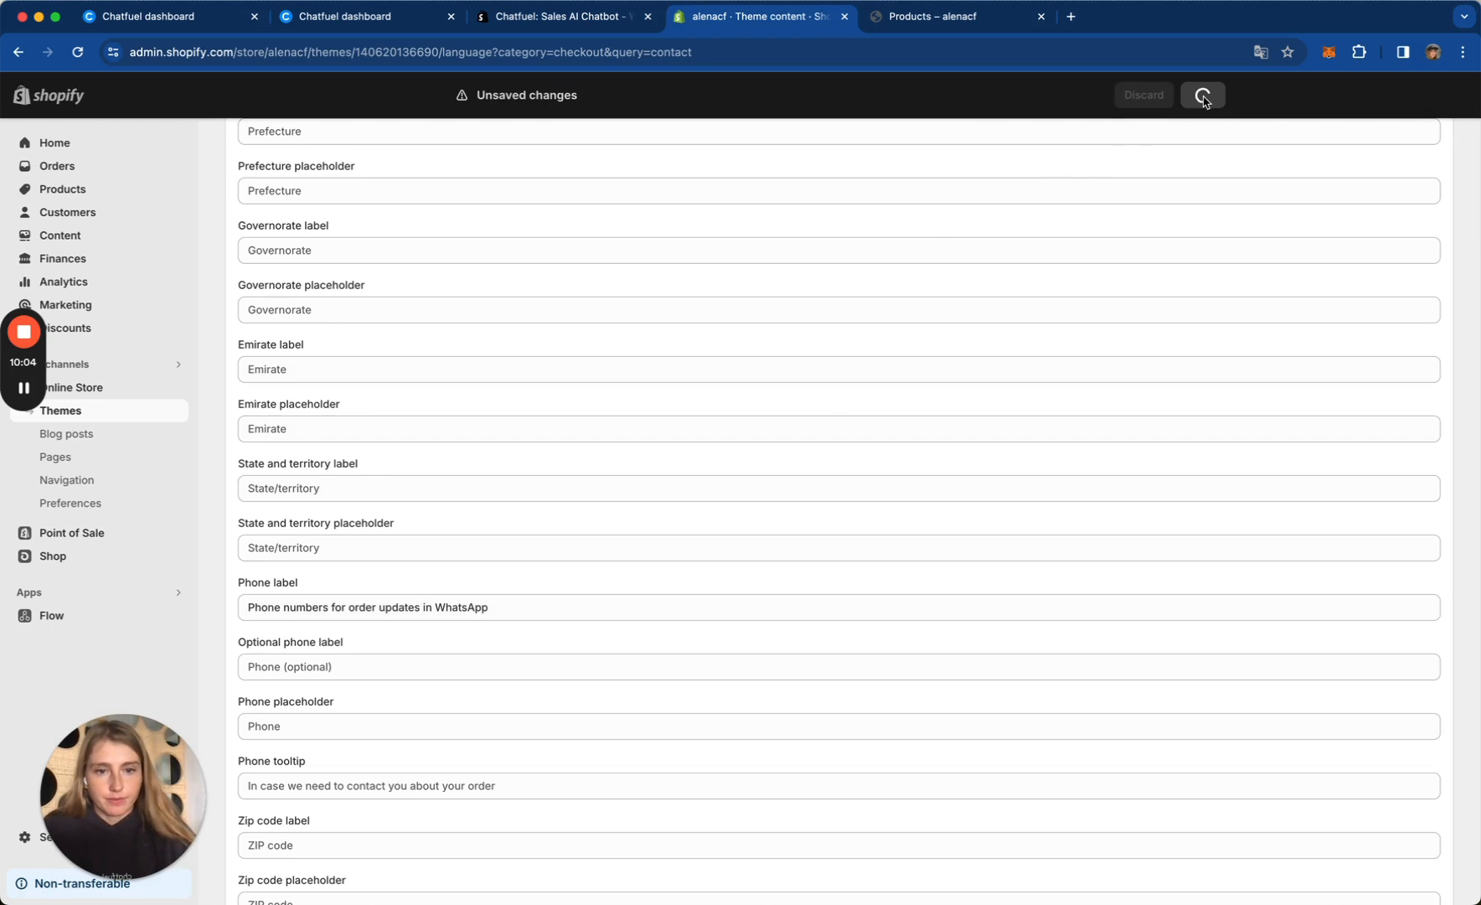
{"action": "left_click", "coordinate": [1202, 94]}
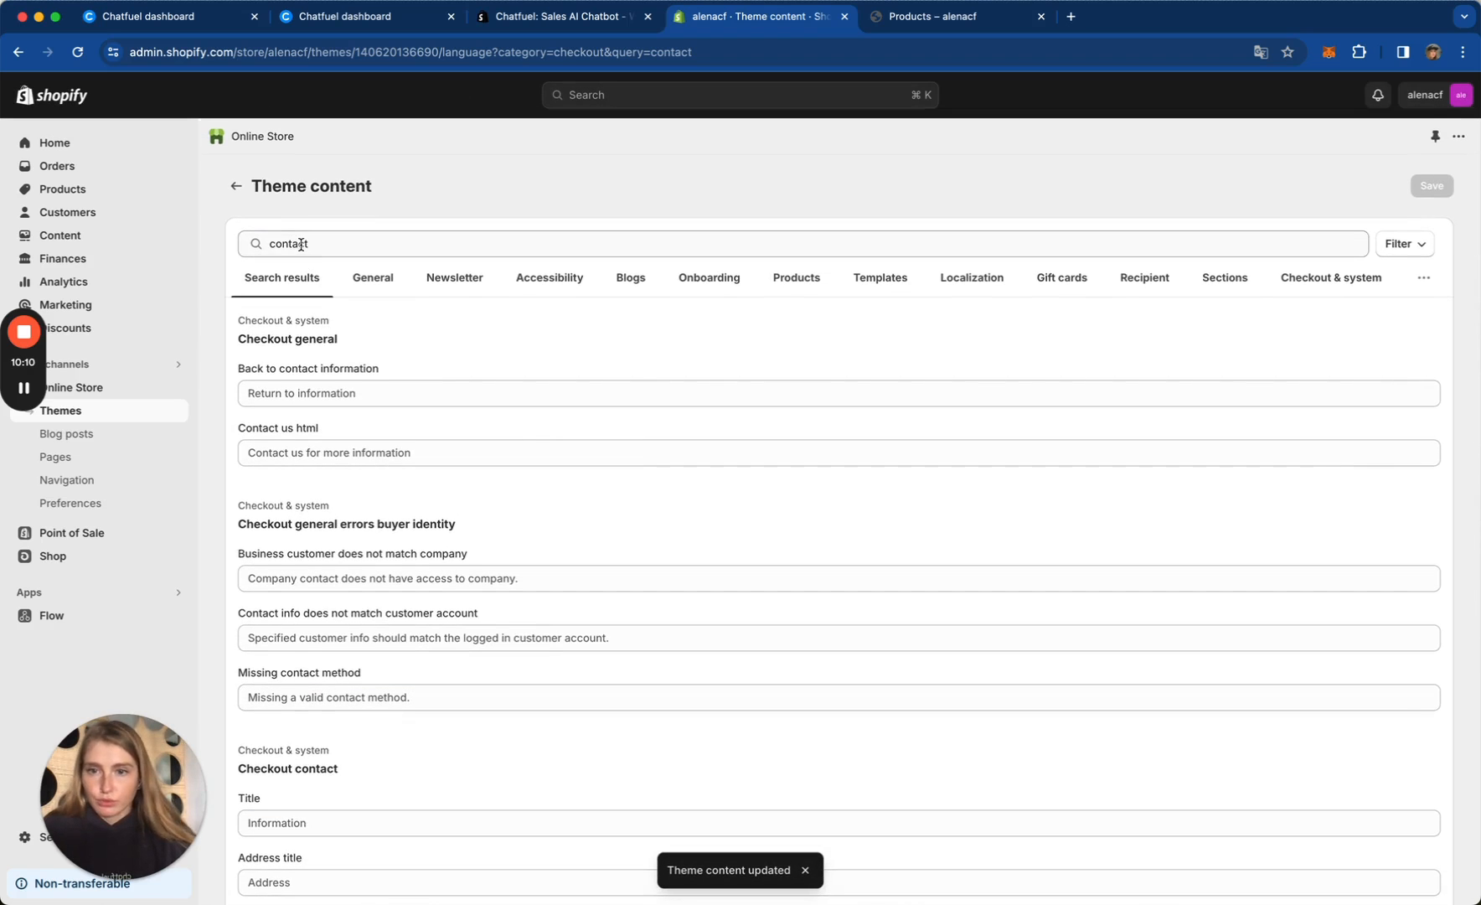
Step: Search for 'marketin' and set the SMS checkbox label to 'Sign up for news and offers in WhatsApp'
{"action": "type", "text": "m"}
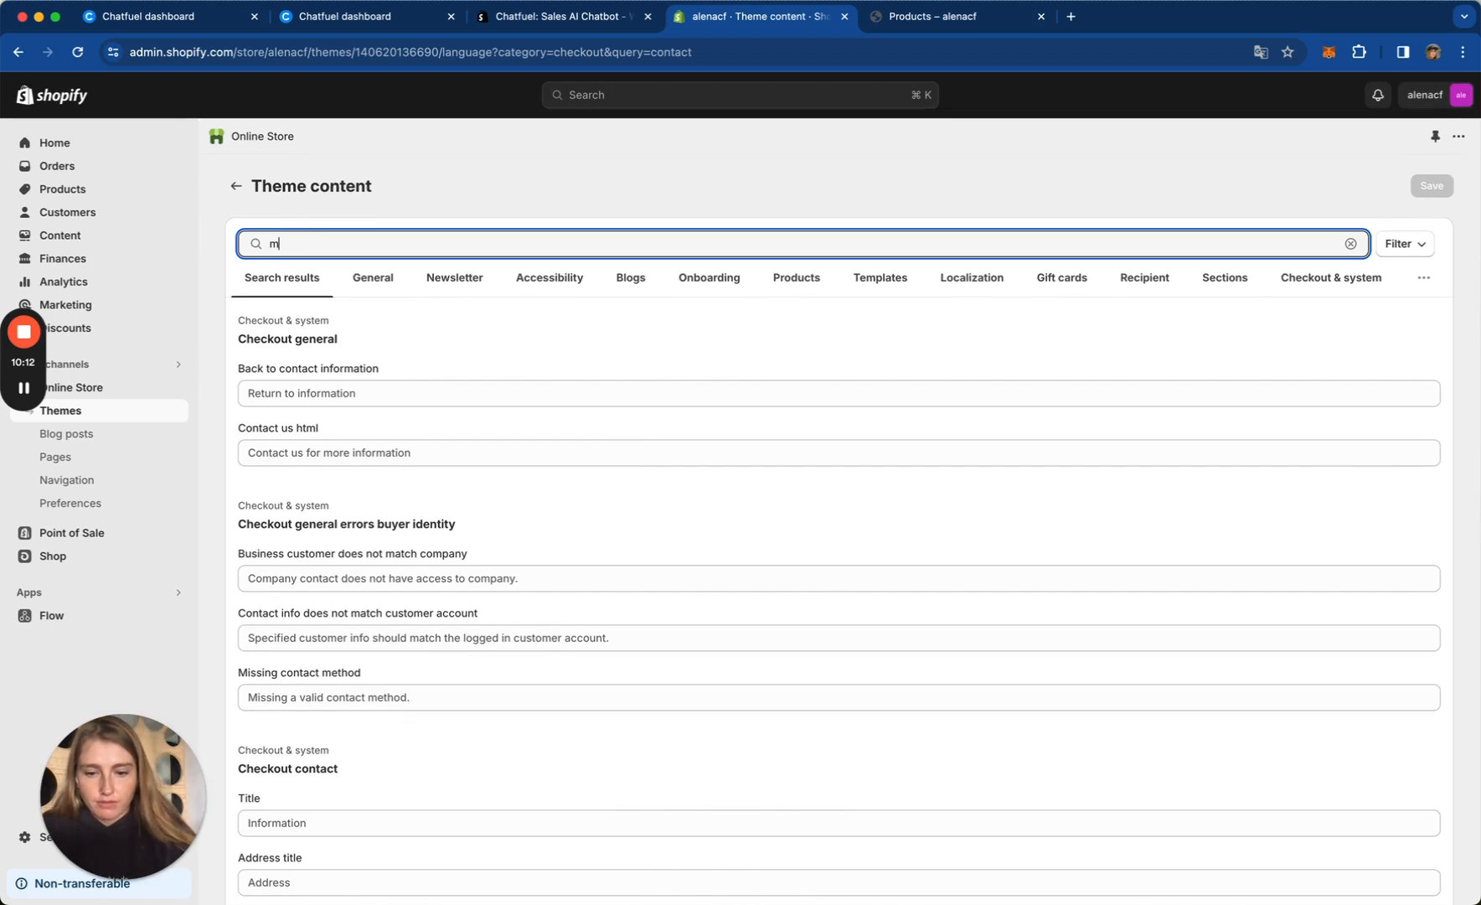
{"action": "type", "text": "arketing"}
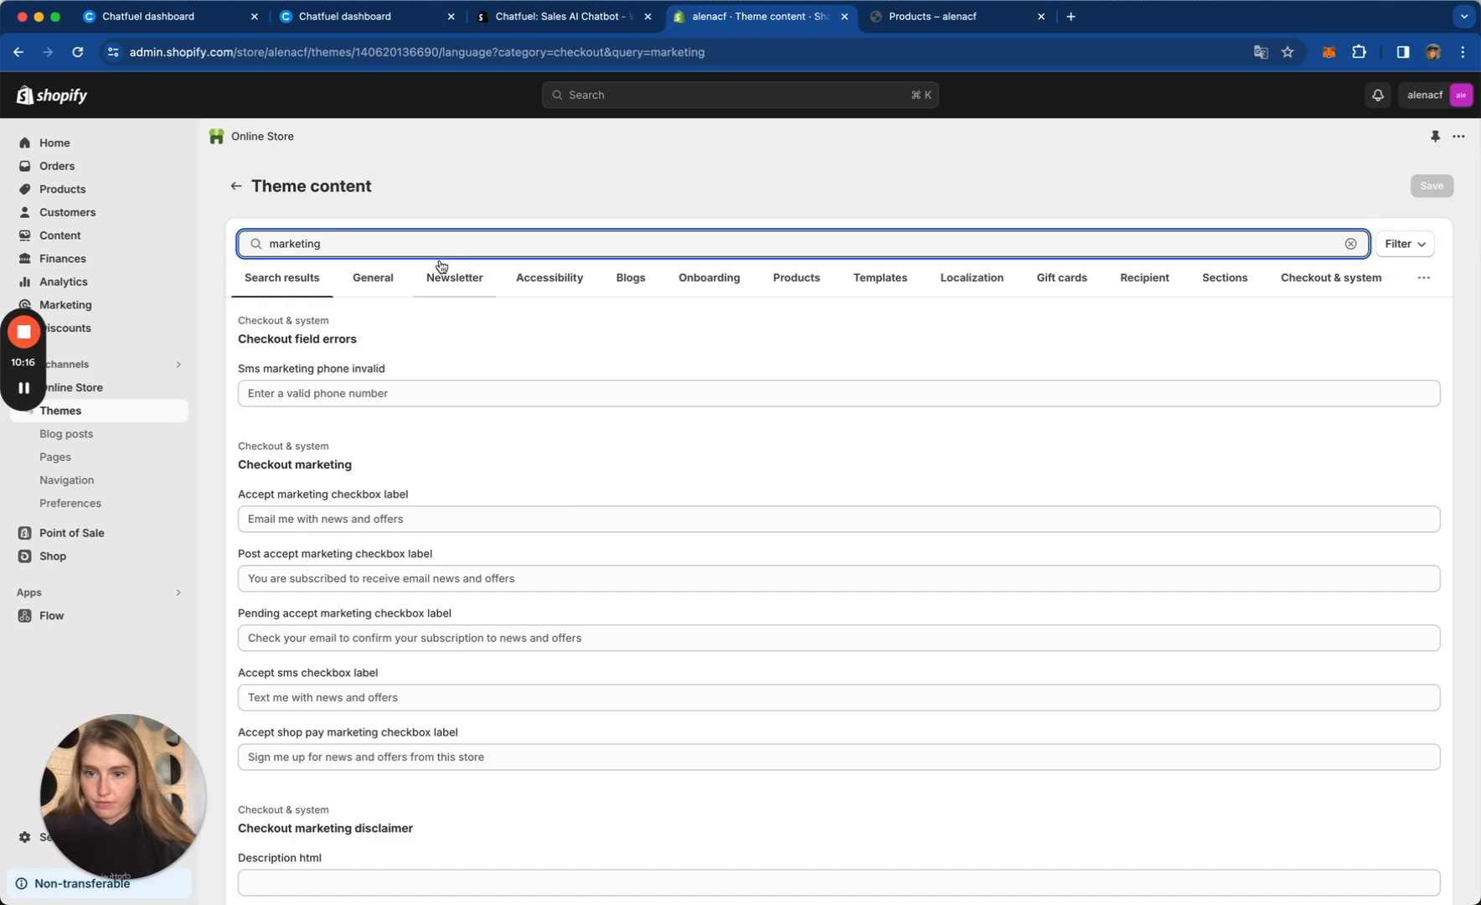
{"action": "scroll", "scroll_direction": "down", "scroll_amount": 3}
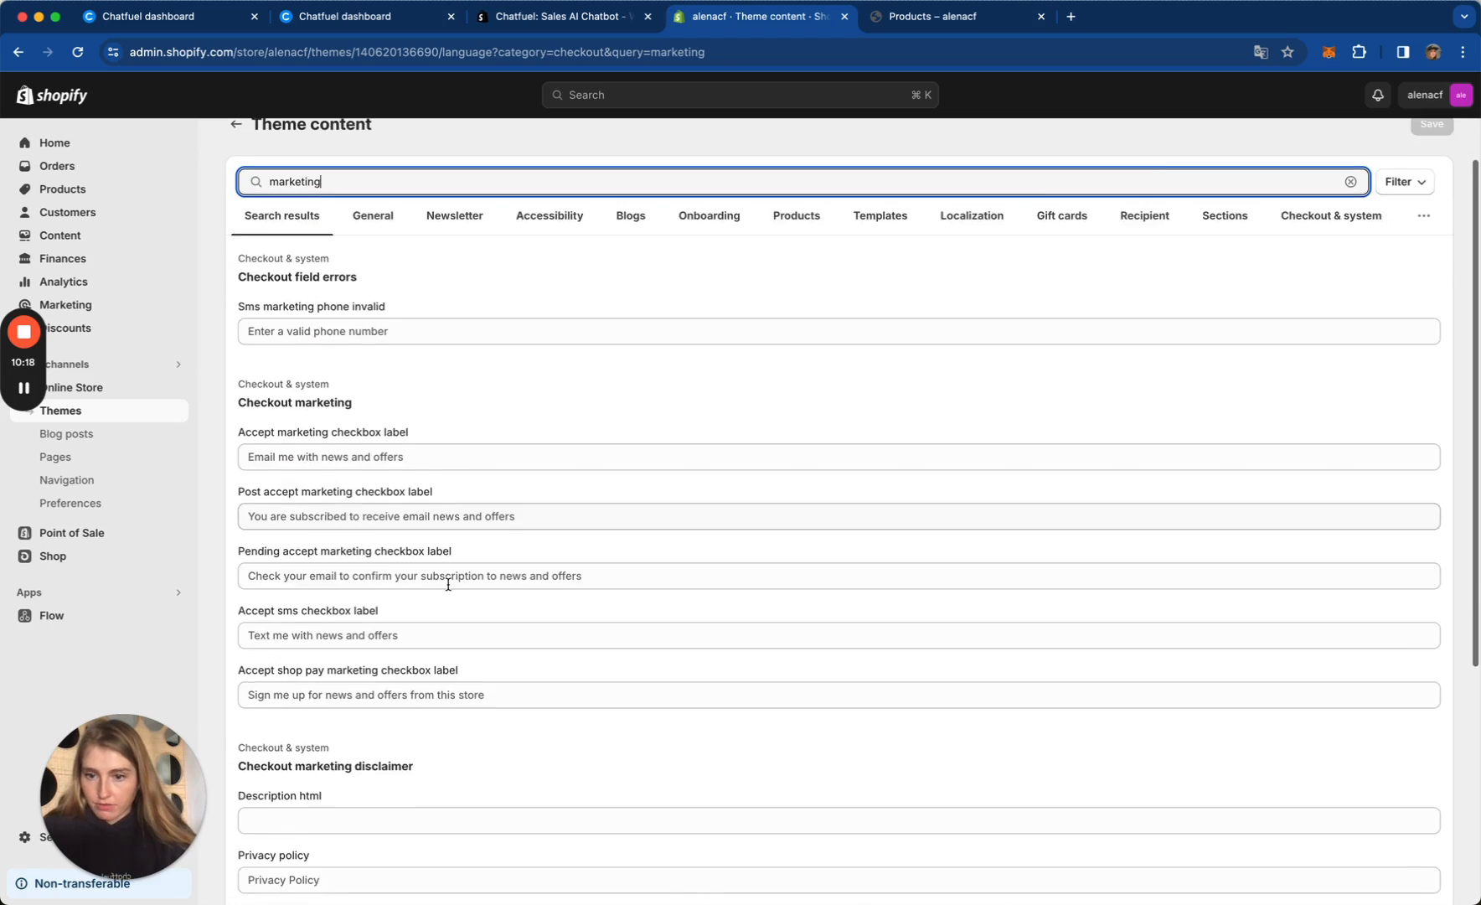
{"action": "scroll", "scroll_direction": "down", "scroll_amount": 3}
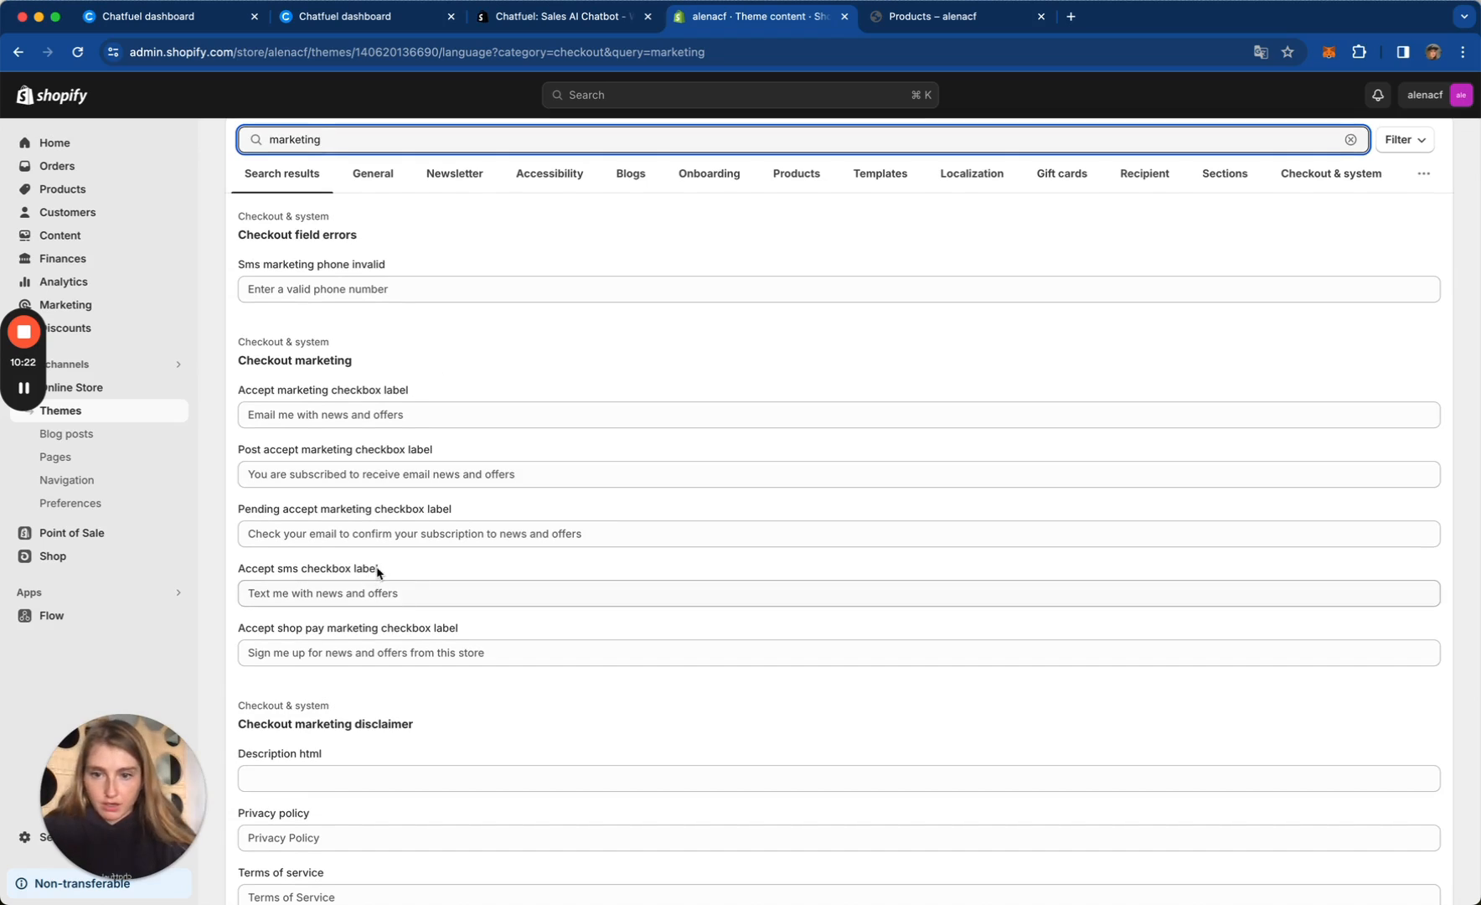
{"action": "mouse_move", "coordinate": [384, 570]}
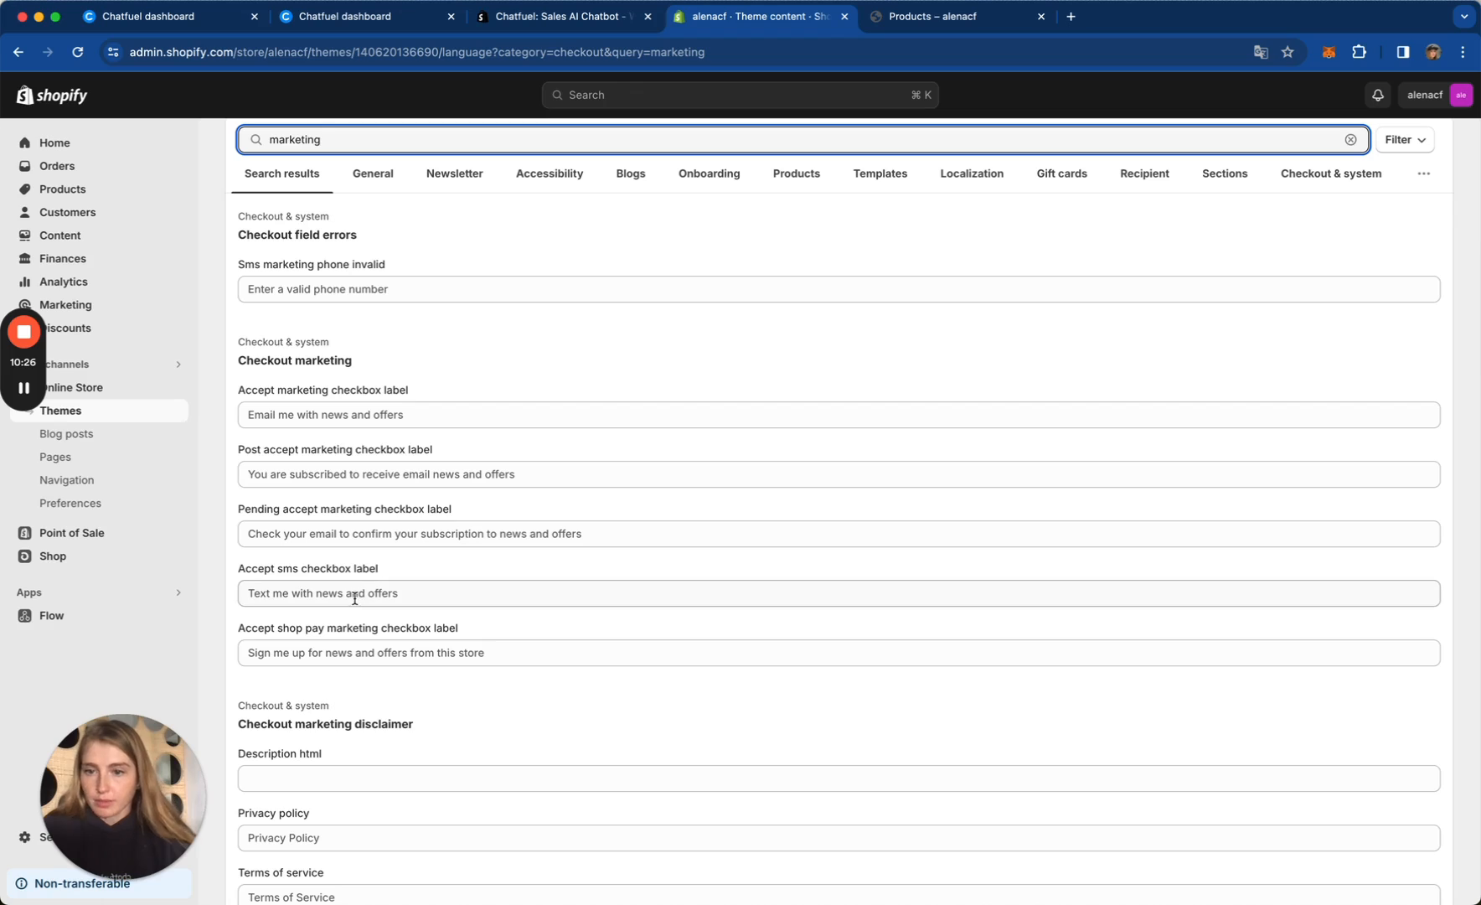
{"action": "mouse_move", "coordinate": [759, 508]}
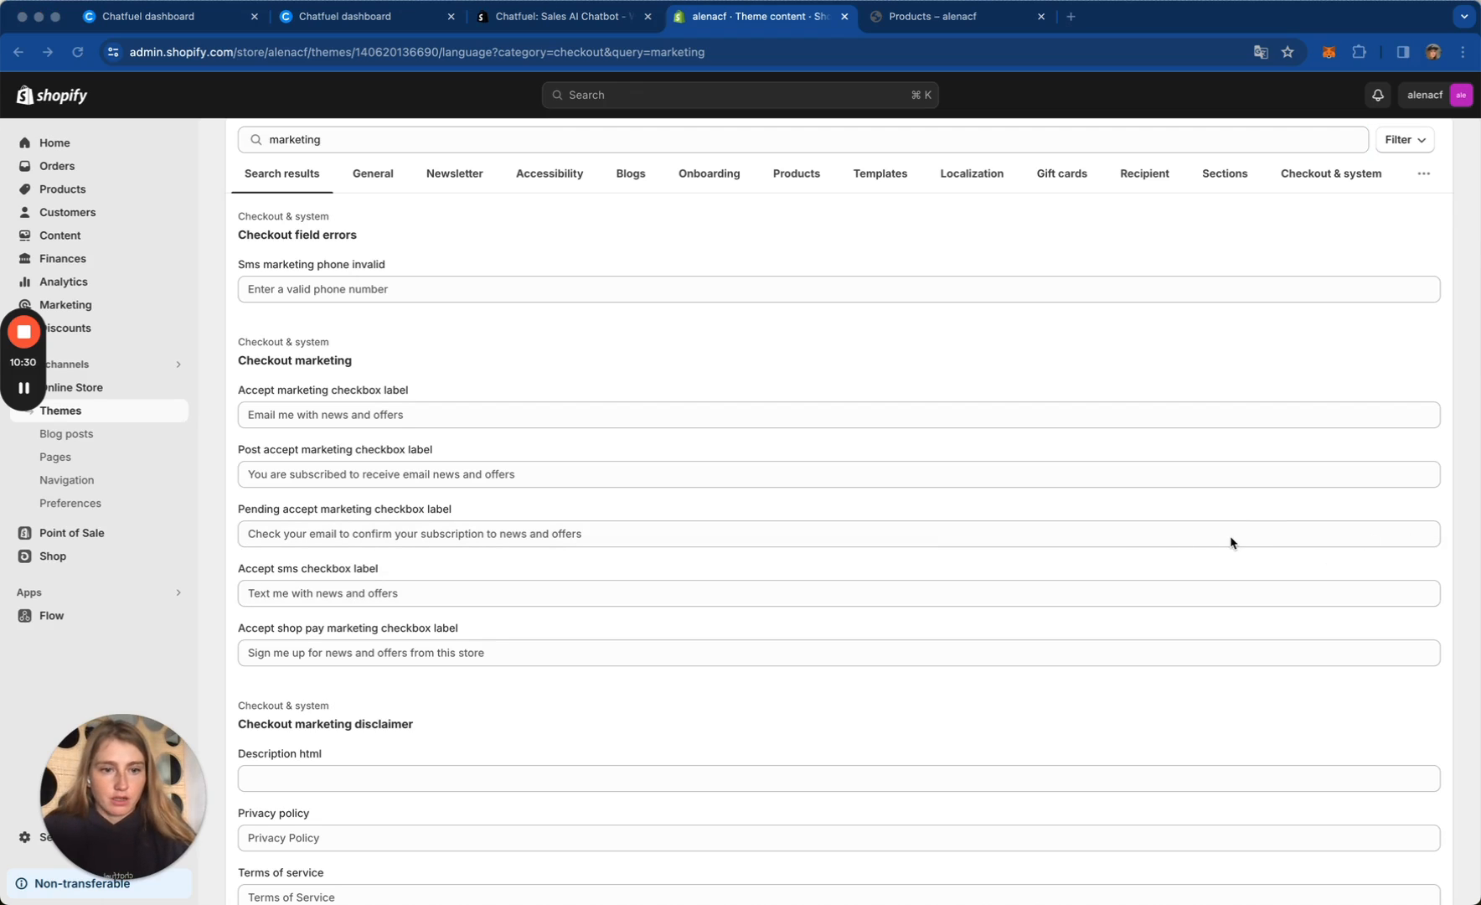
{"action": "mouse_move", "coordinate": [865, 569]}
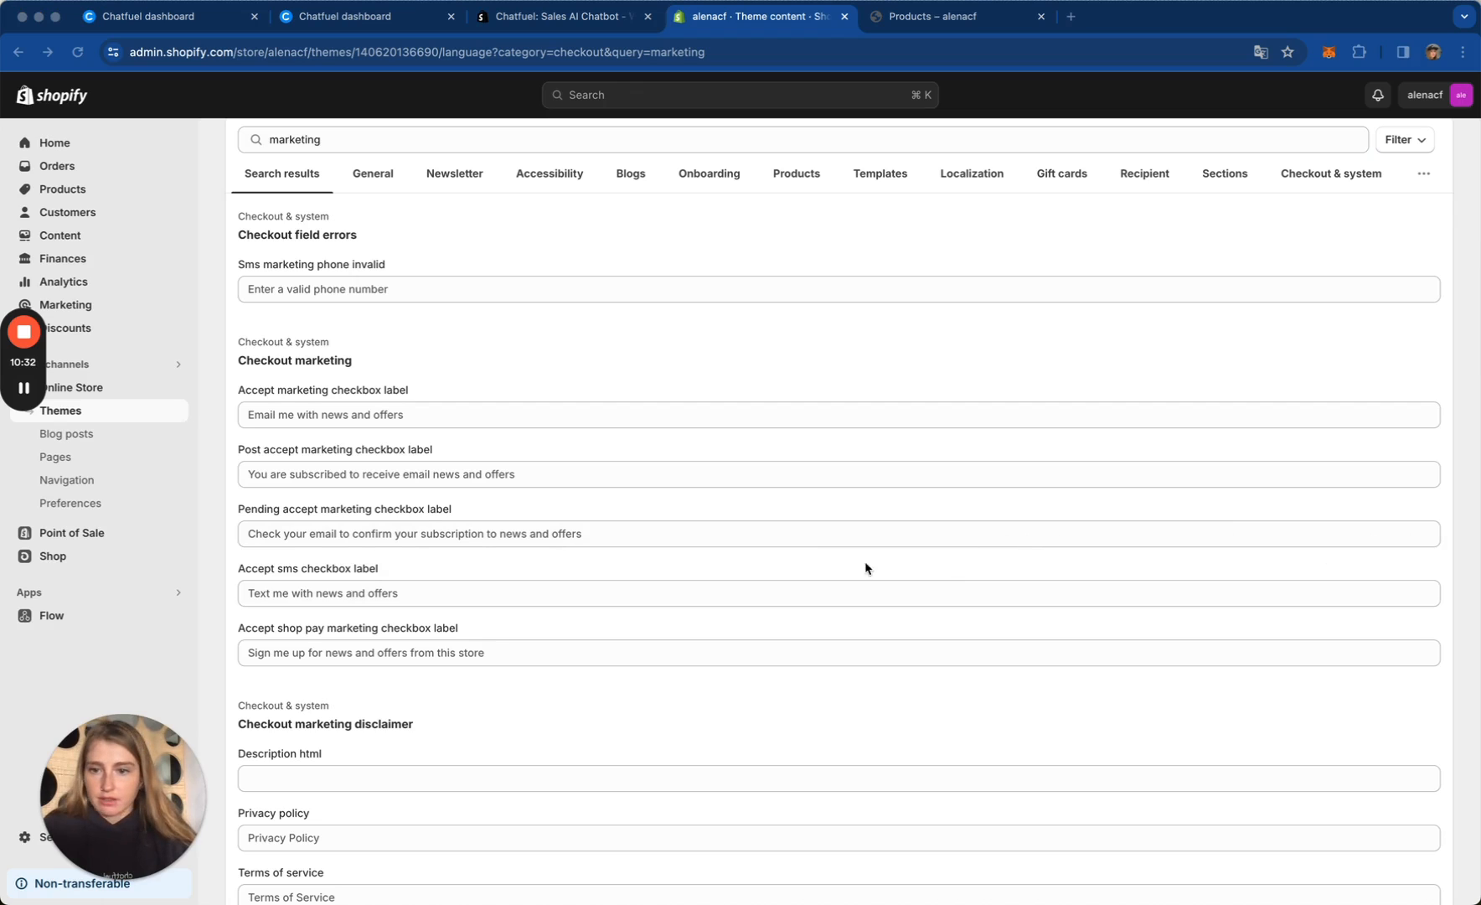
{"action": "left_click", "coordinate": [661, 138]}
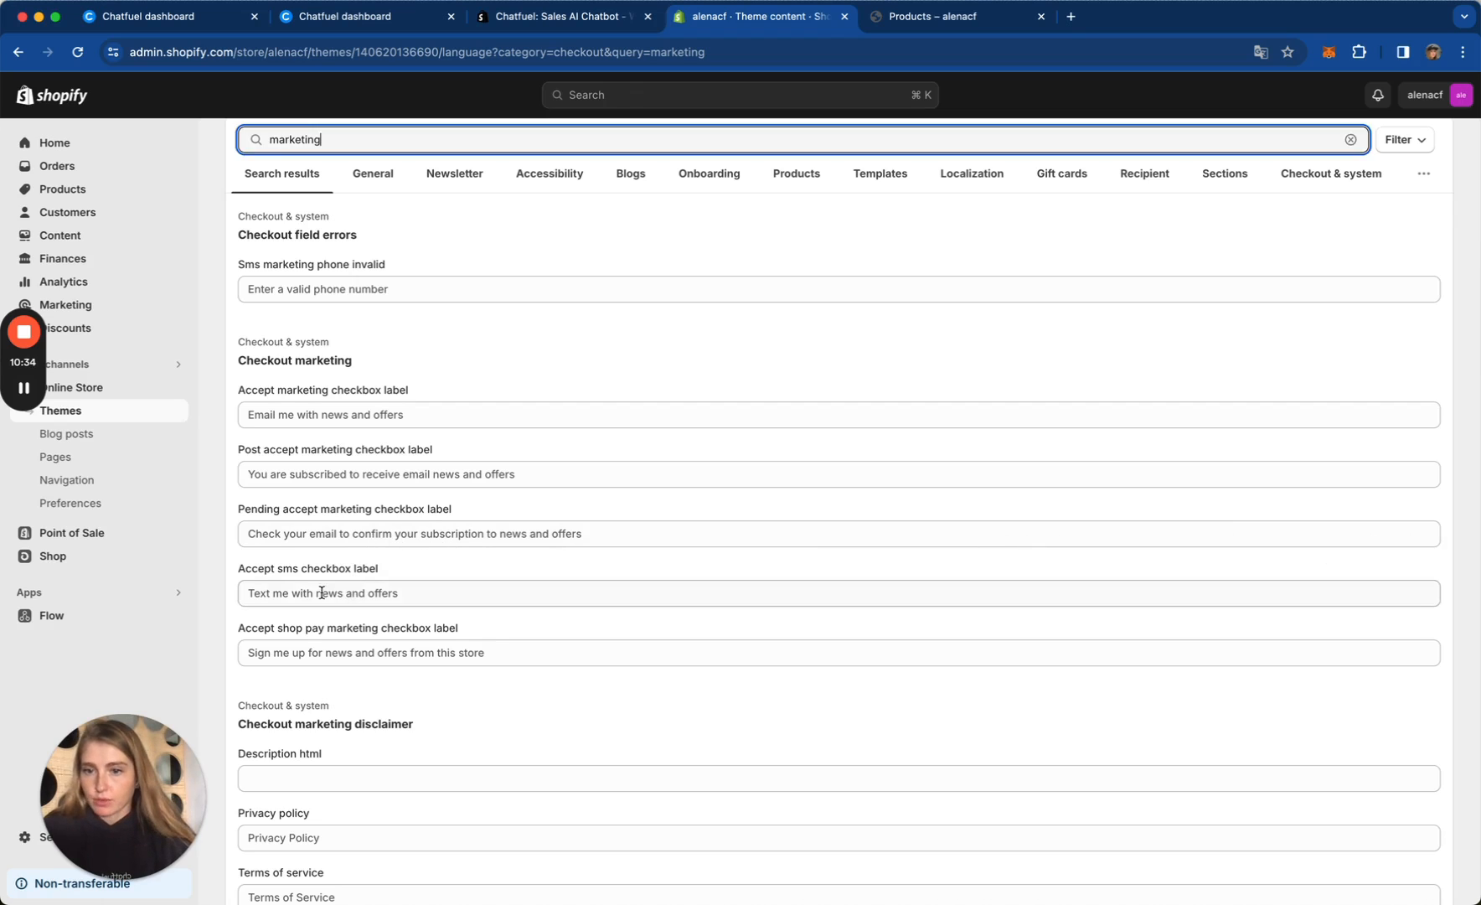
{"action": "type", "text": "Sign up for news and offers in WhatsApp"}
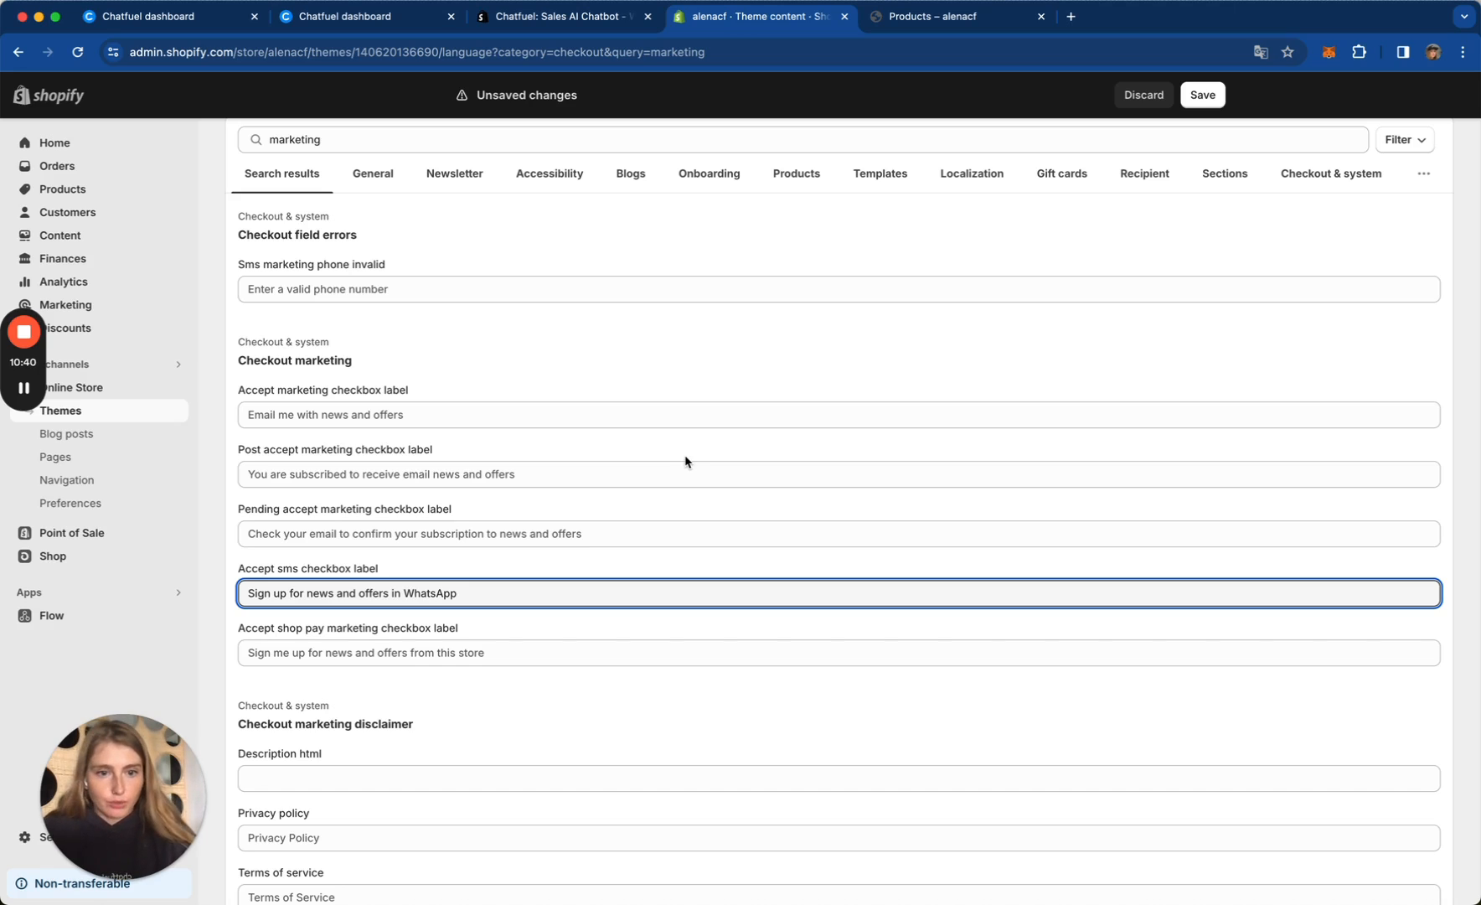
Step: Save the edited theme content so checkout shows the WhatsApp phone and consent wording
{"action": "scroll", "scroll_direction": "down", "scroll_amount": 3}
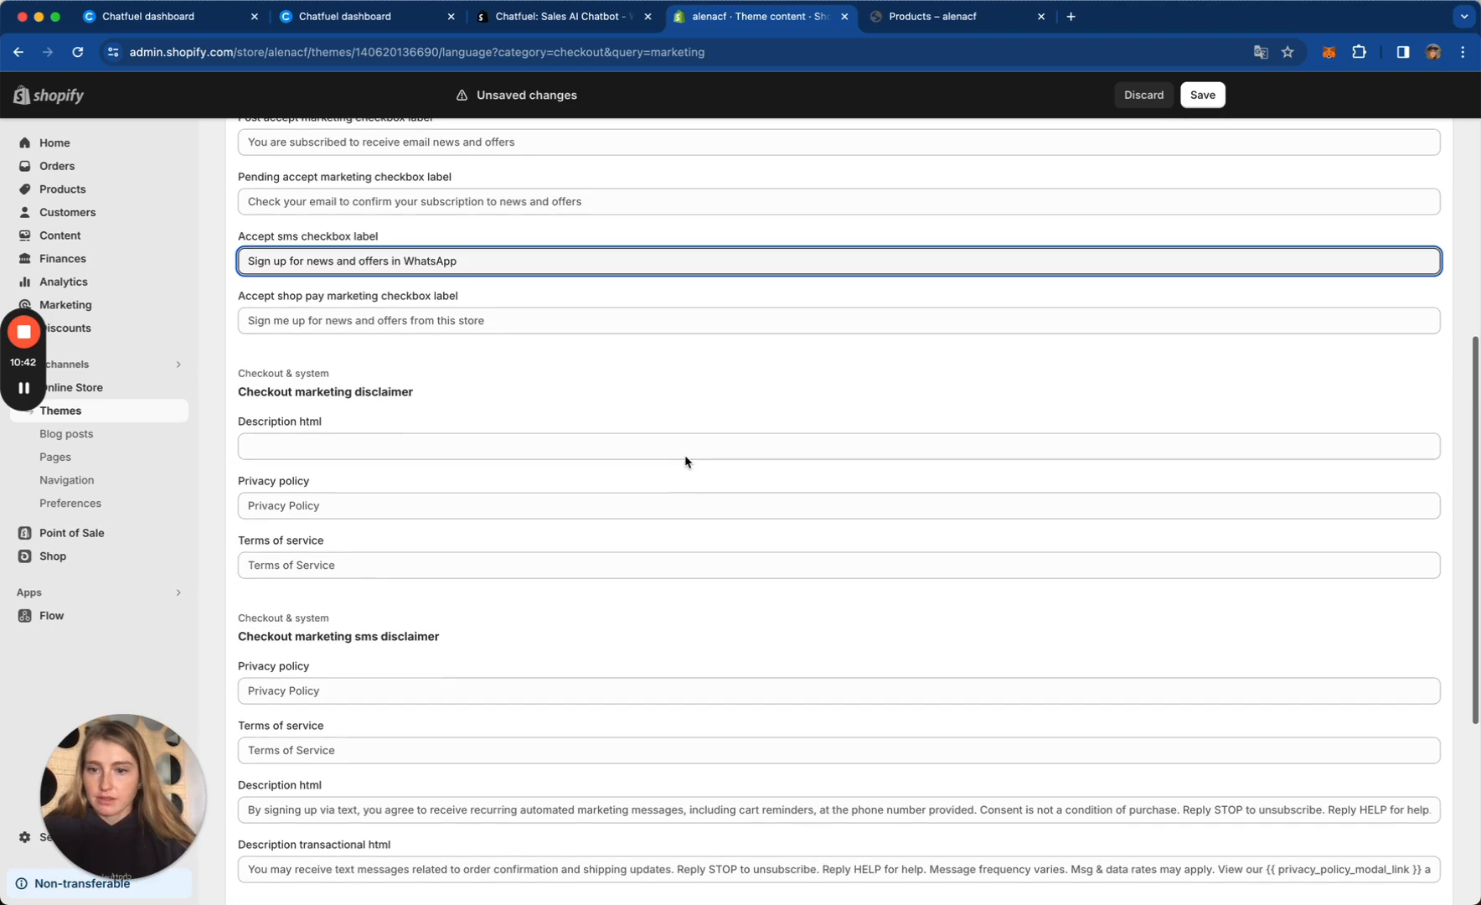
{"action": "scroll", "scroll_direction": "down", "scroll_amount": 3}
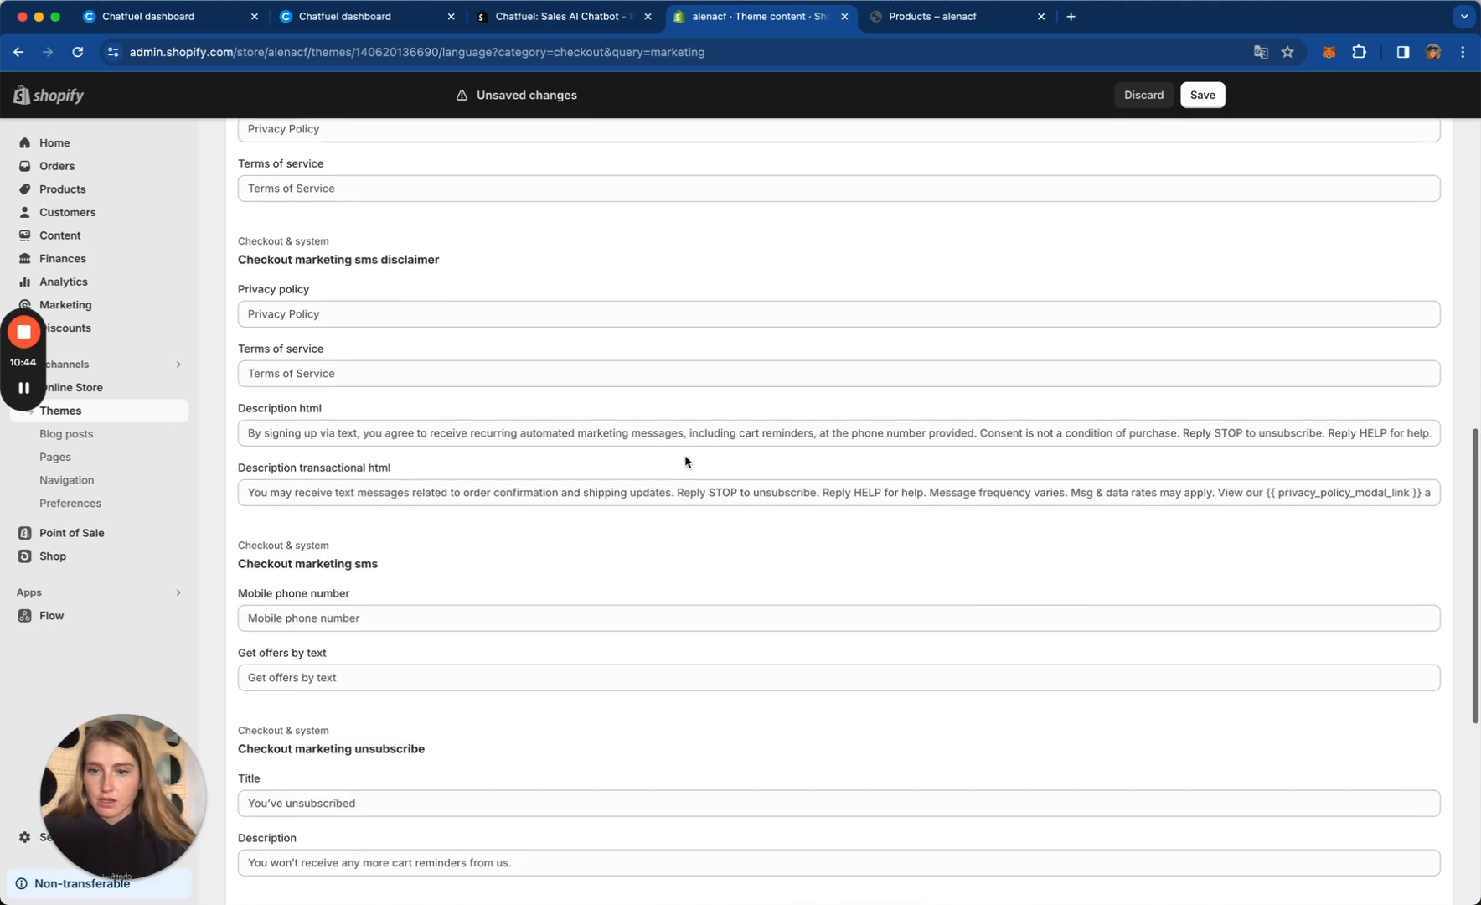
{"action": "scroll", "scroll_direction": "down", "scroll_amount": 3}
{"action": "type", "text": "WhatsApp"}
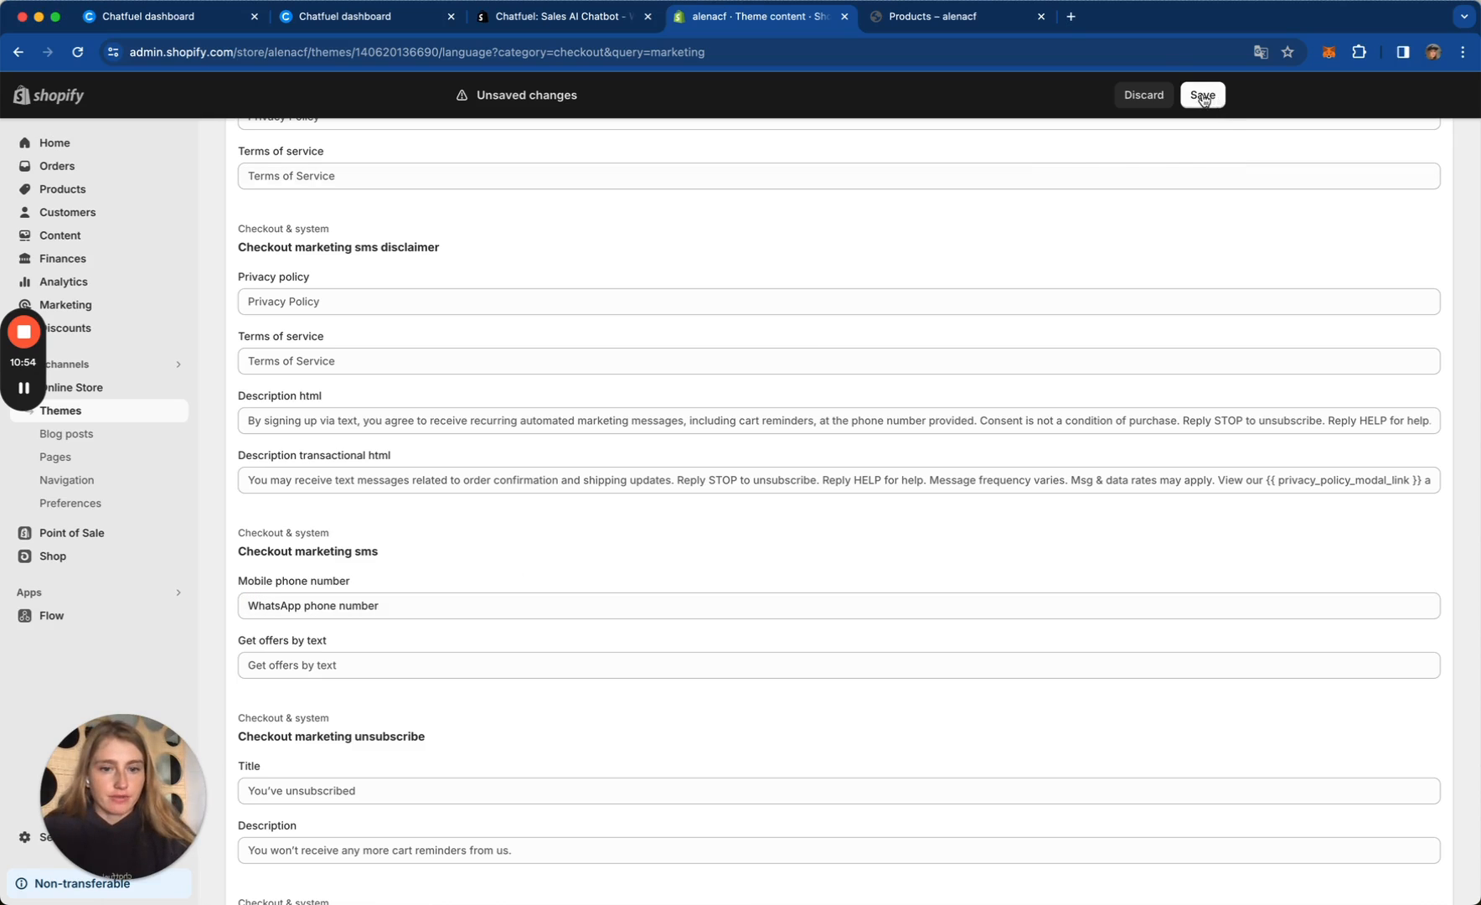
{"action": "left_click", "coordinate": [1202, 94]}
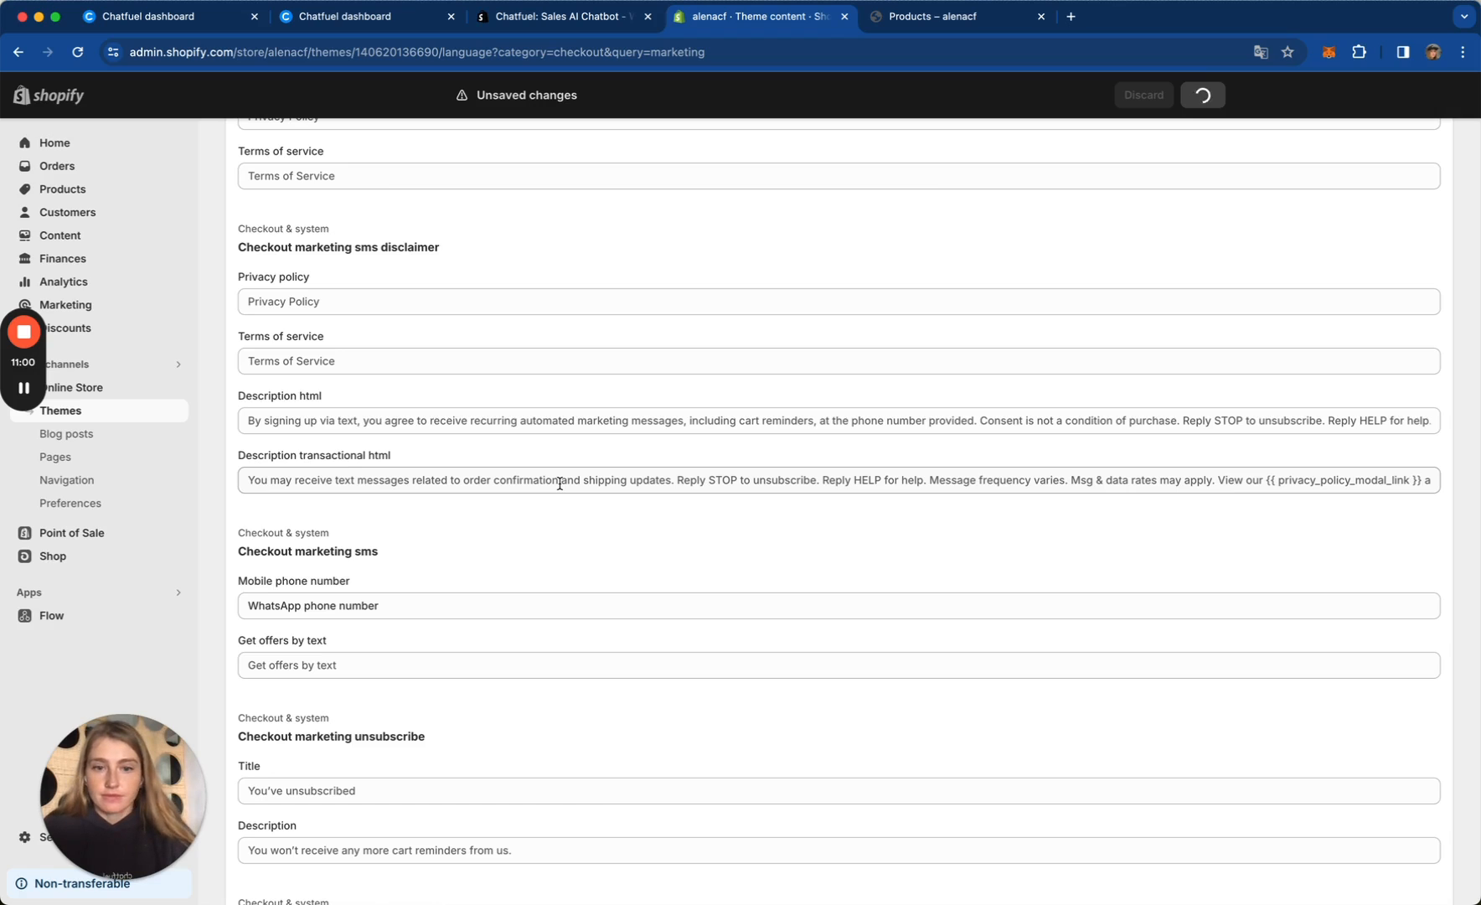
{"action": "left_click", "coordinate": [1206, 95]}
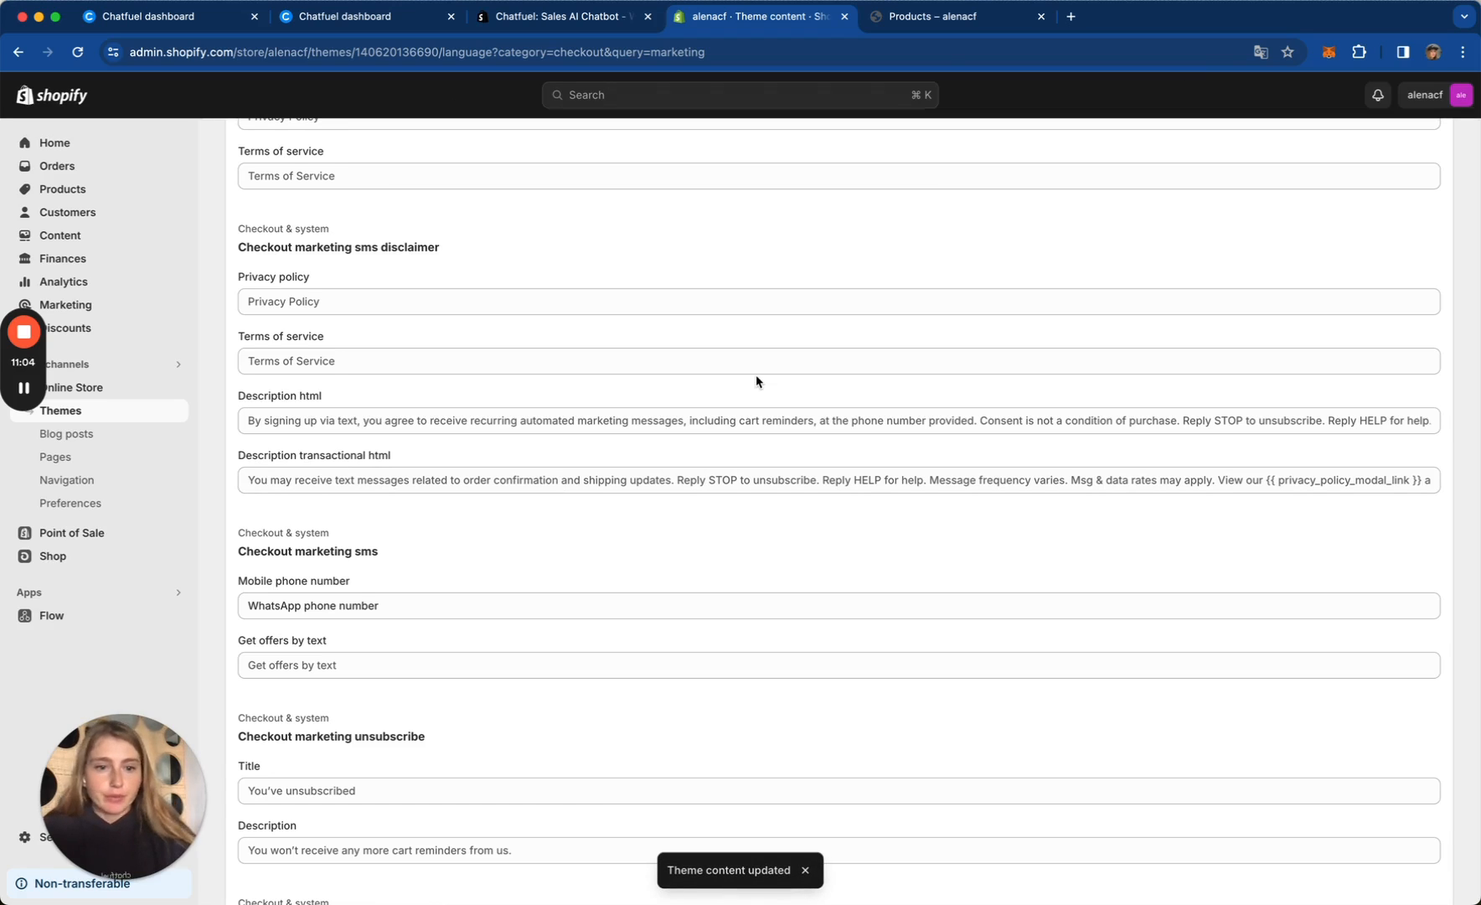
{"action": "mouse_move", "coordinate": [1235, 410]}
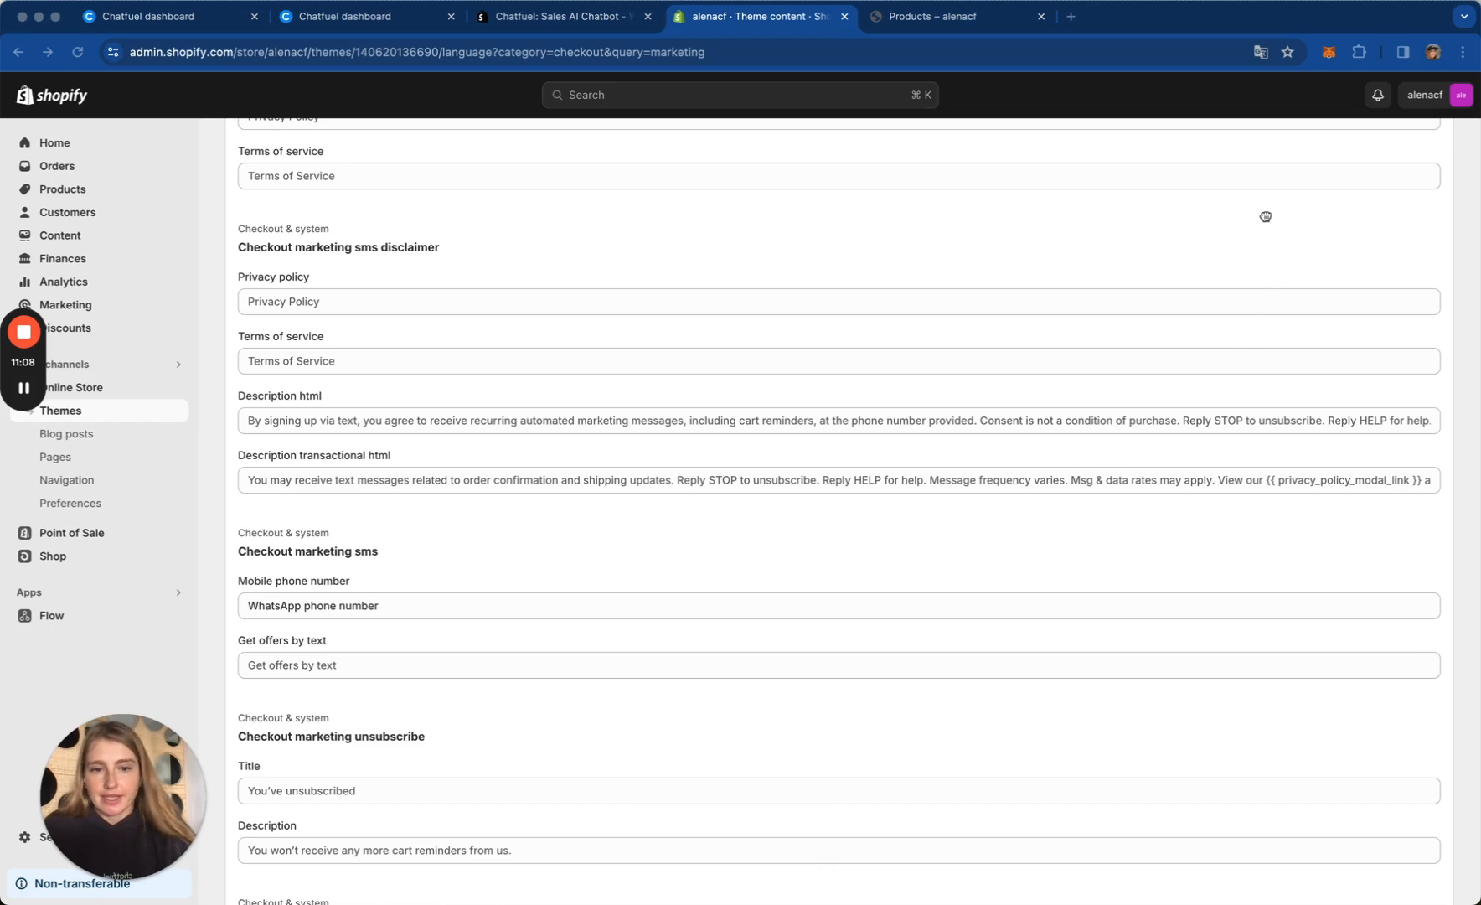
{"action": "mouse_move", "coordinate": [698, 610]}
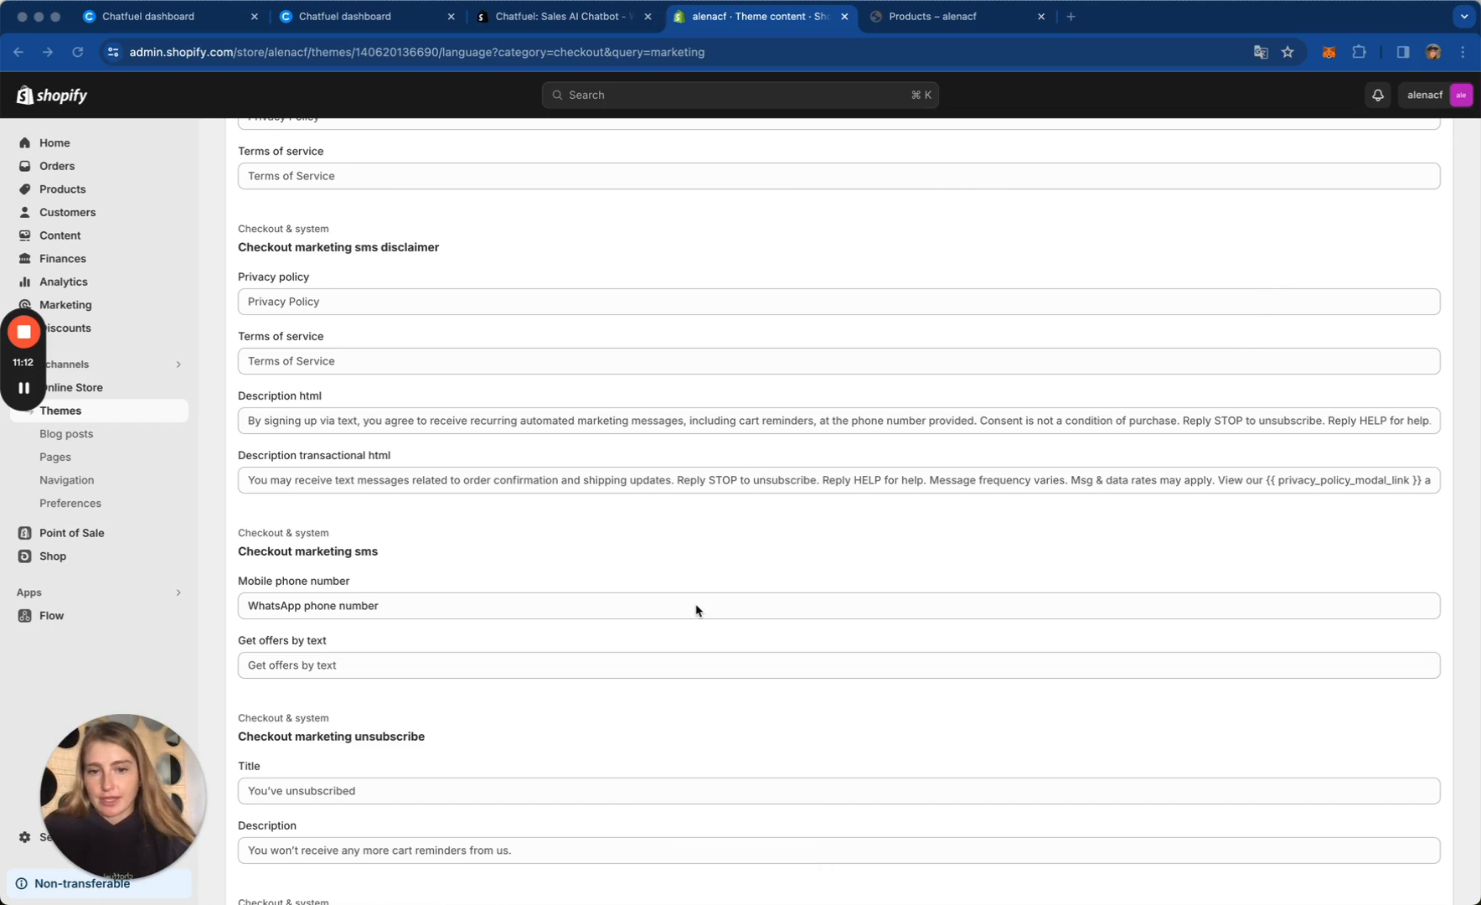
Step: Add Selling Plans Ski Wax to the cart from the storefront and proceed to checkout
{"action": "left_click", "coordinate": [948, 17]}
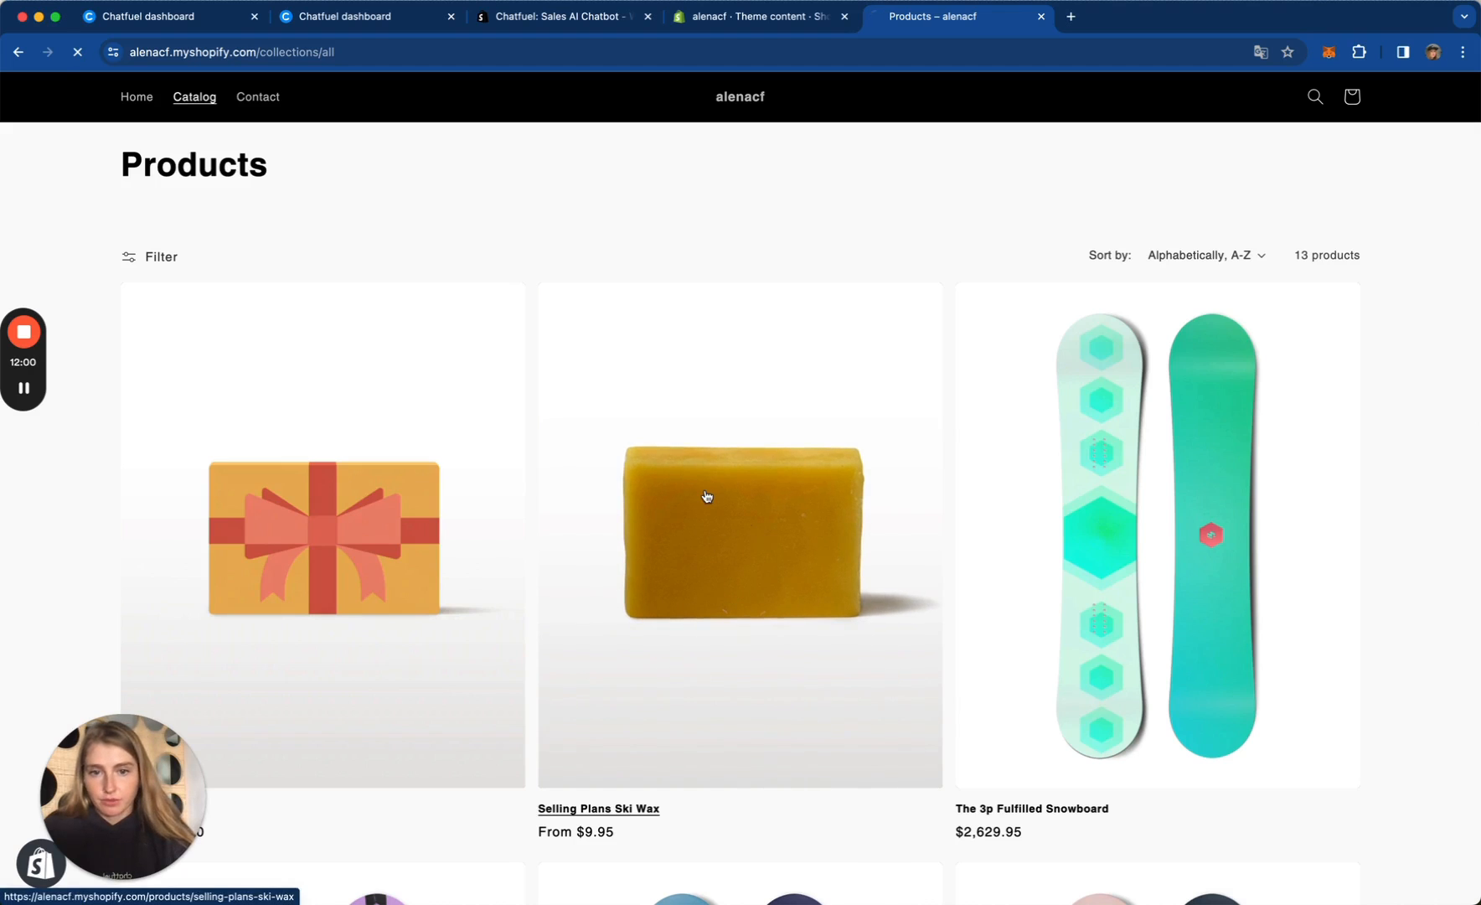
{"action": "left_click", "coordinate": [706, 497]}
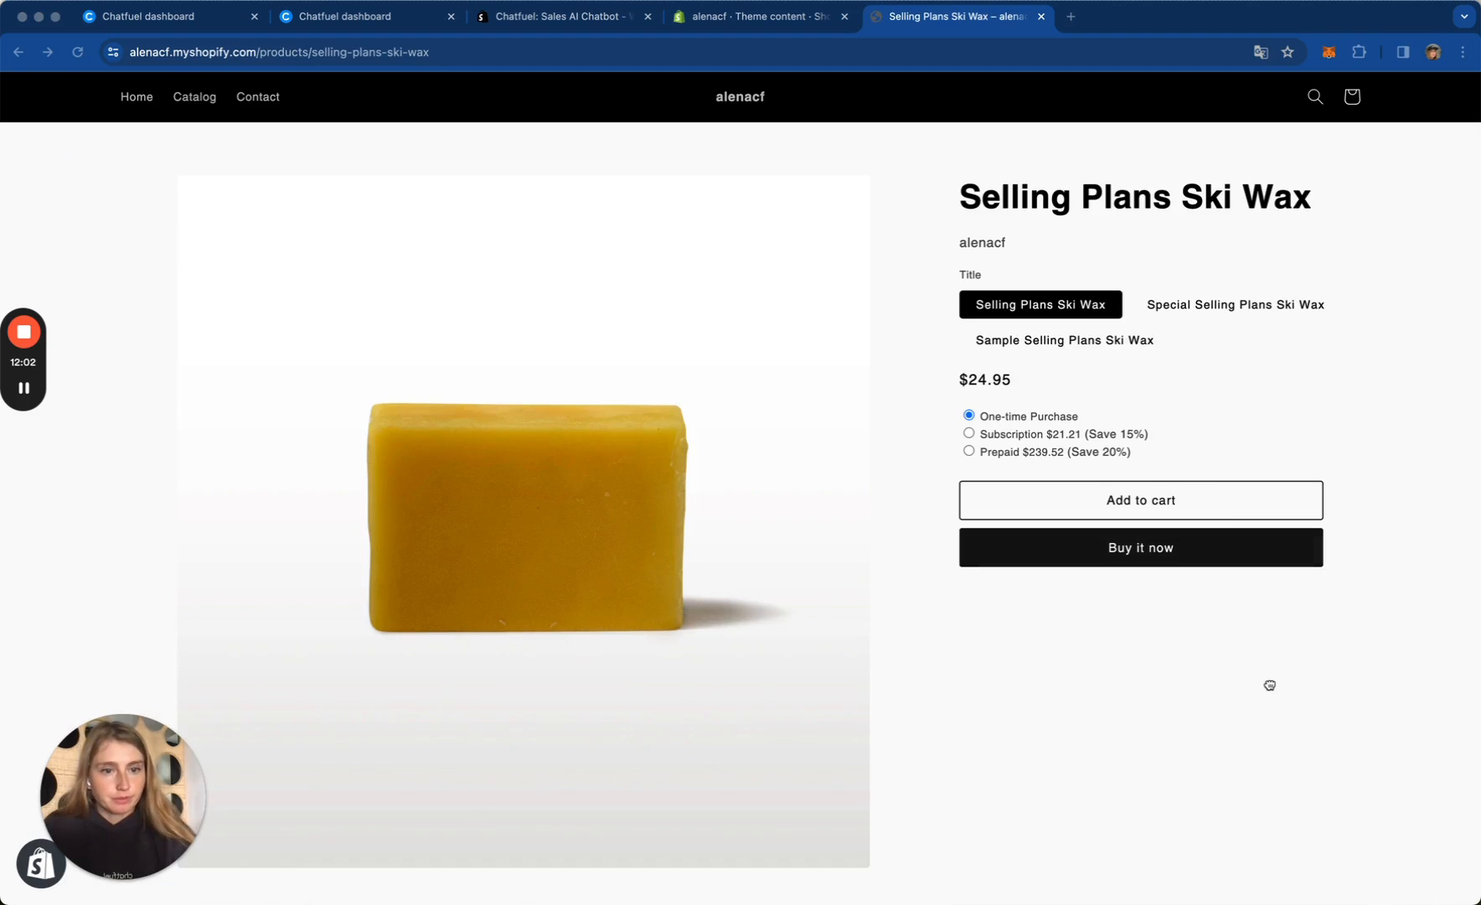
{"action": "left_click", "coordinate": [1140, 500]}
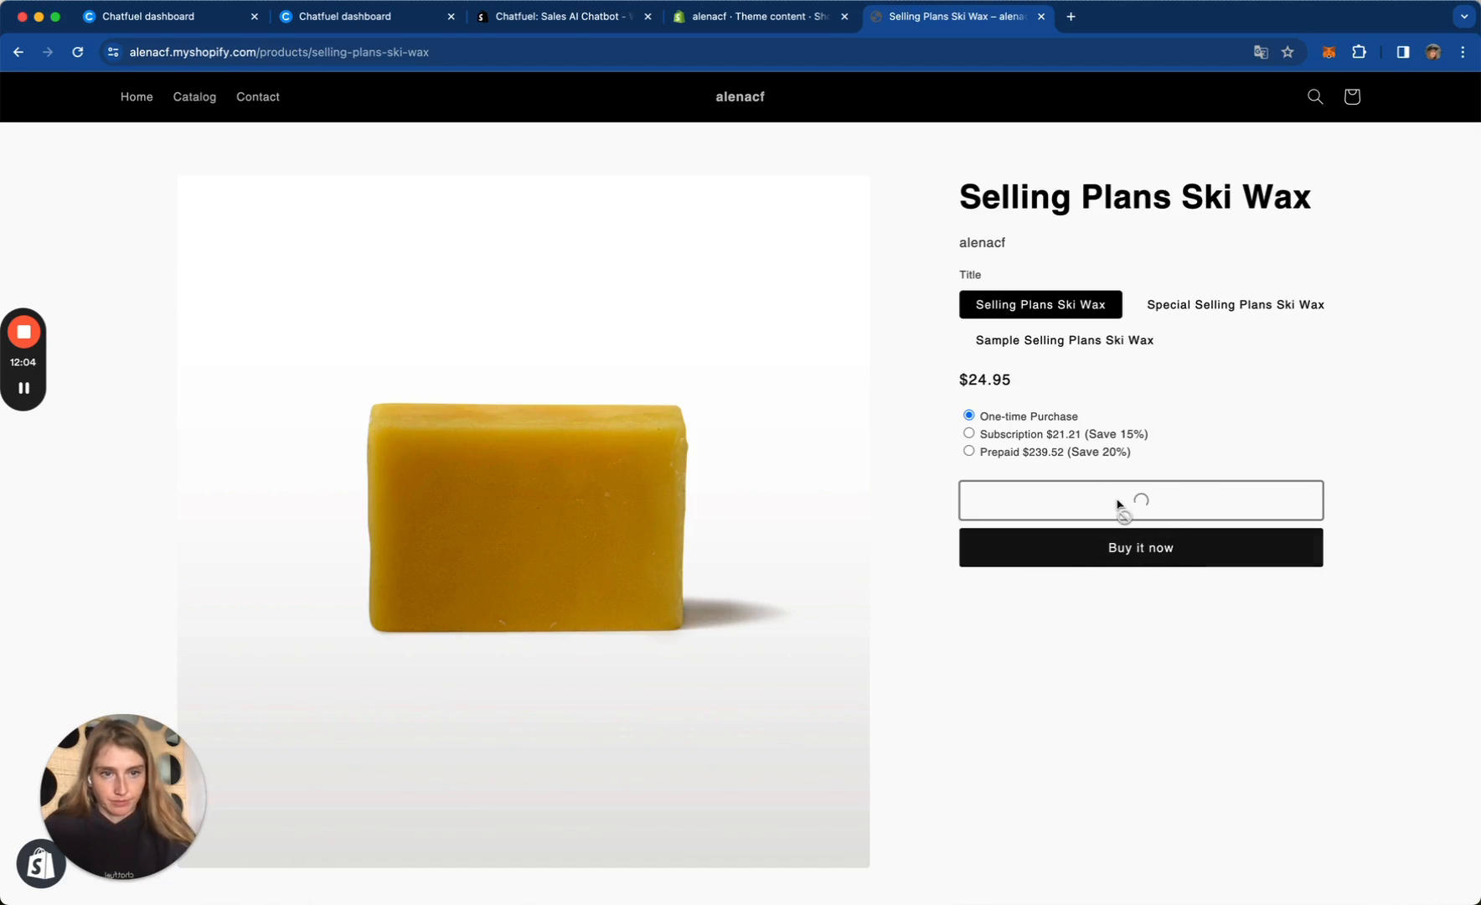
{"action": "left_click", "coordinate": [1140, 500]}
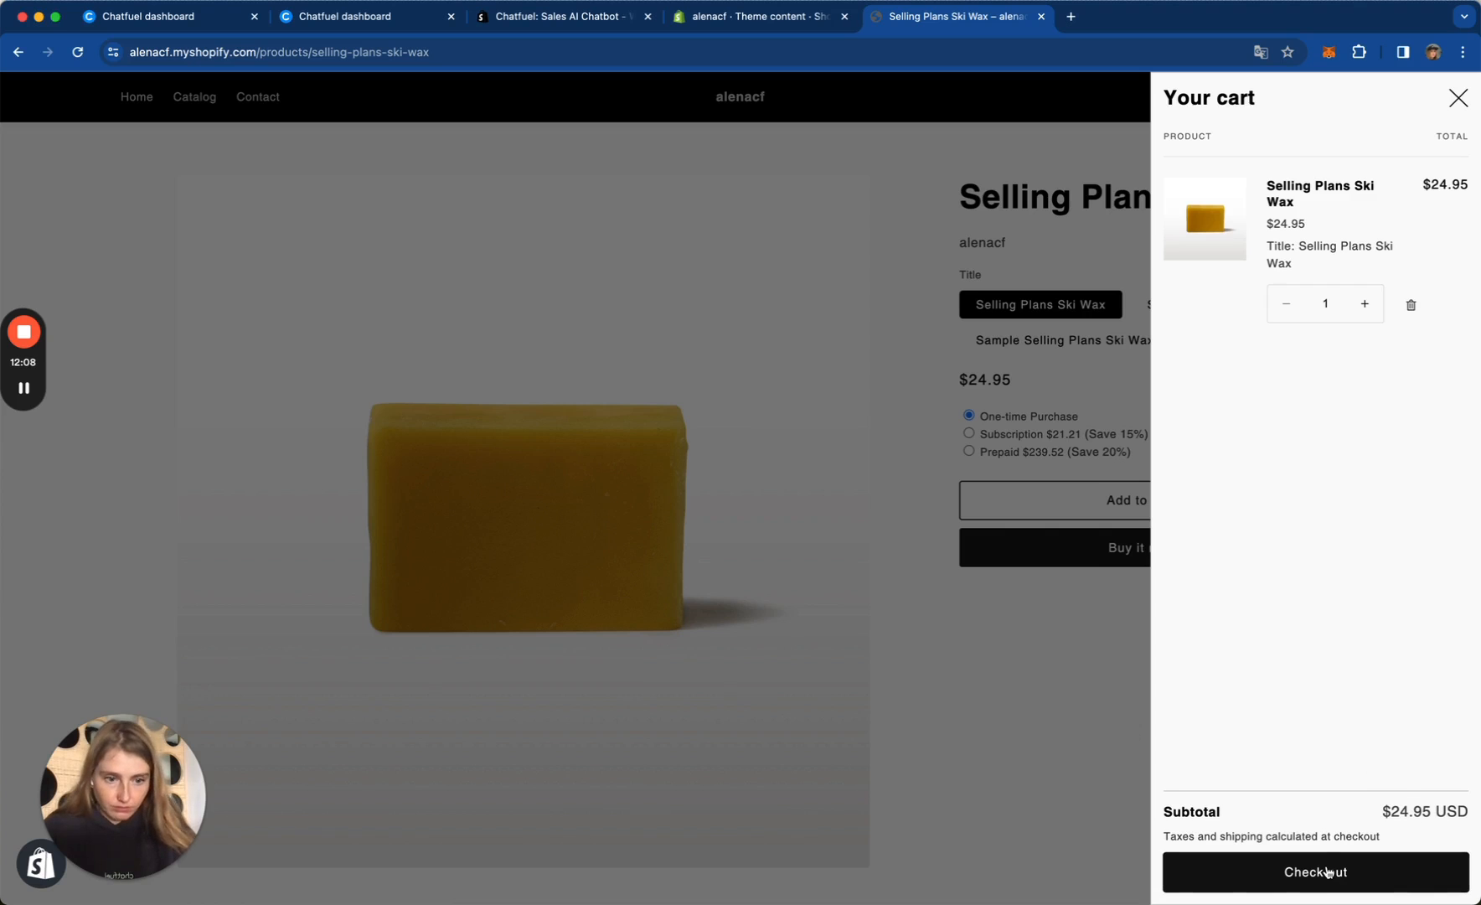
{"action": "left_click", "coordinate": [1313, 895]}
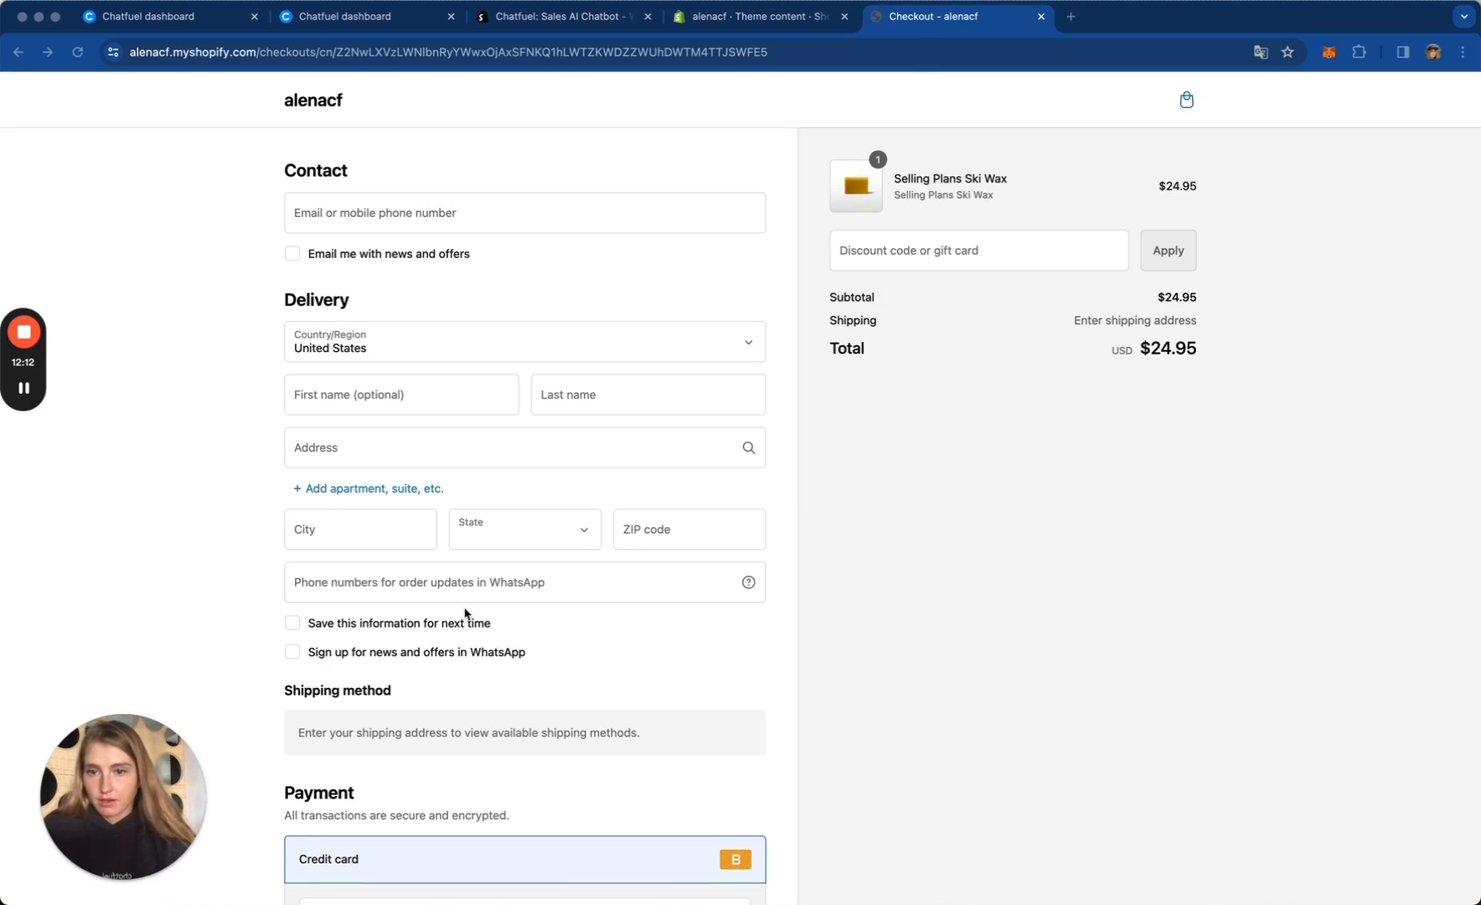
{"action": "scroll", "scroll_direction": "down", "scroll_amount": 3}
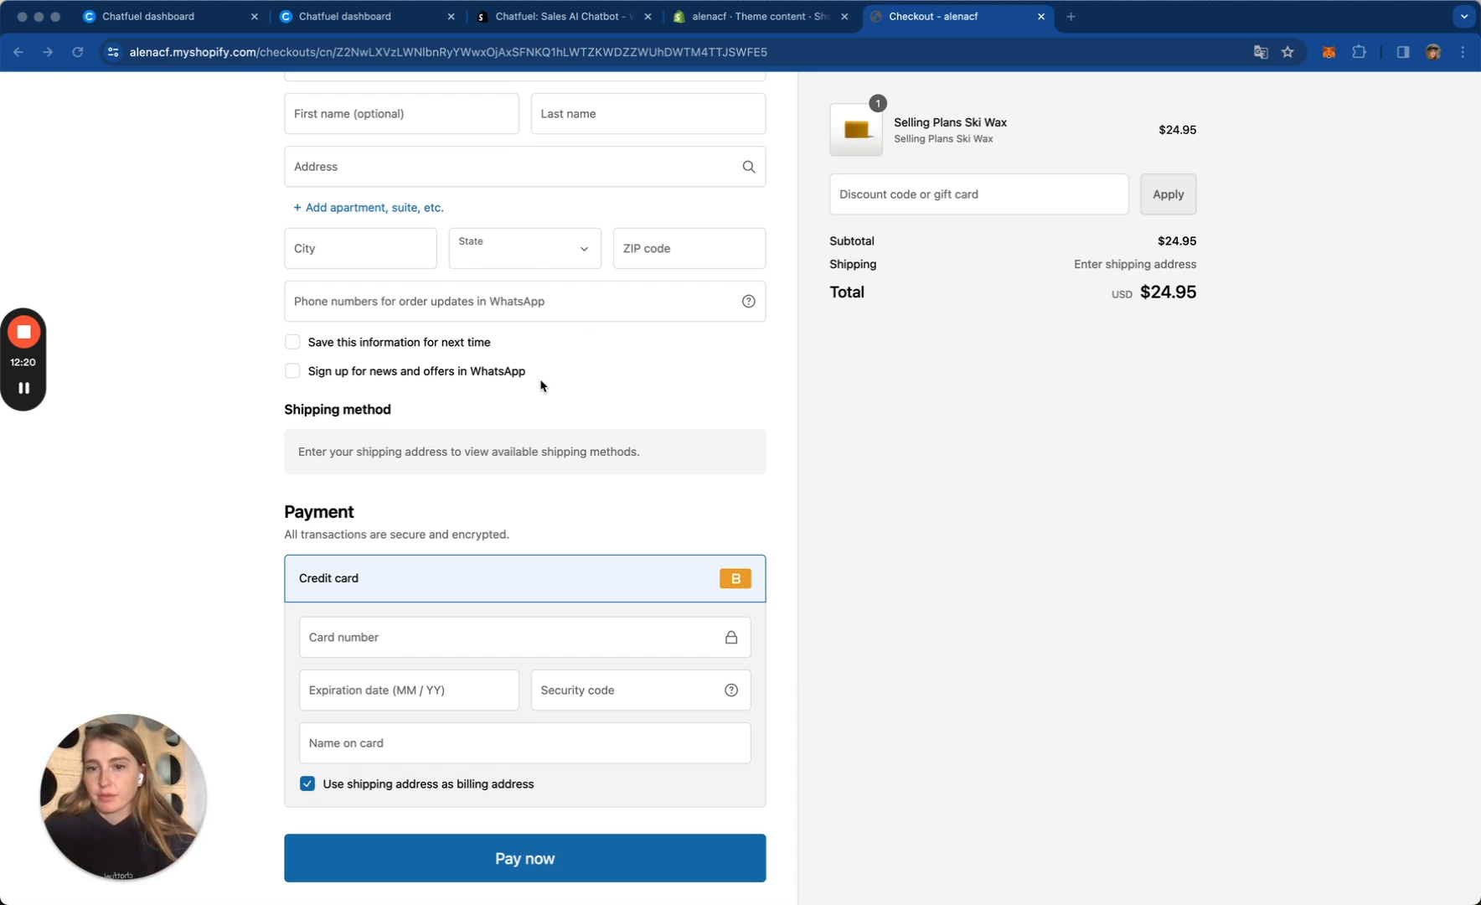
{"action": "mouse_move", "coordinate": [1247, 417]}
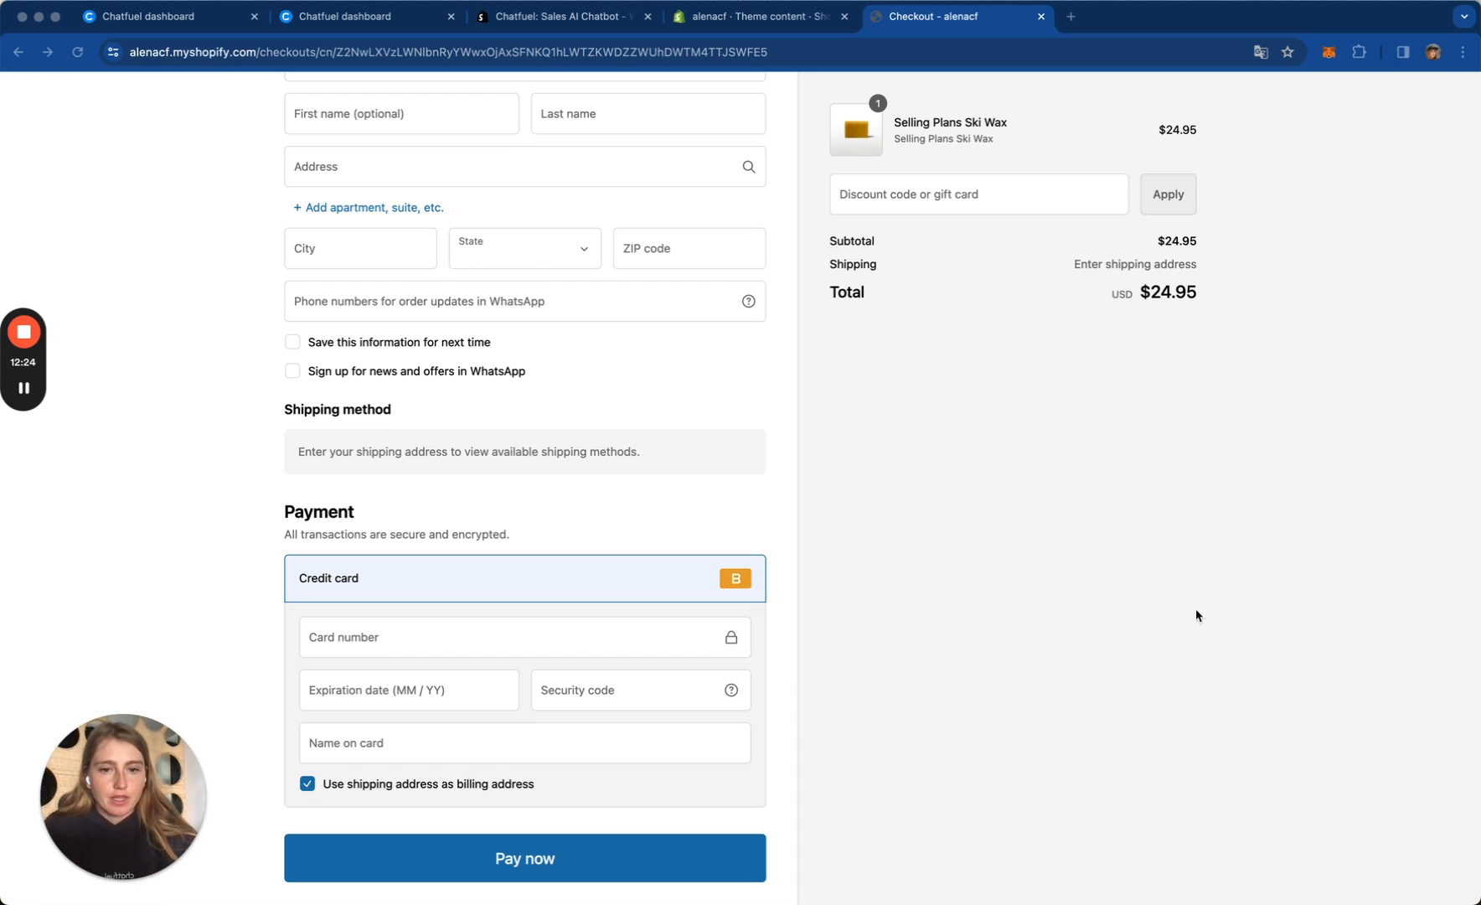
{"action": "mouse_move", "coordinate": [1187, 691]}
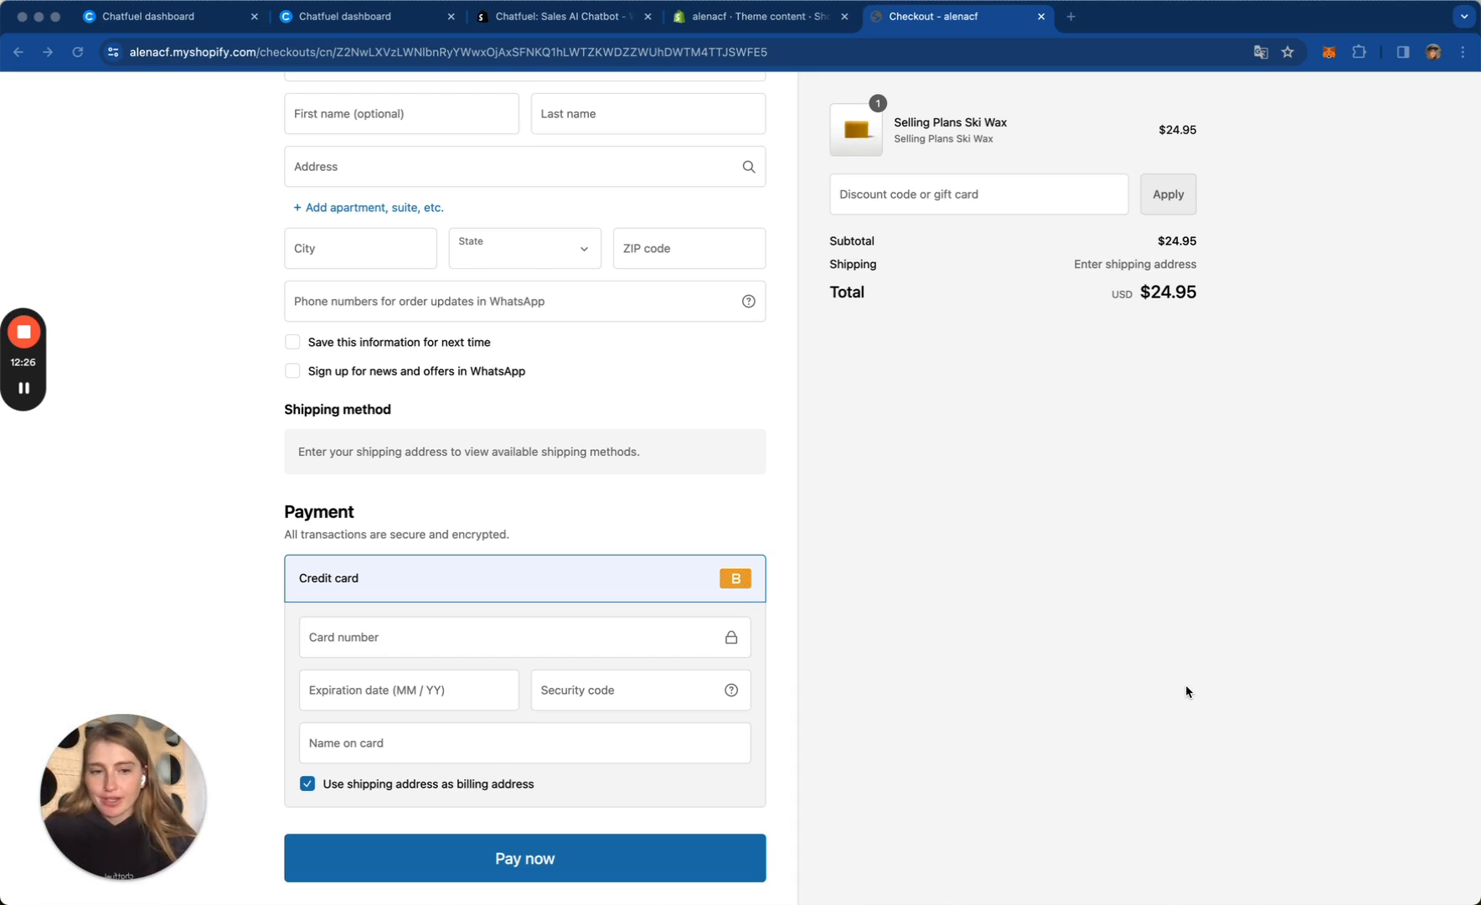
{"action": "mouse_move", "coordinate": [1004, 675]}
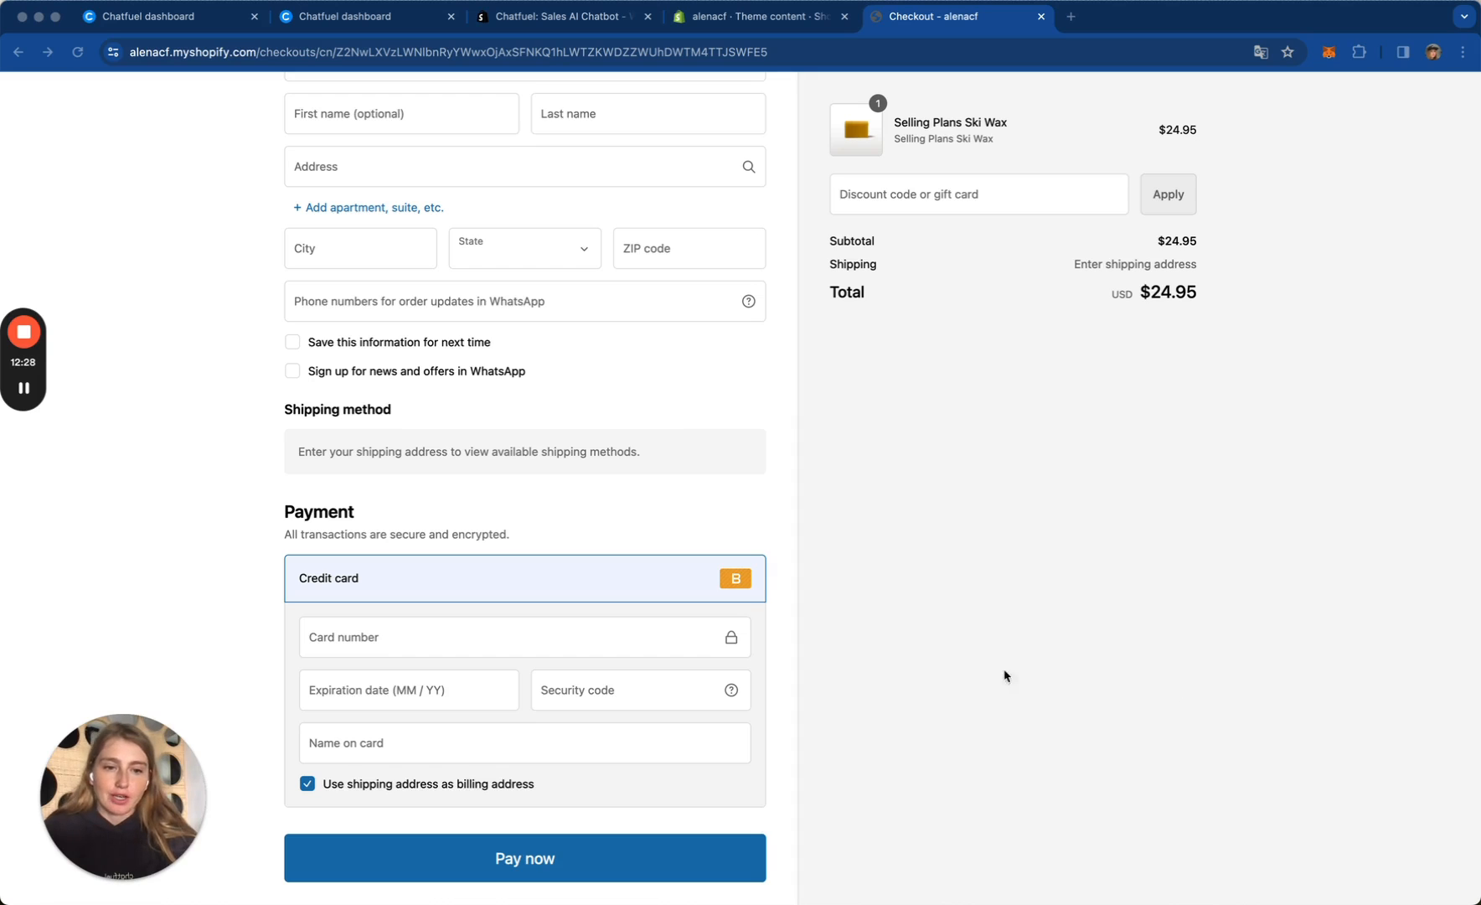
{"action": "mouse_move", "coordinate": [605, 353]}
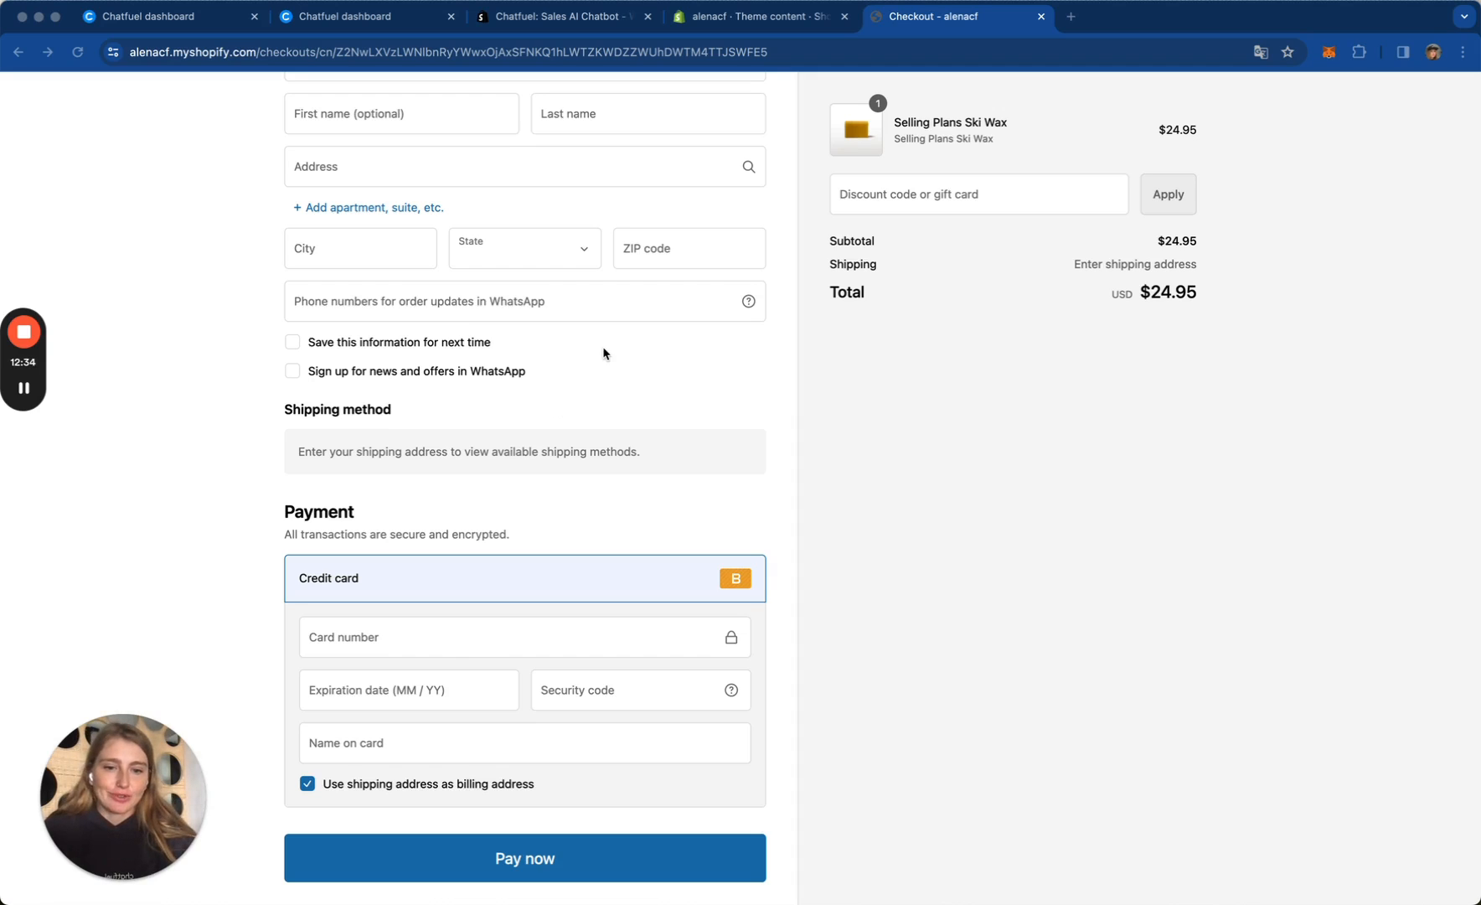
Step: Return to the Chatfuel dashboard and show the People list of 19 contacts
{"action": "left_click", "coordinate": [361, 16]}
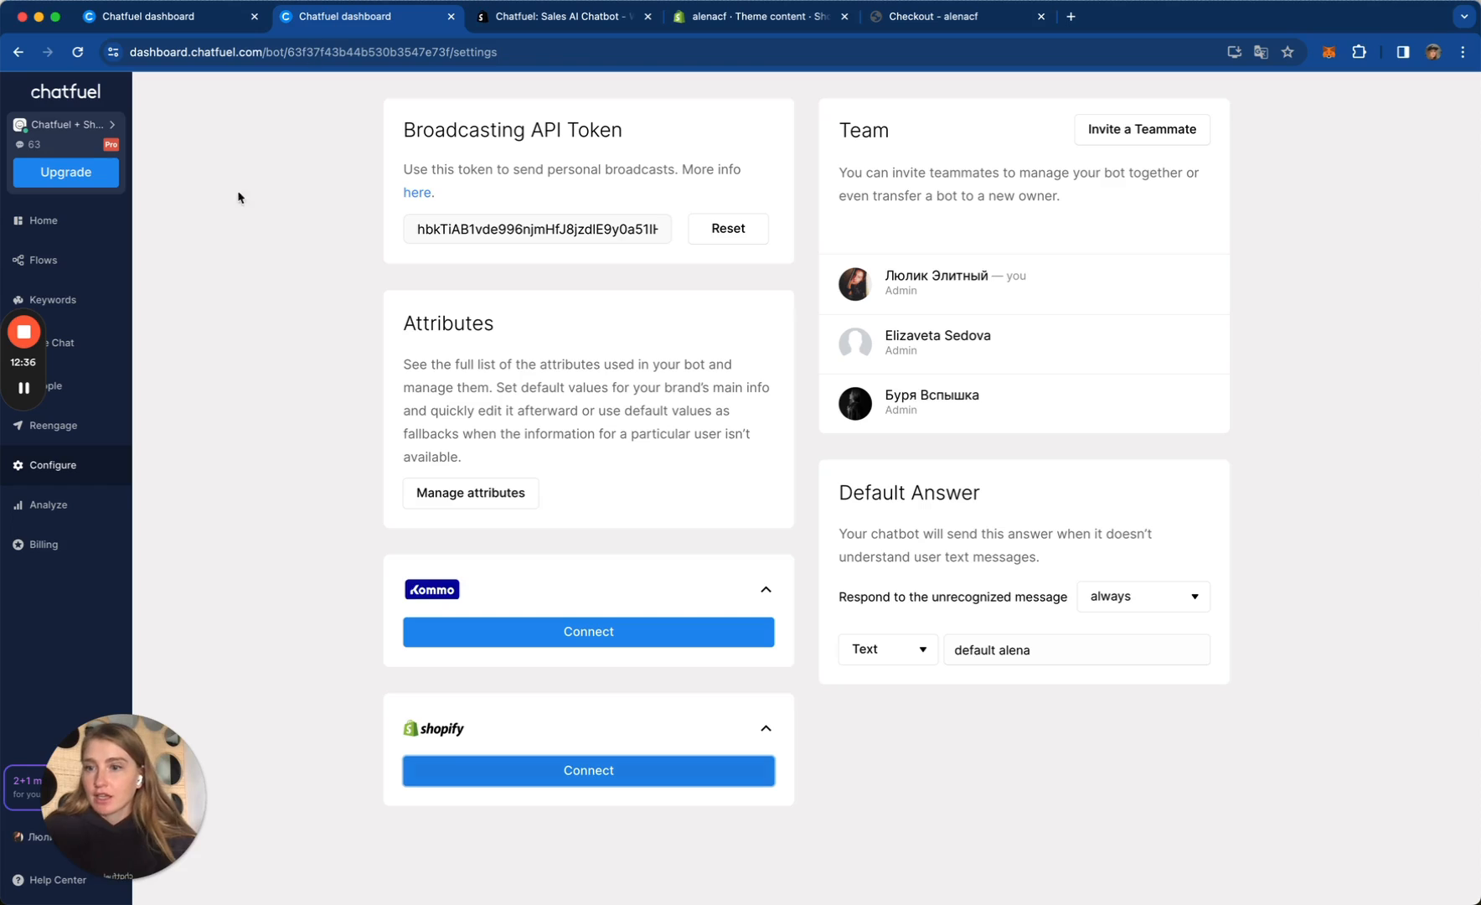
{"action": "mouse_move", "coordinate": [71, 384]}
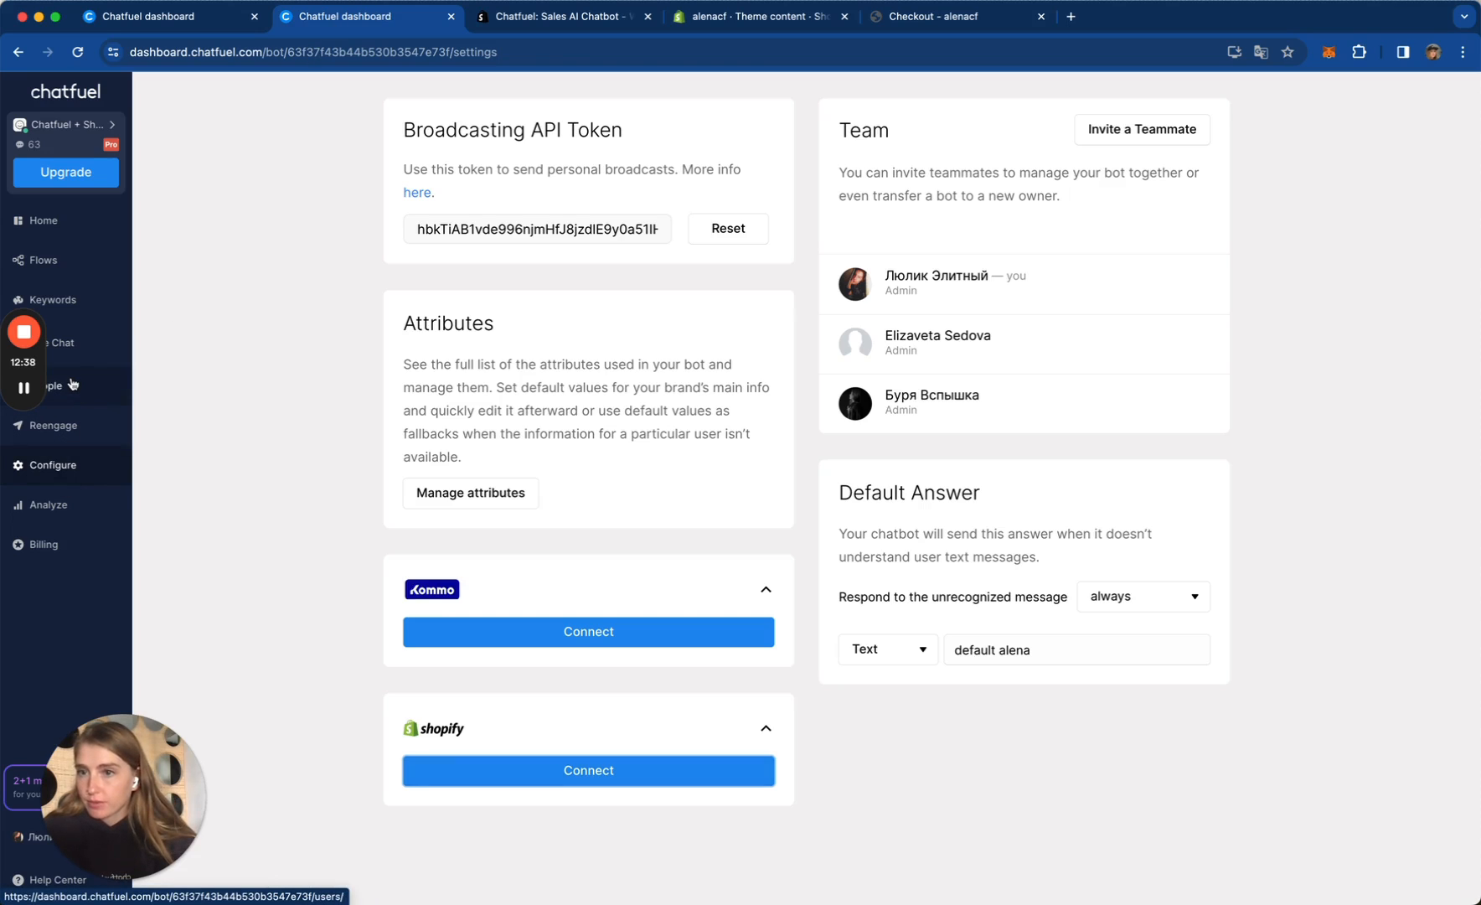
{"action": "left_click", "coordinate": [52, 385]}
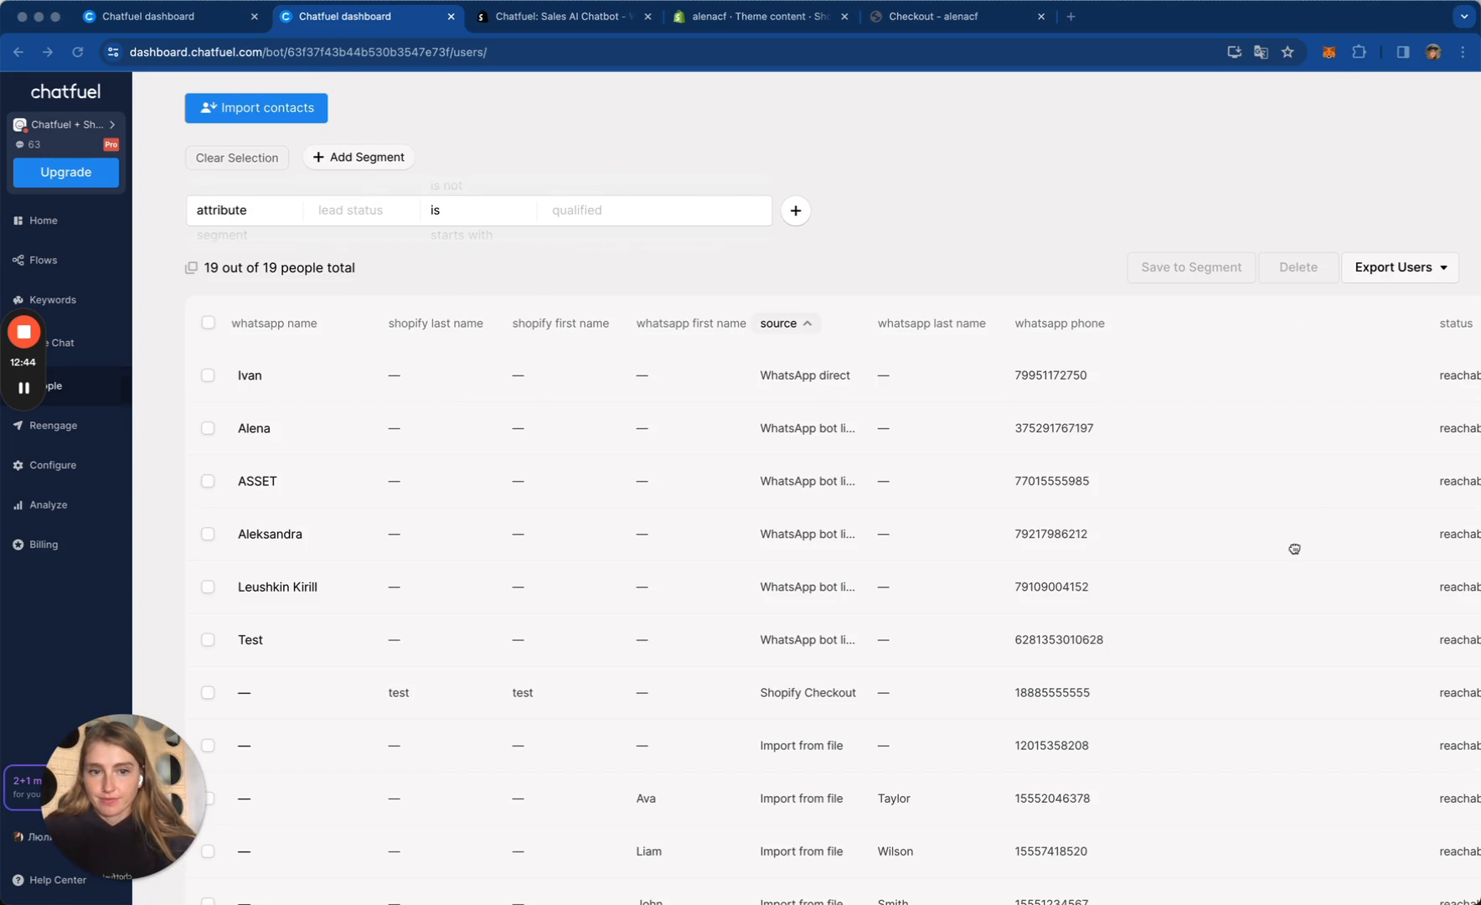
{"action": "mouse_move", "coordinate": [1076, 688]}
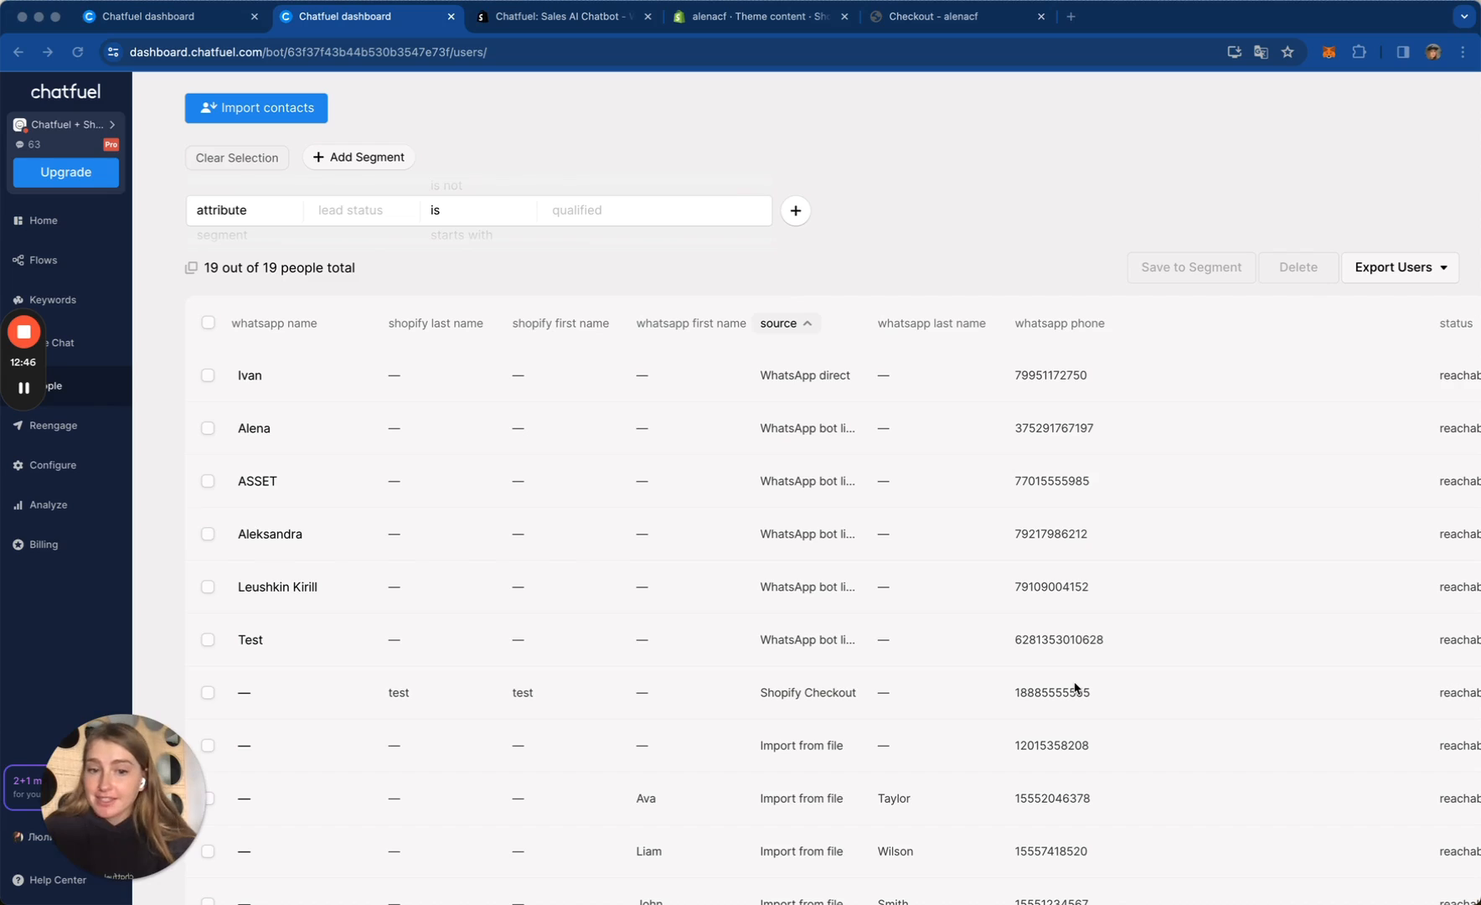